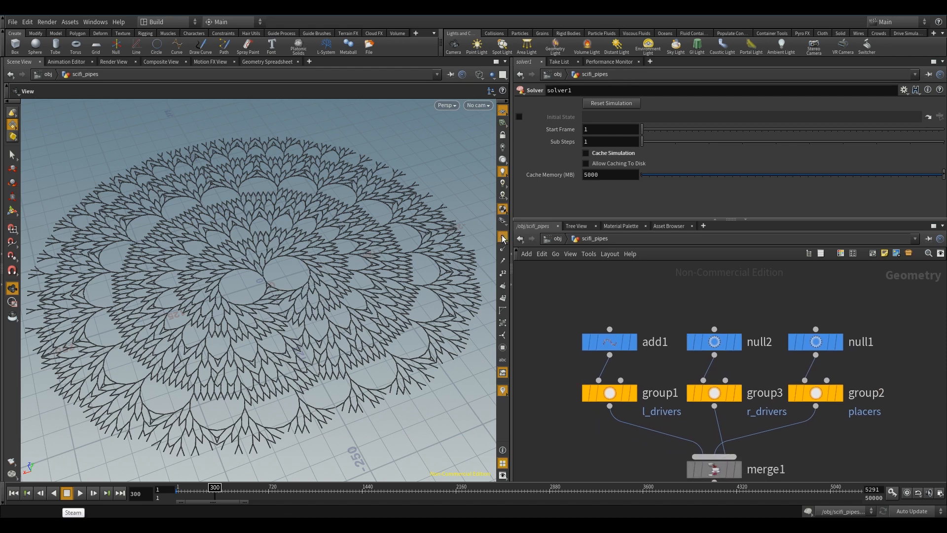
- Rewind to frame 1 and inspect add1's single start point and group1's l_drivers settings
left_click(13, 492)
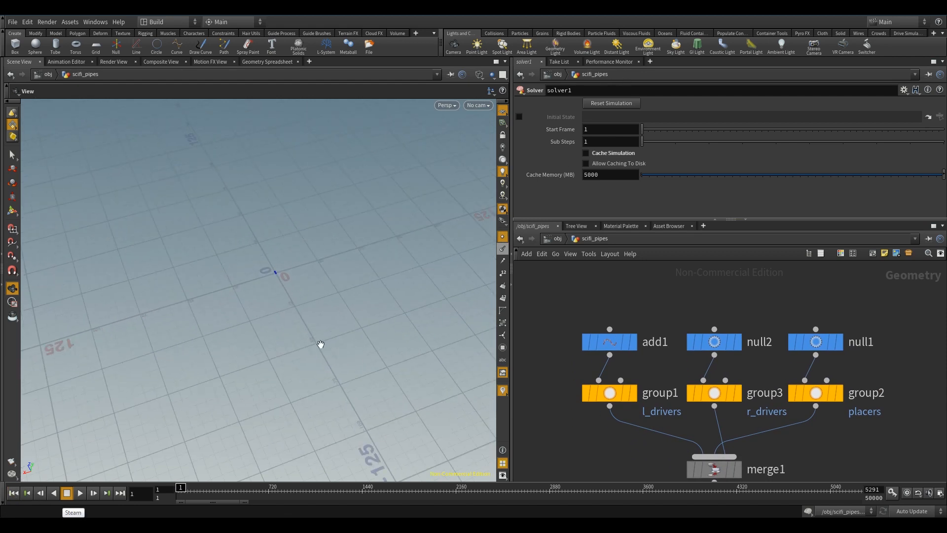
left_click(609, 341)
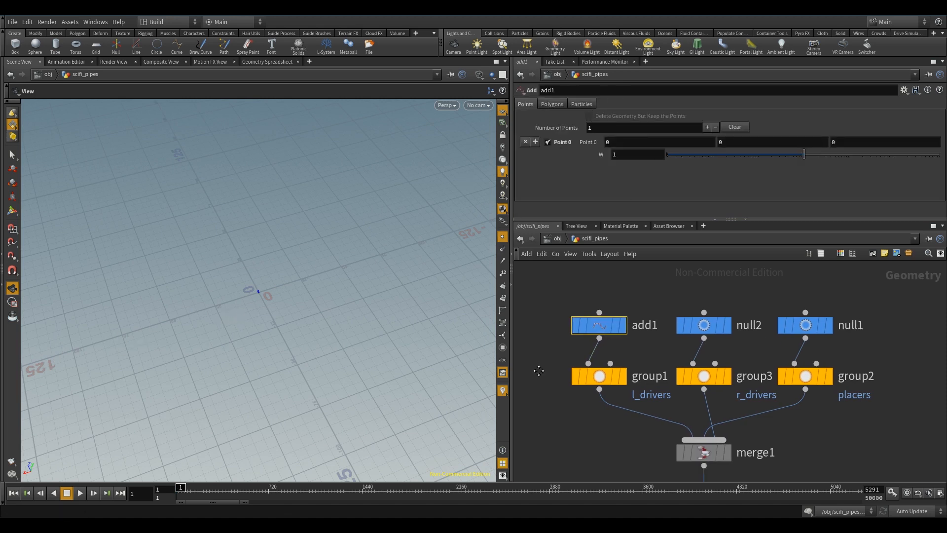
left_click(598, 375)
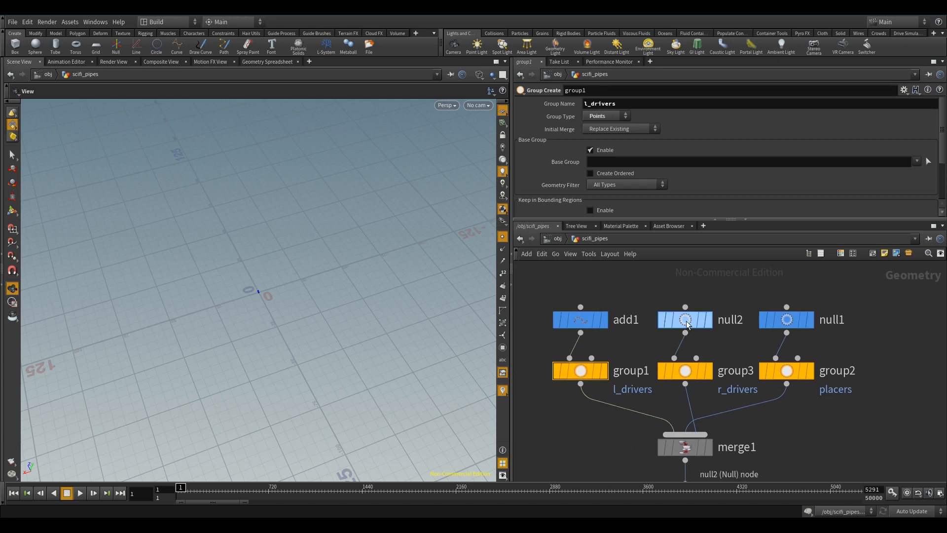
mouse_move(684, 371)
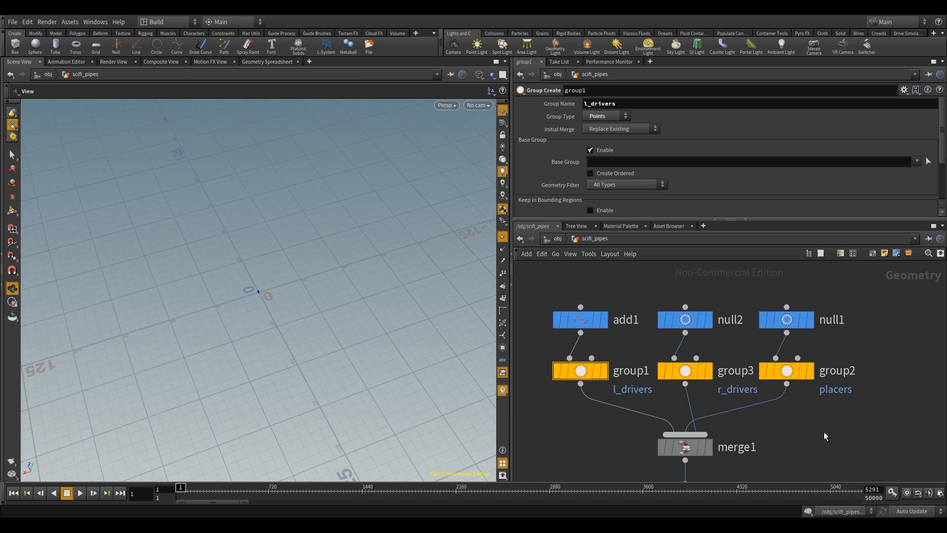
scroll("down", 3)
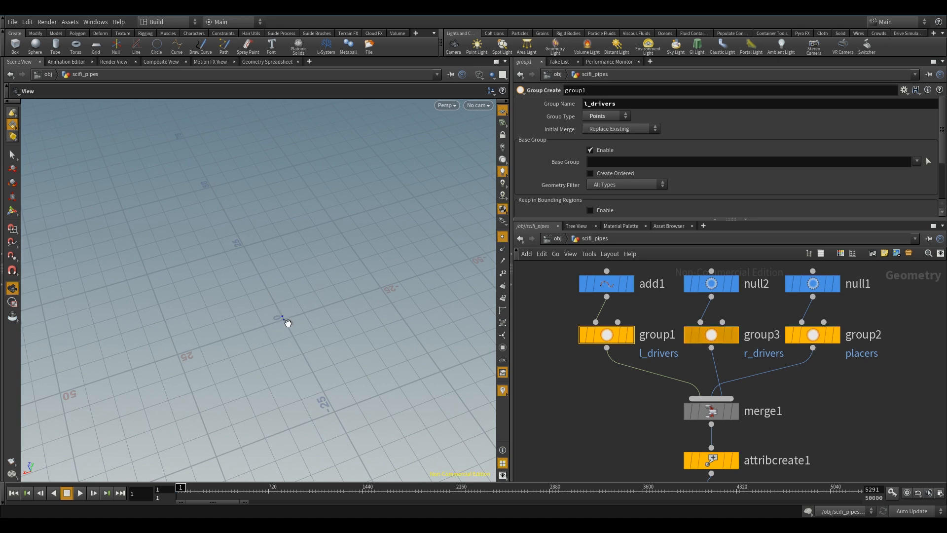
mouse_move(260, 276)
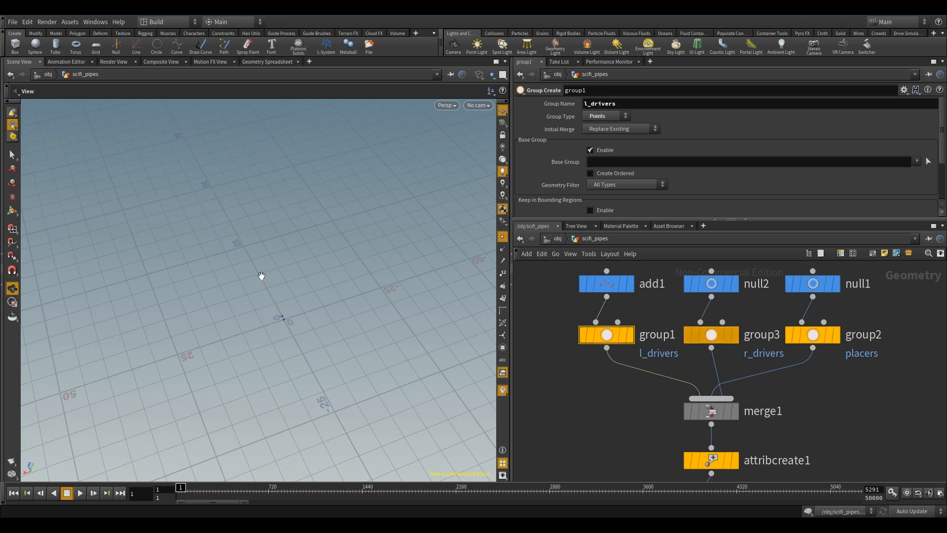
mouse_move(253, 262)
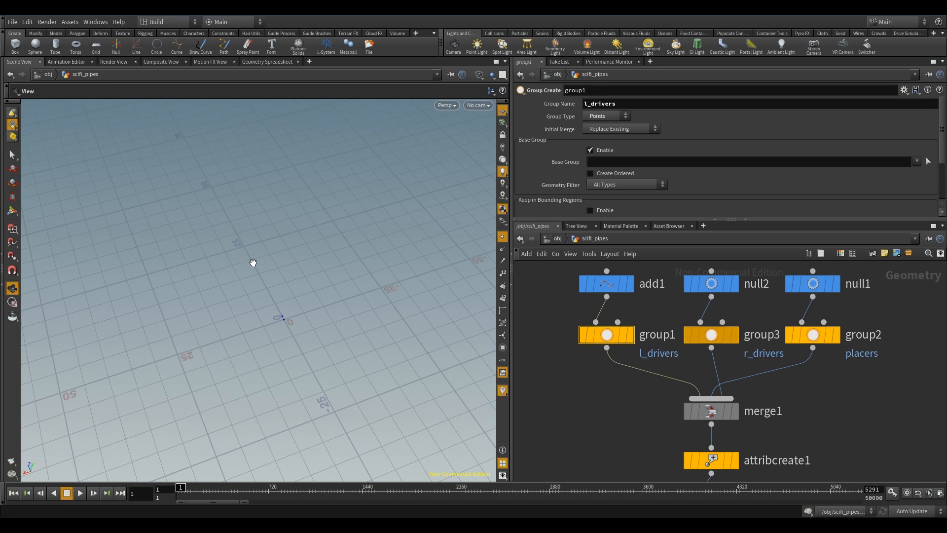
mouse_move(173, 232)
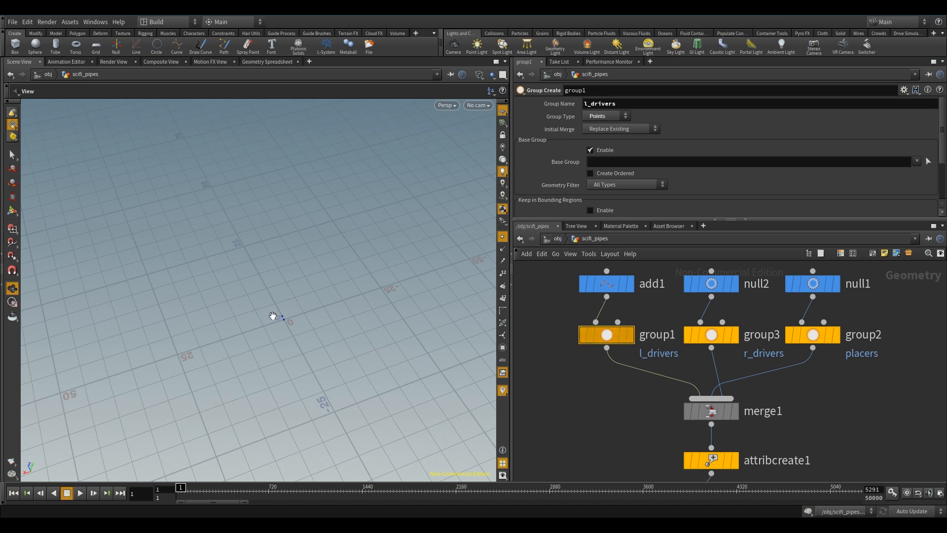
mouse_move(267, 302)
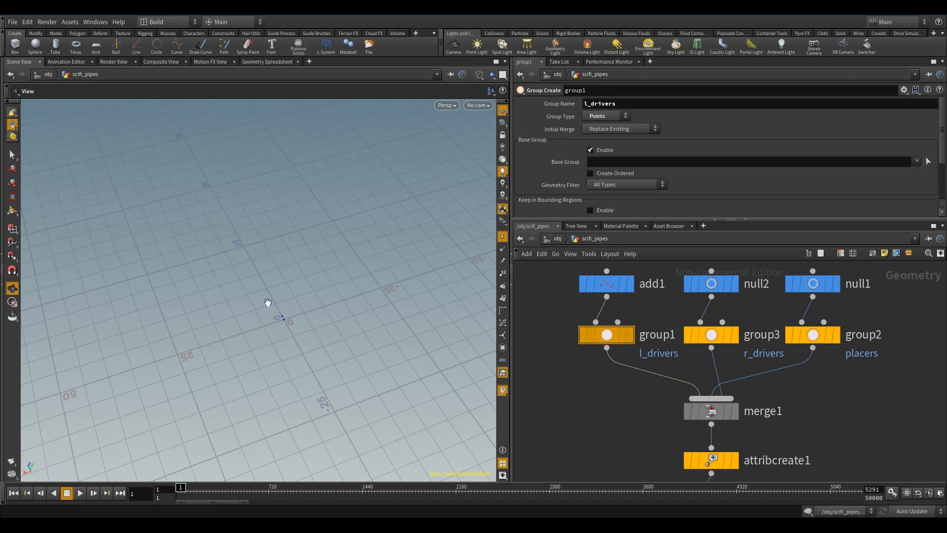
mouse_move(149, 251)
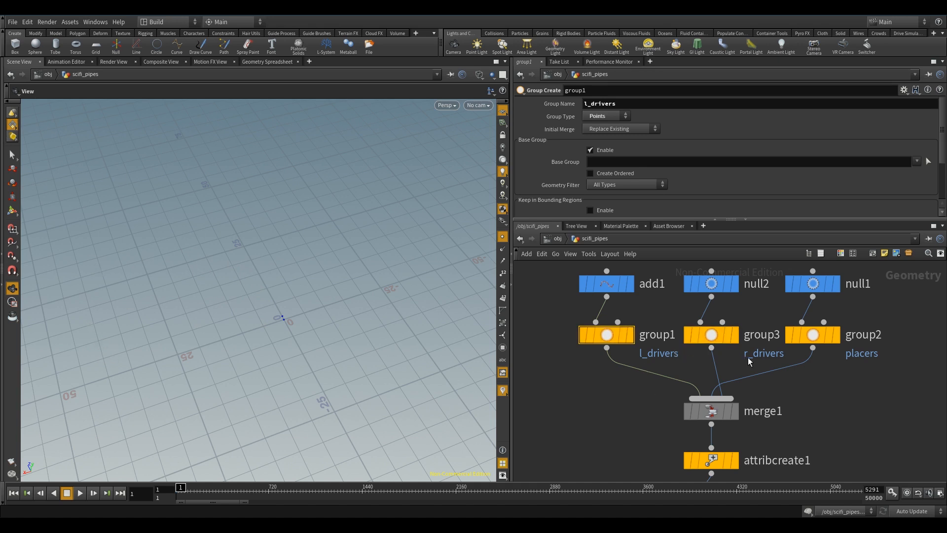
mouse_move(333, 250)
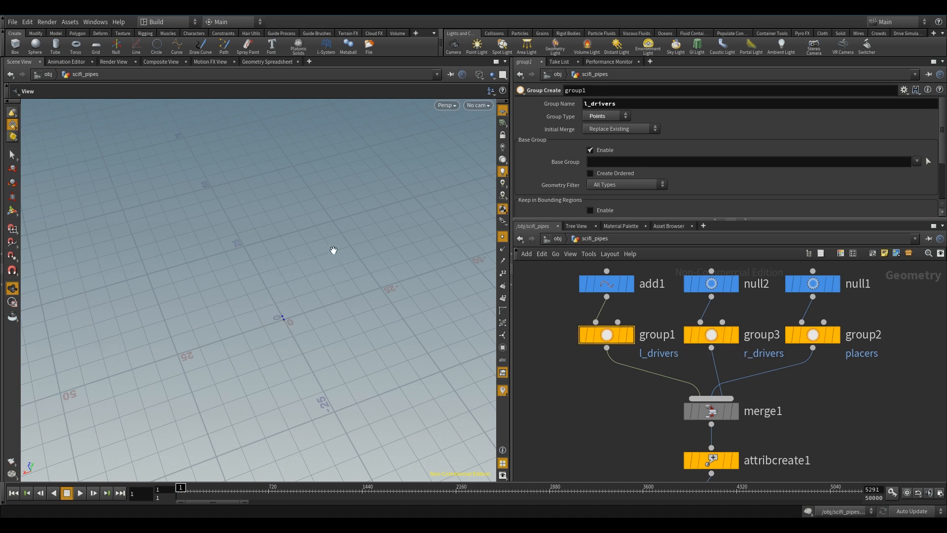
mouse_move(811, 363)
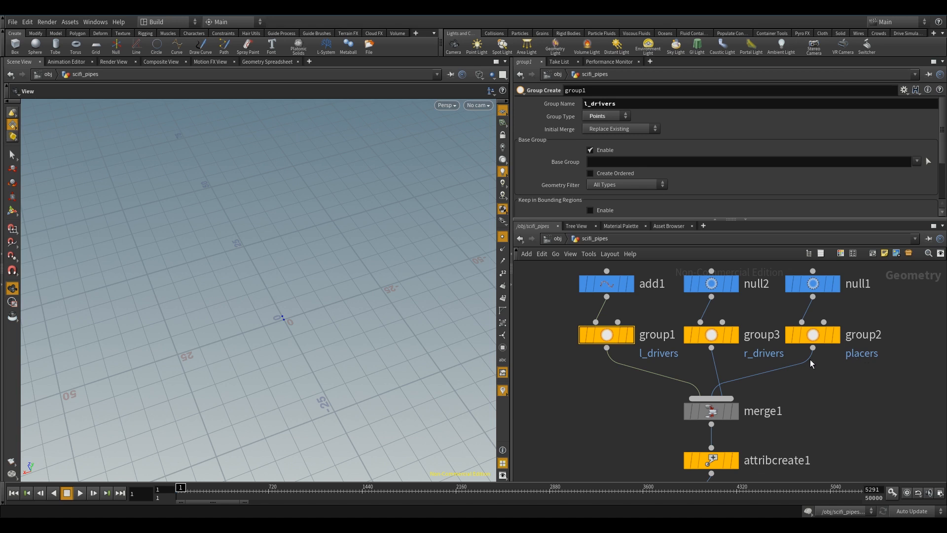
mouse_move(319, 325)
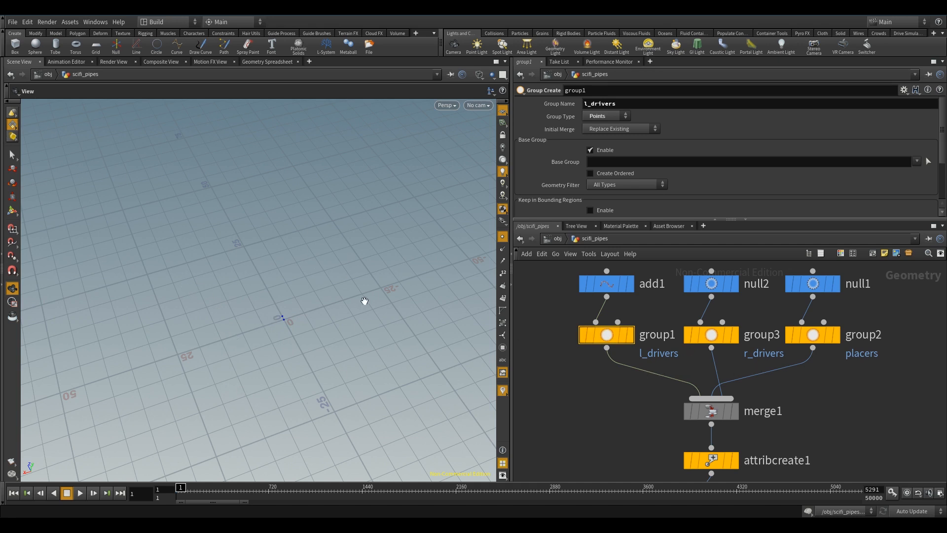
mouse_move(326, 304)
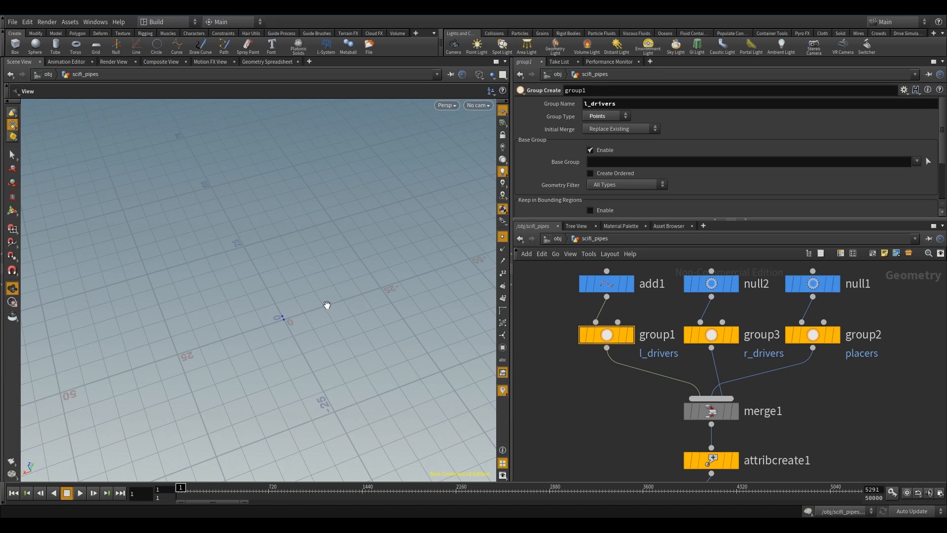
mouse_move(334, 336)
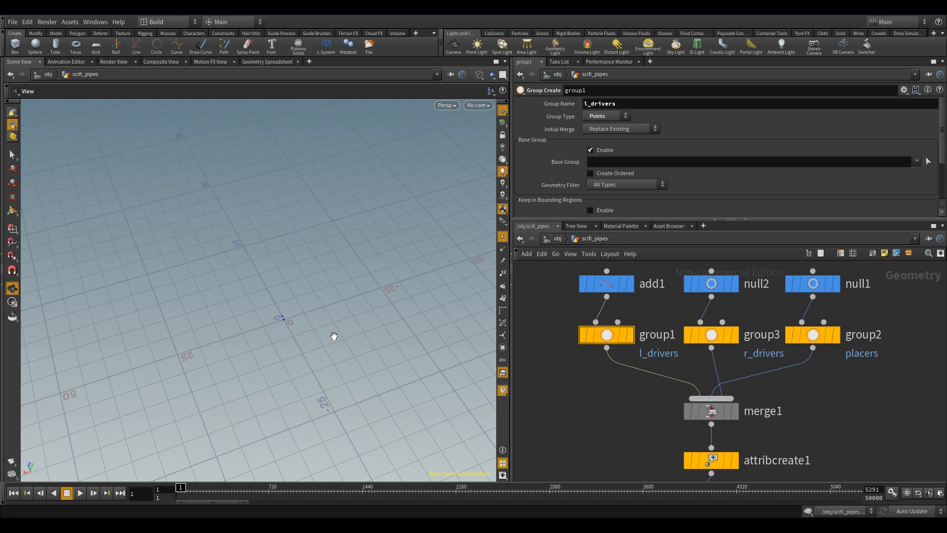
mouse_move(312, 329)
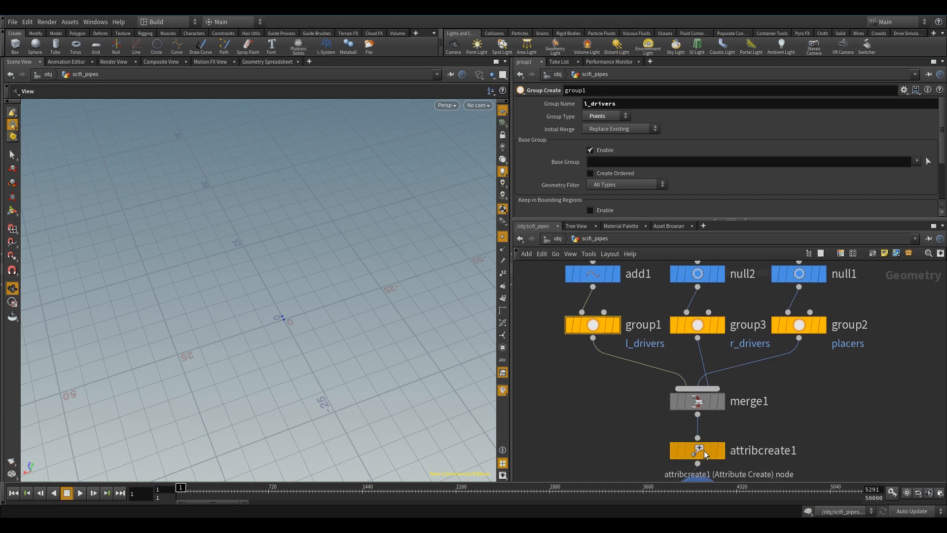
- Inspect attribcreate1's DELAY, ANGLE and DIR point attributes while the solver plays
left_click(696, 449)
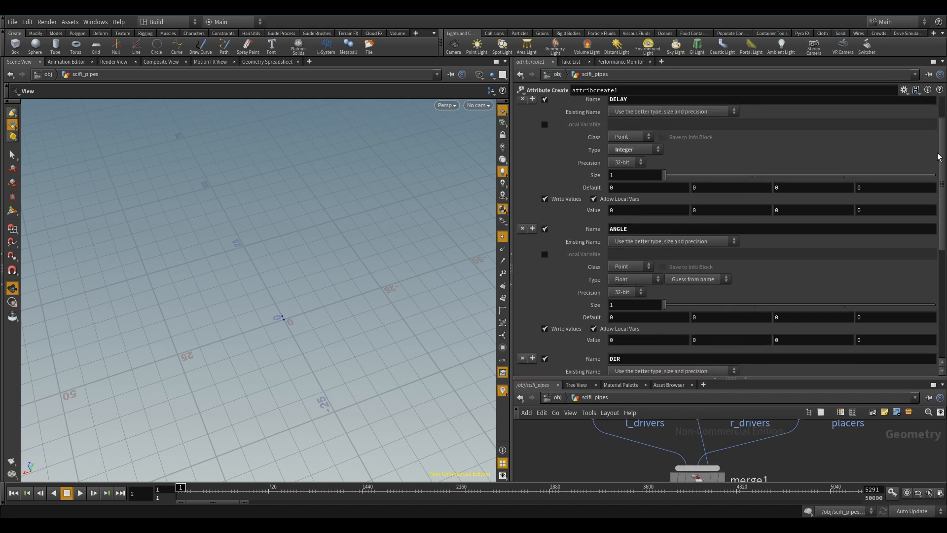
scroll("up", 3)
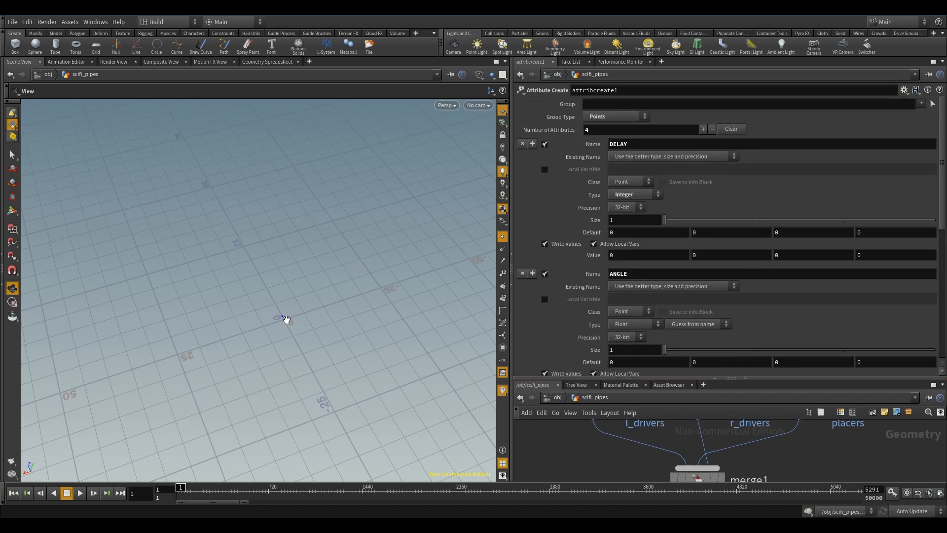
mouse_move(323, 296)
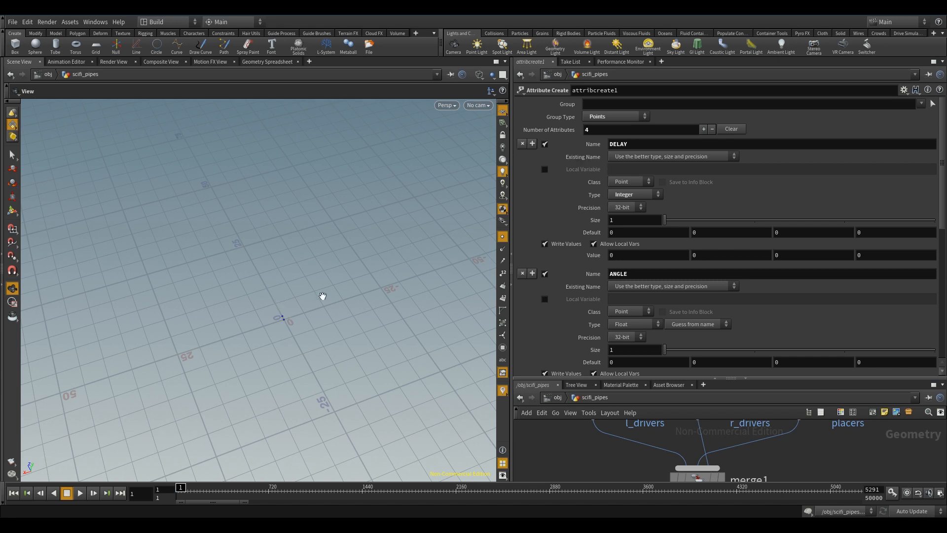
mouse_move(278, 334)
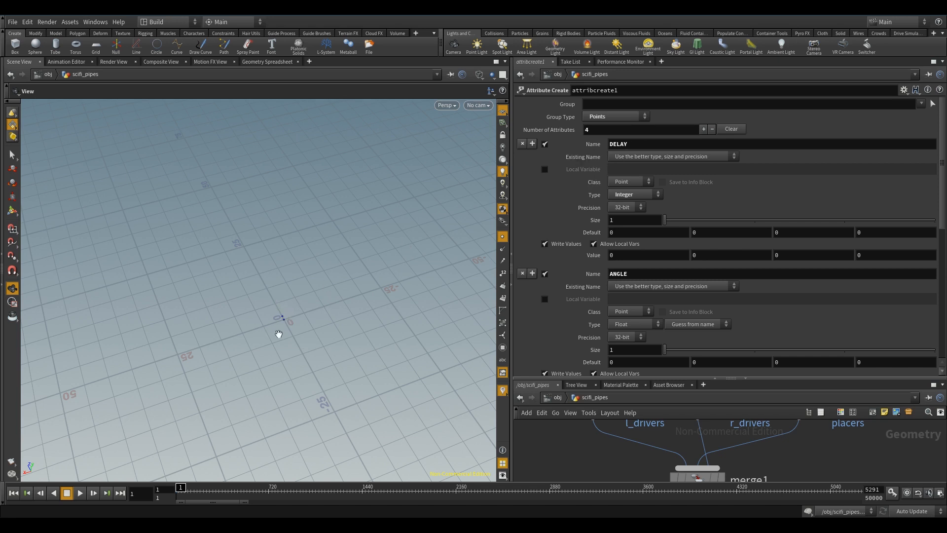
mouse_move(258, 323)
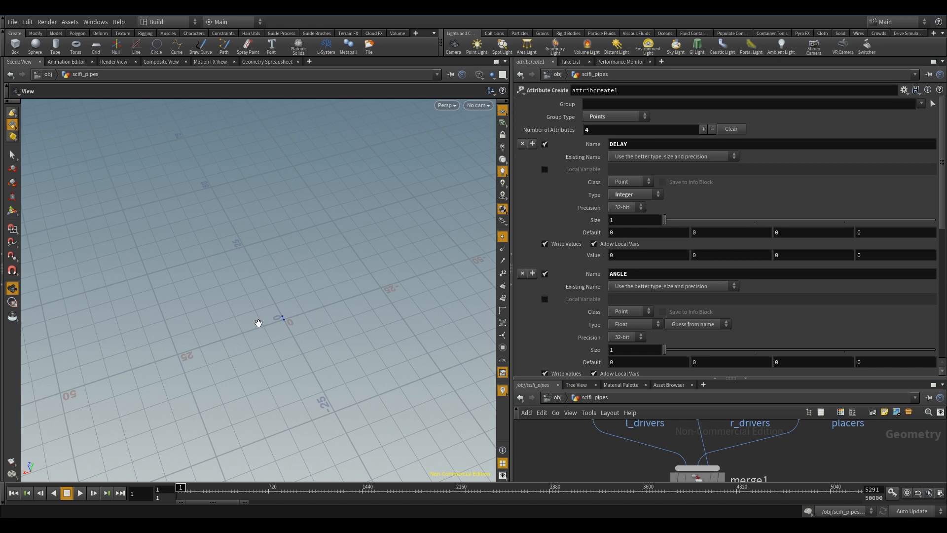
mouse_move(245, 318)
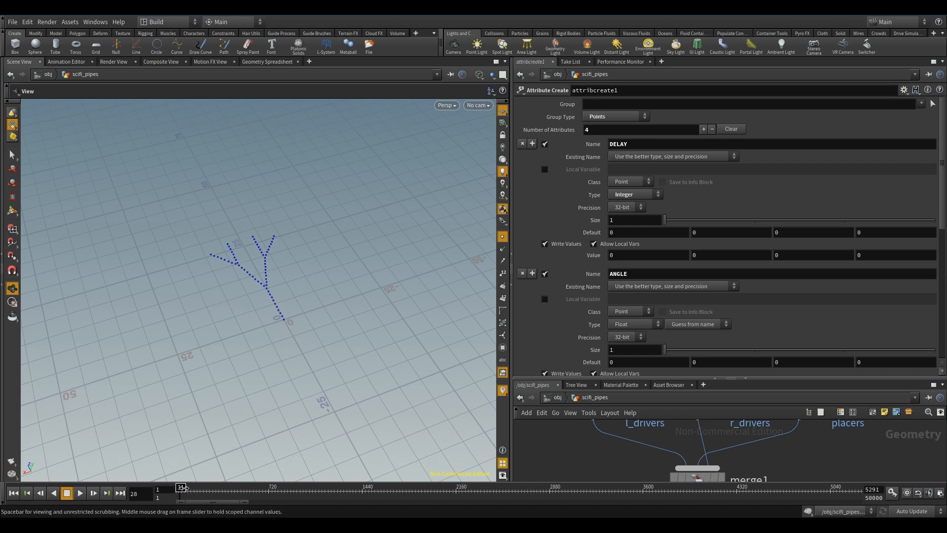
- Pause playback at frame 88 to examine the forking dotted pattern
left_click(80, 492)
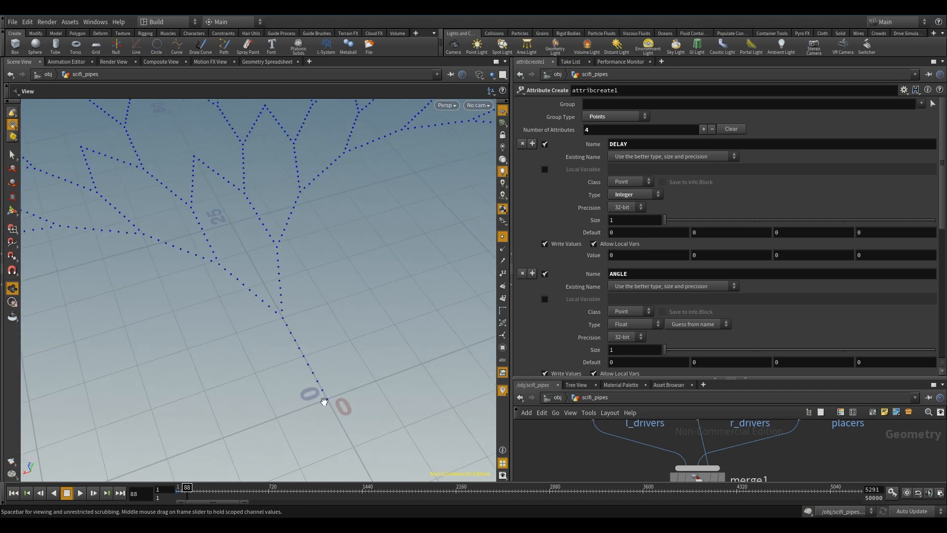
mouse_move(284, 320)
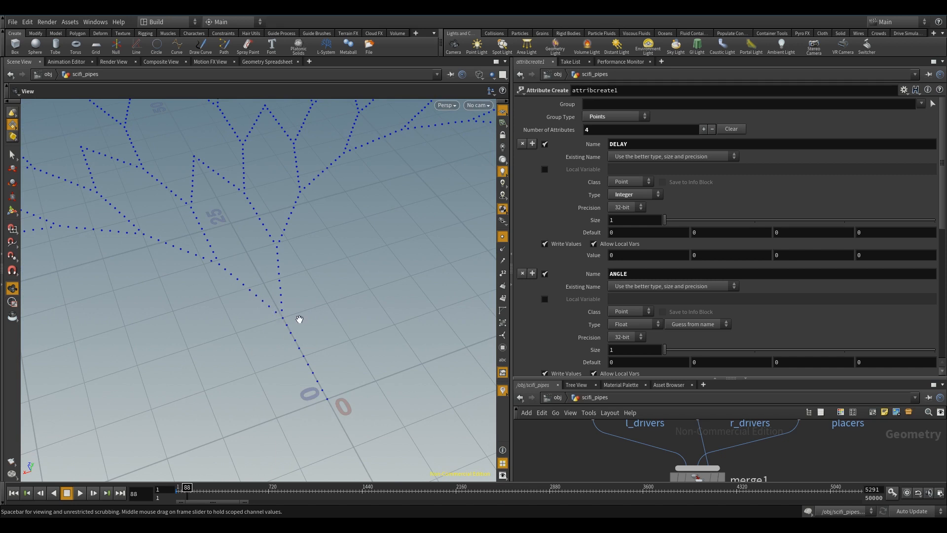
mouse_move(278, 252)
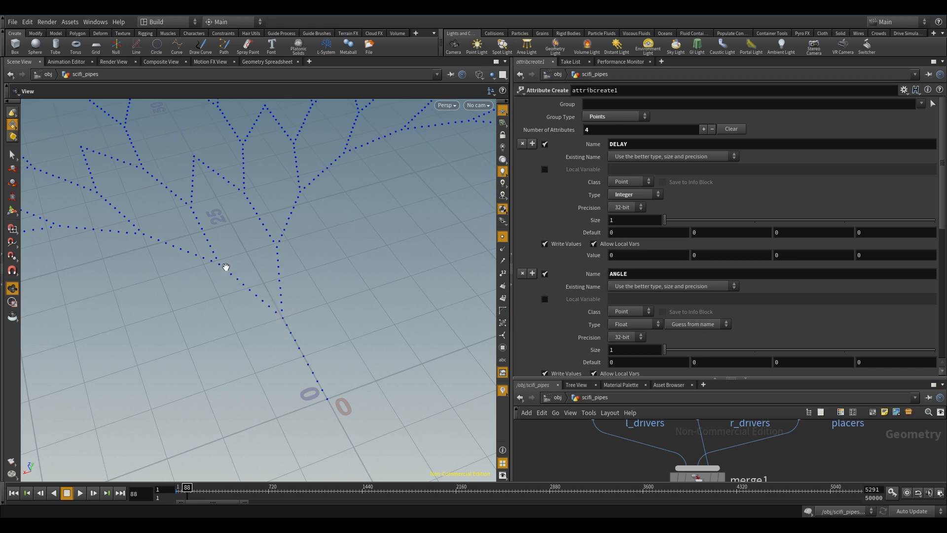
mouse_move(288, 313)
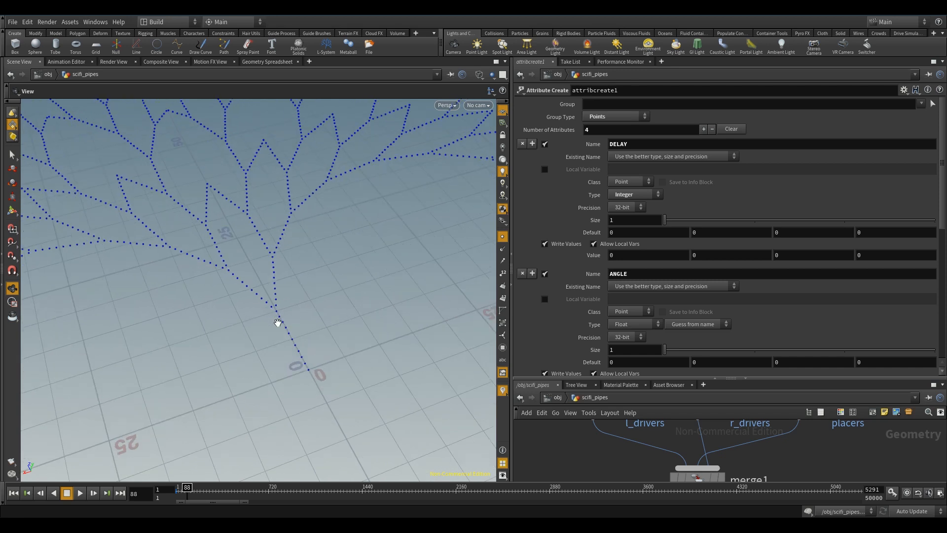
mouse_move(275, 322)
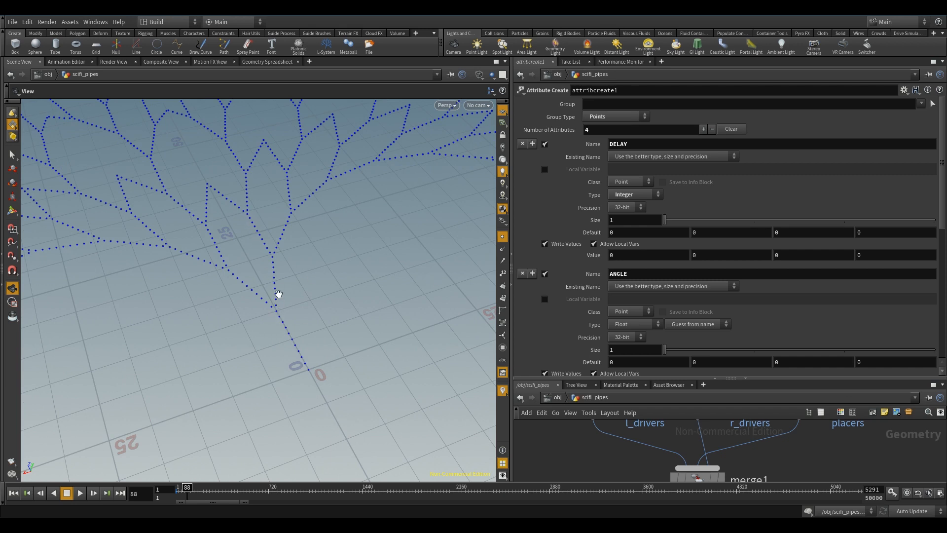
- Review the ANGLE, DIR and SETUP attribute entries on attribcreate1 feeding solver1
scroll("down", 3)
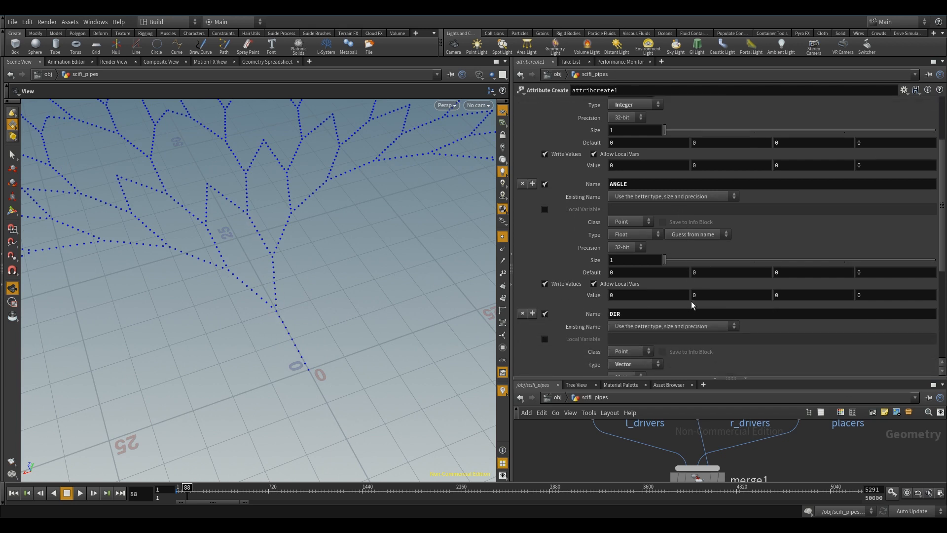
scroll("down", 3)
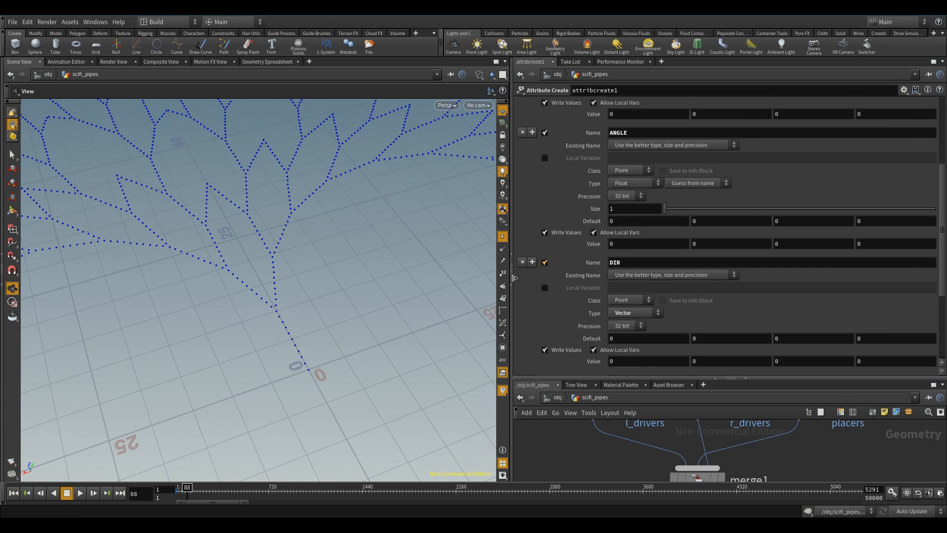
mouse_move(250, 320)
type("SETUP")
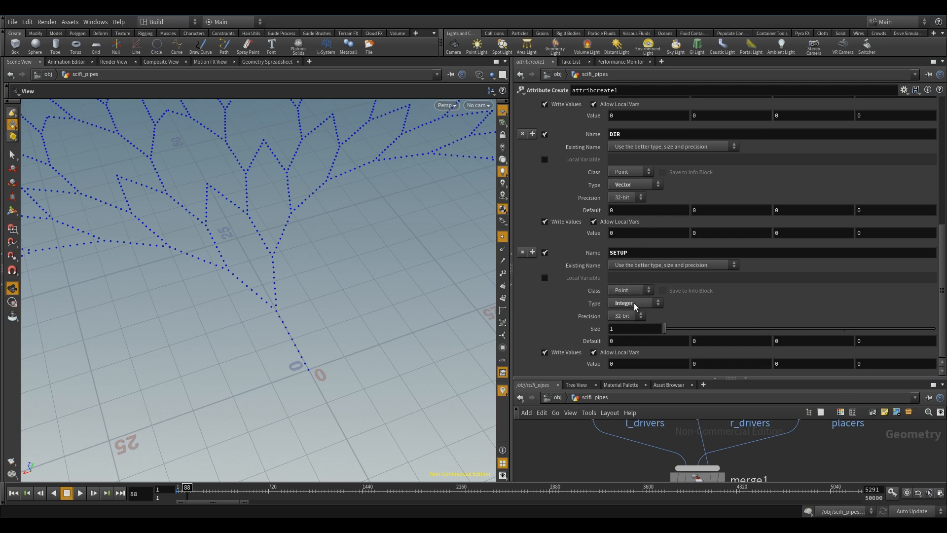
mouse_move(616, 255)
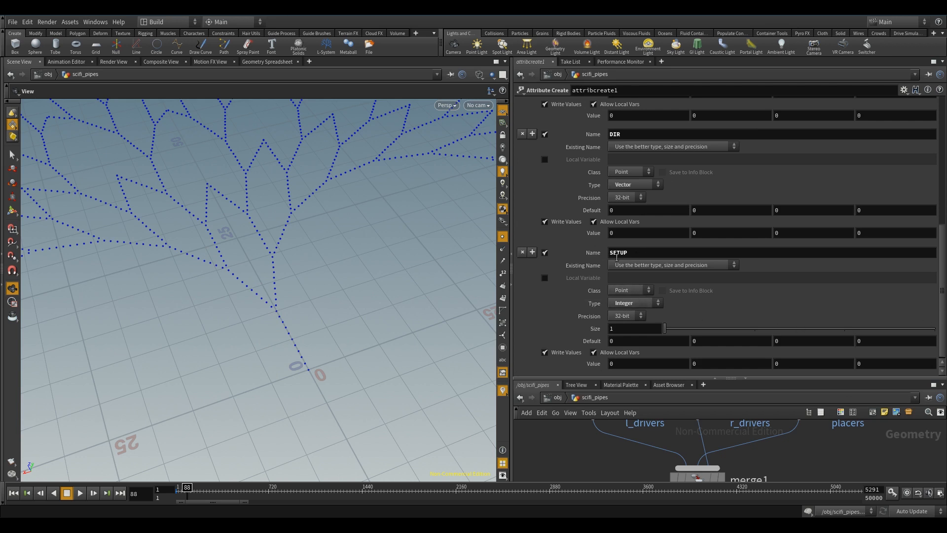
double_click(617, 252)
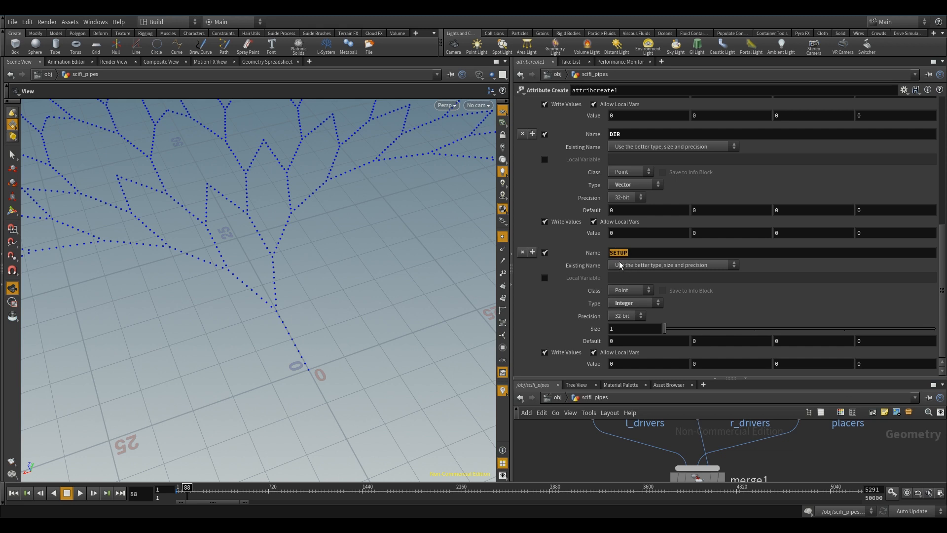
mouse_move(634, 277)
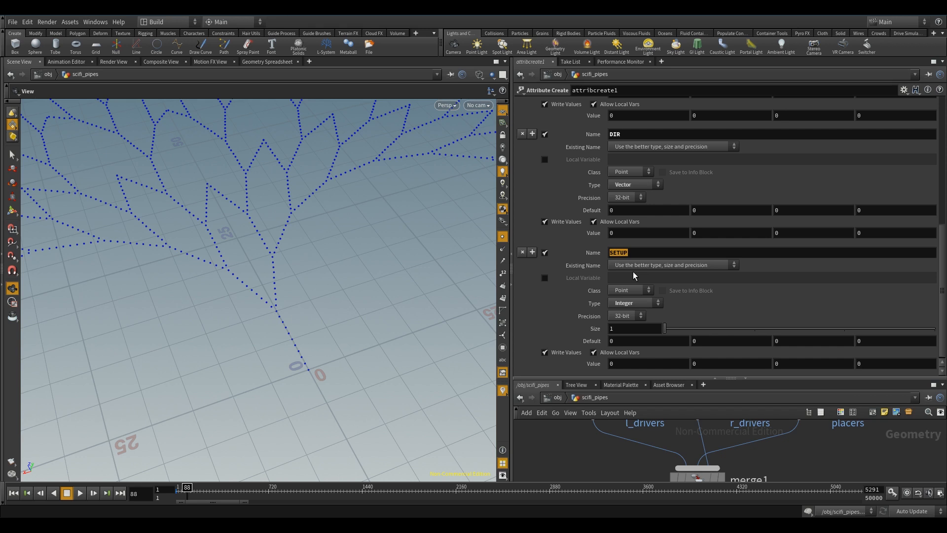
mouse_move(502, 322)
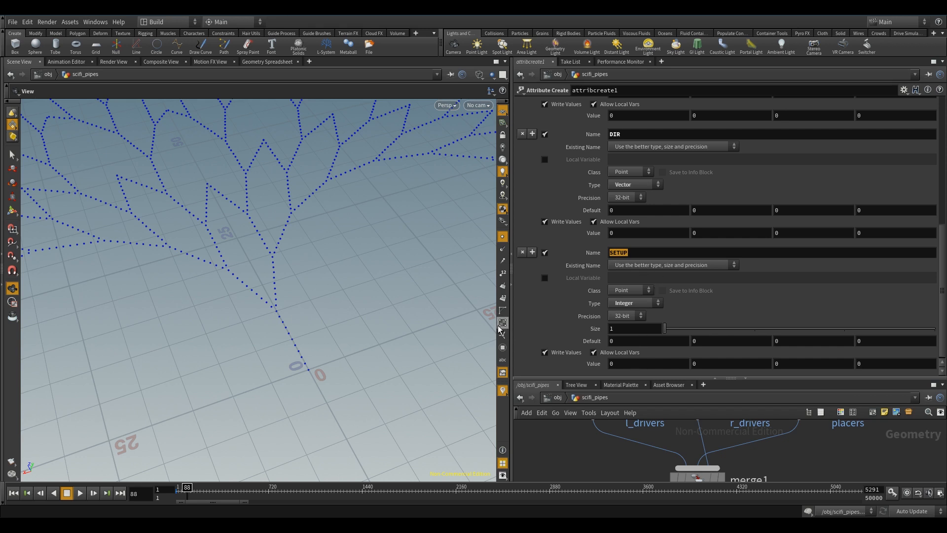
mouse_move(501, 325)
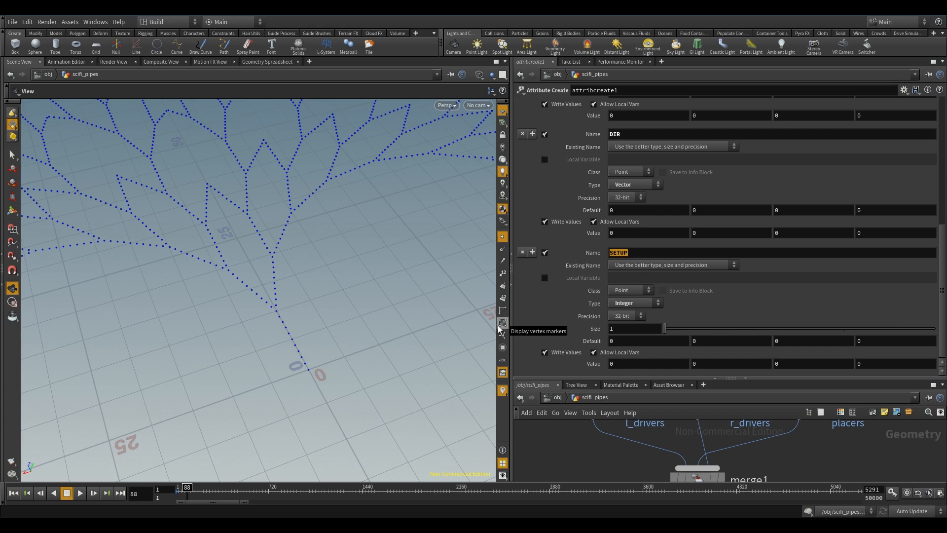
mouse_move(621, 264)
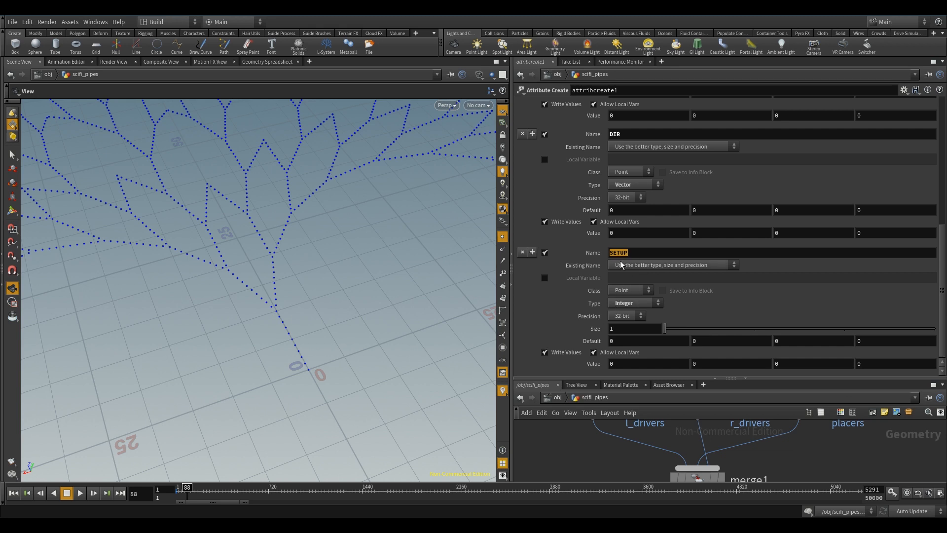
mouse_move(941, 287)
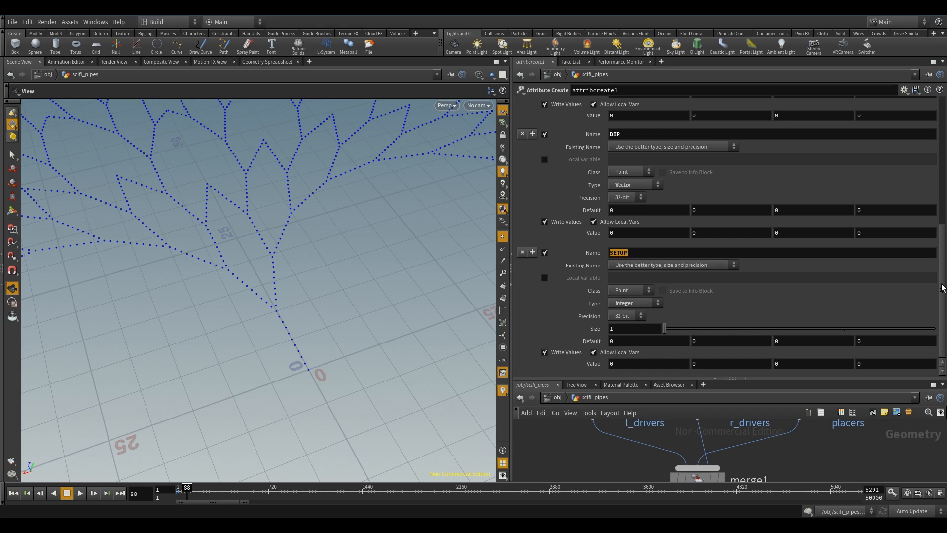
scroll("up", 3)
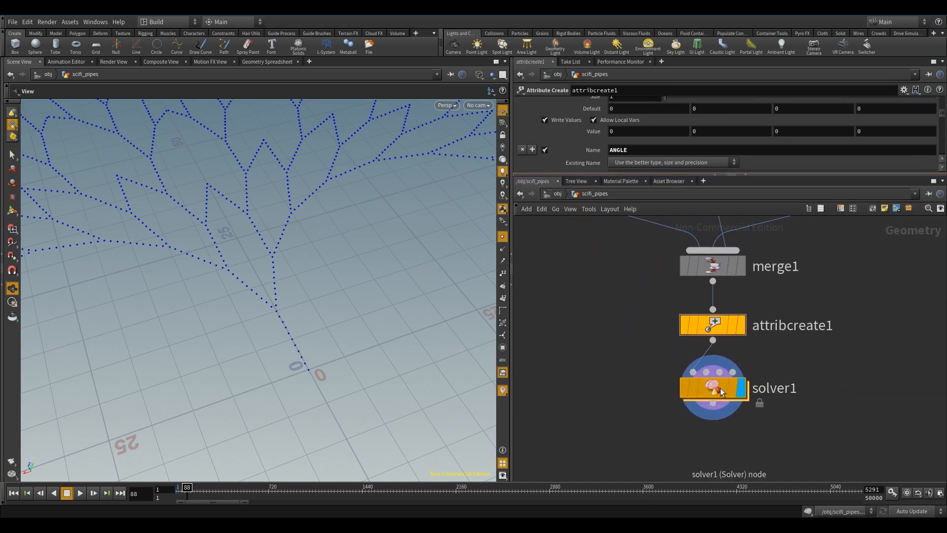
- Dive into solver1 and inspect switch1's $FF == 1 expression and pointwrangle1's growth VEX
double_click(712, 387)
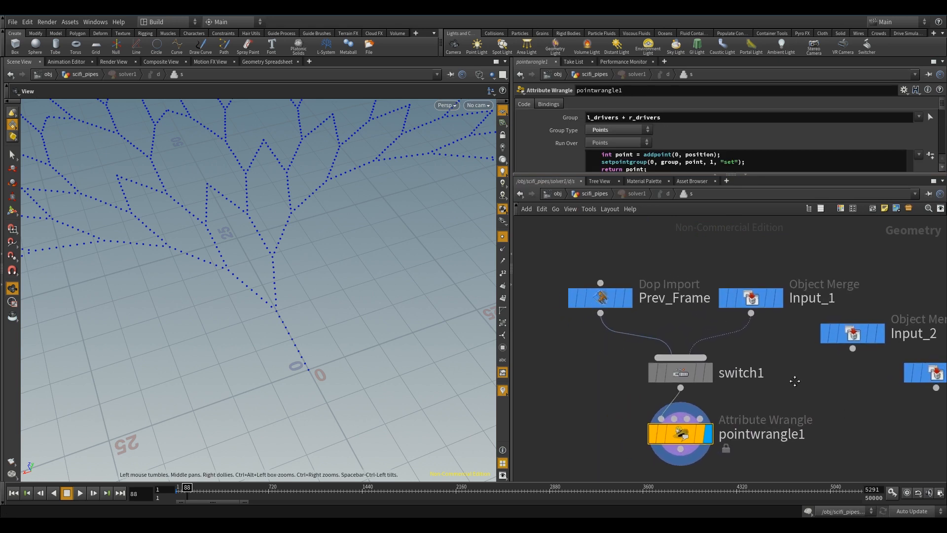
left_click(679, 371)
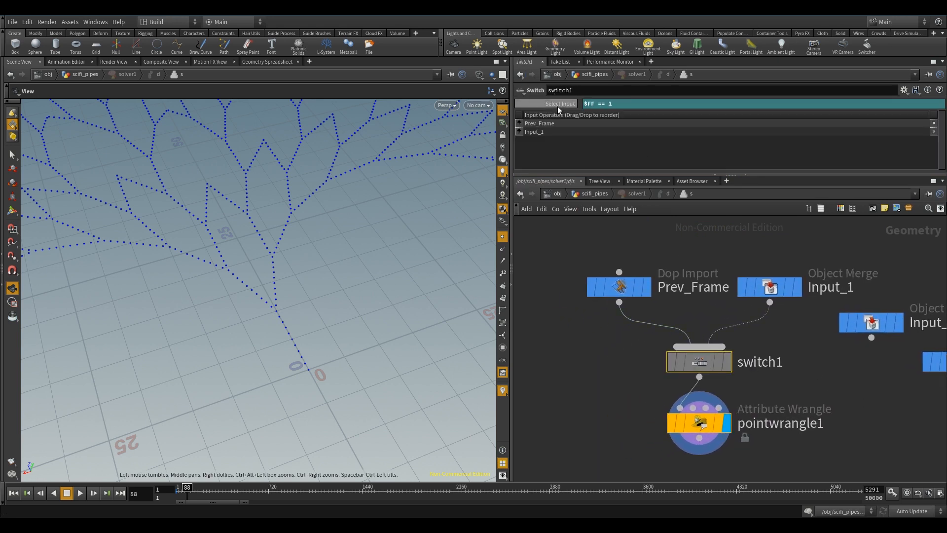
mouse_move(652, 117)
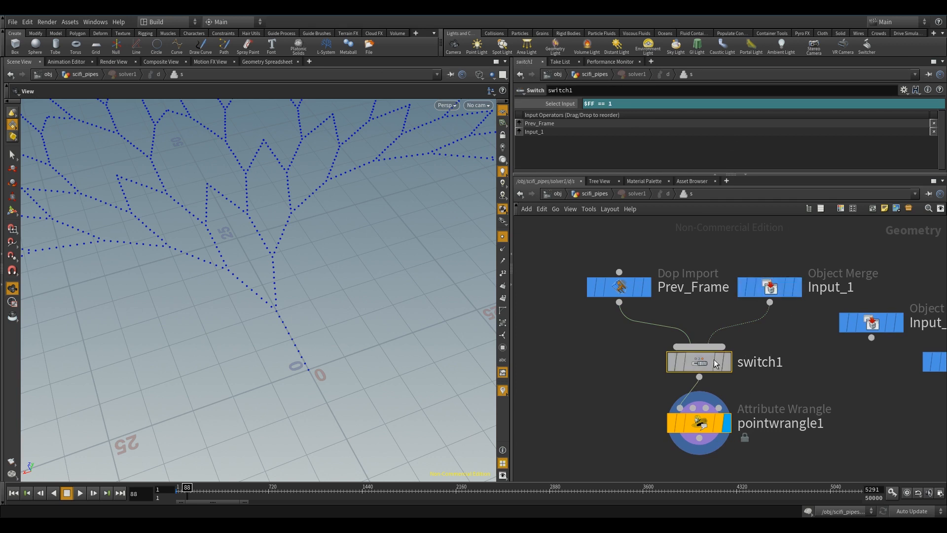
mouse_move(639, 282)
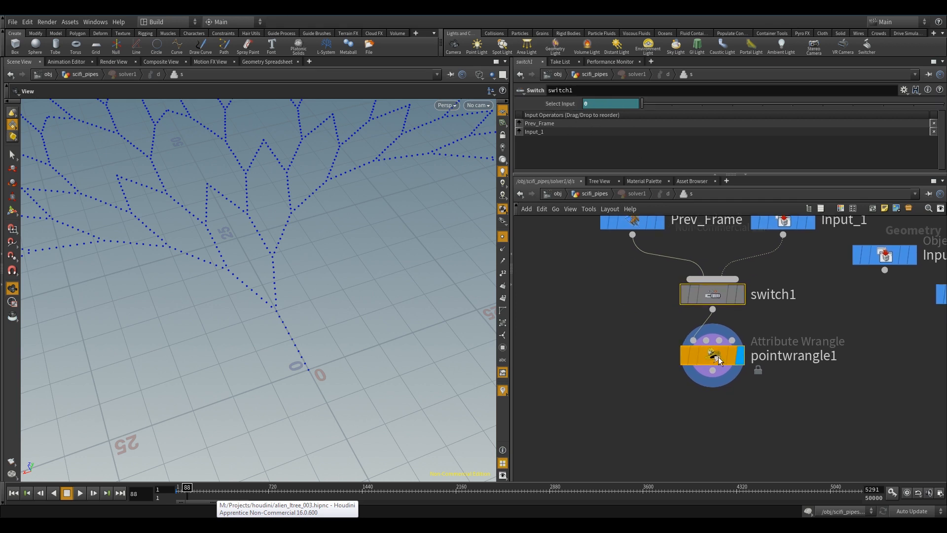
left_click(711, 355)
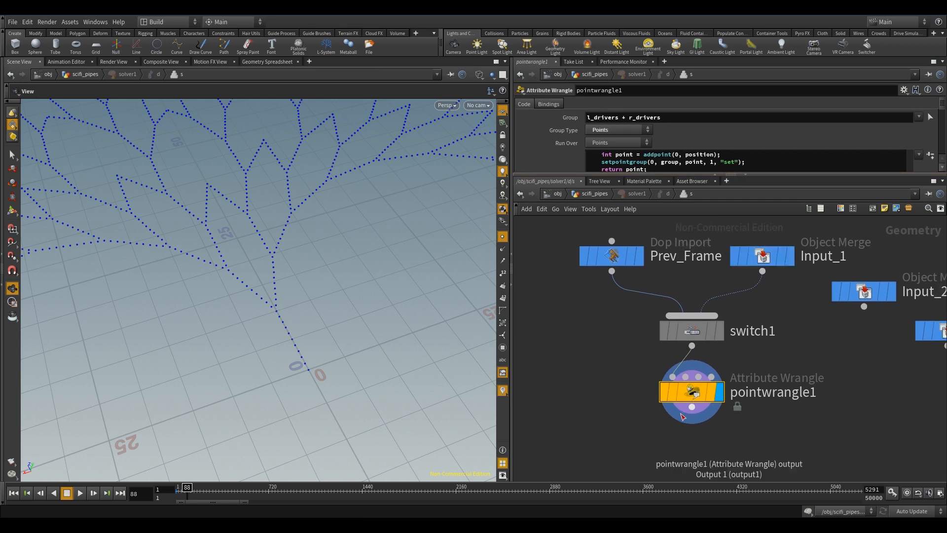
mouse_move(692, 393)
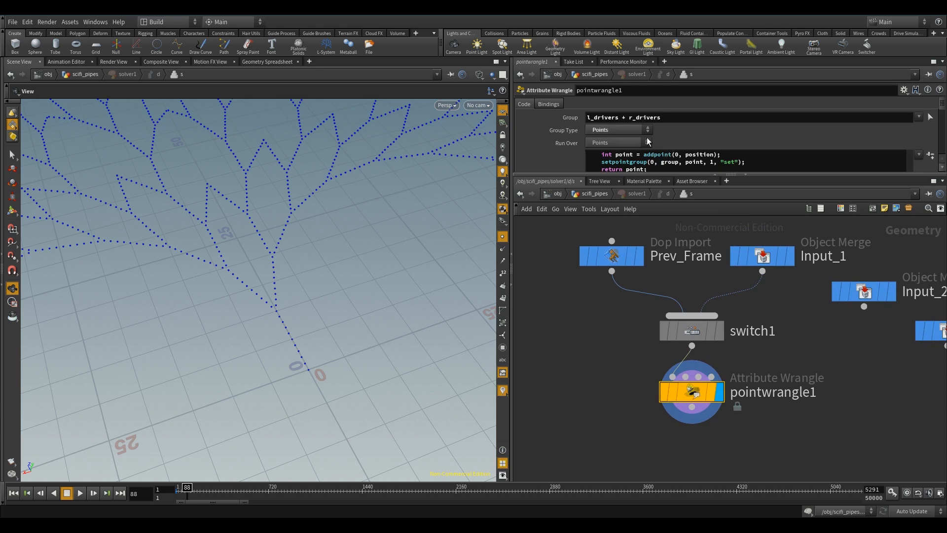
mouse_move(295, 369)
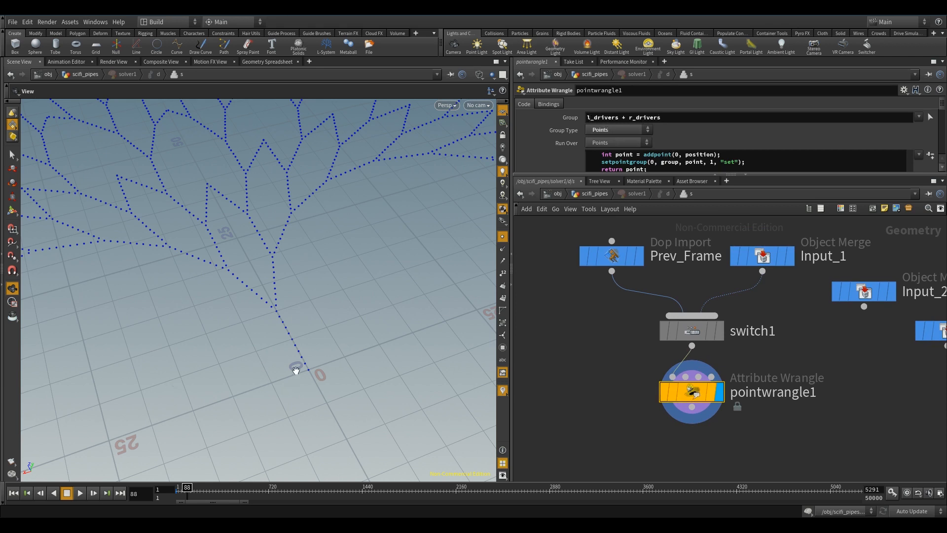
mouse_move(312, 224)
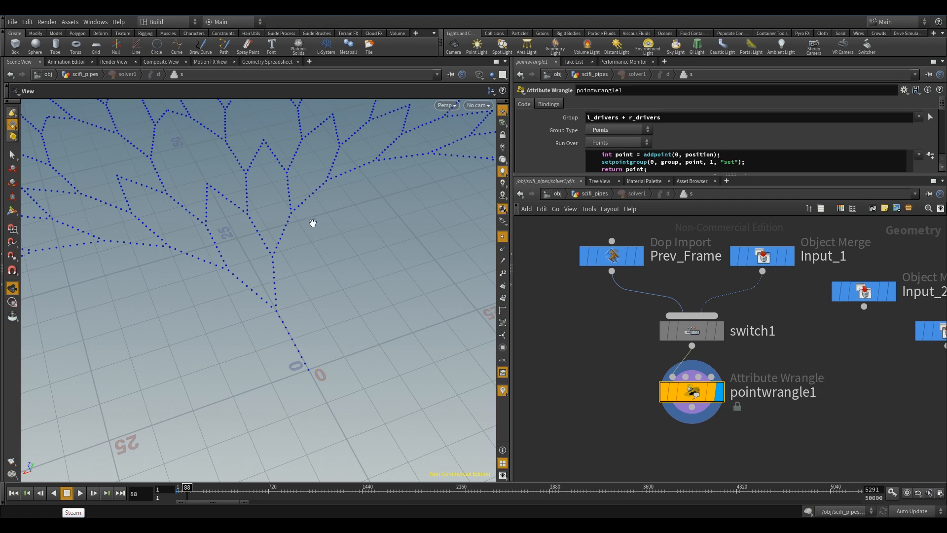
mouse_move(657, 383)
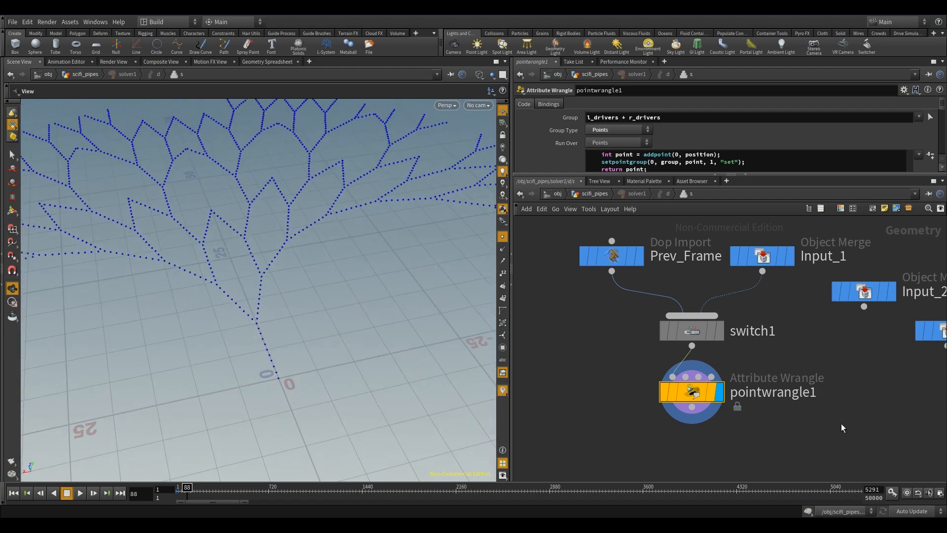
mouse_move(533, 317)
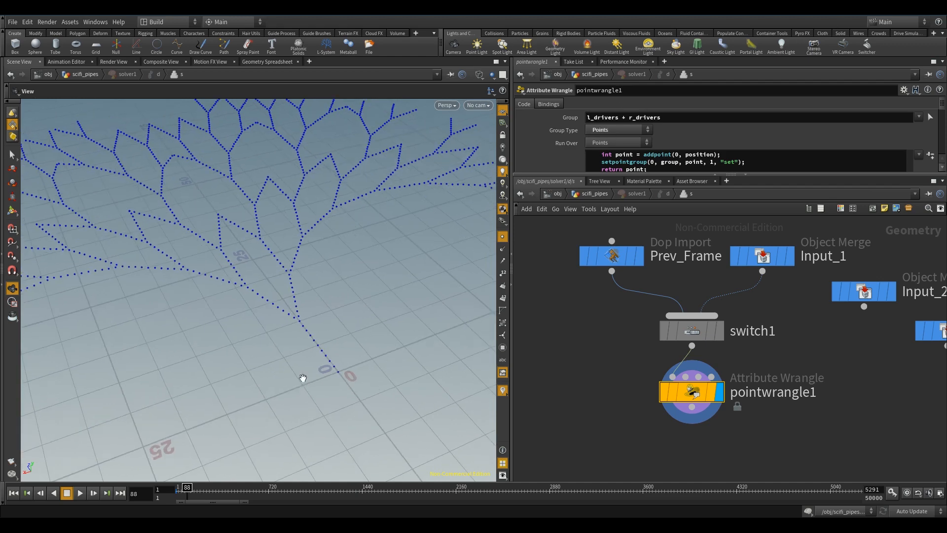
mouse_move(576, 484)
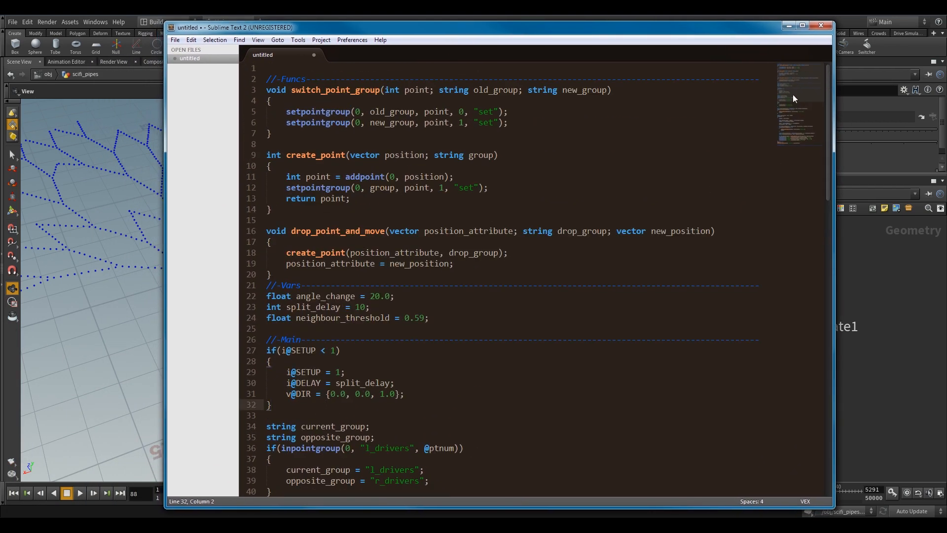
mouse_move(800, 56)
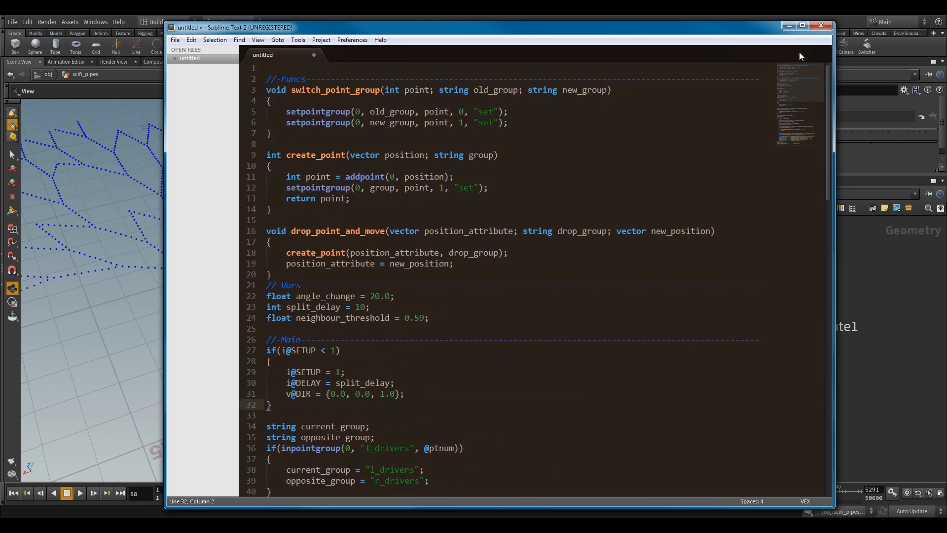
- Enlarge the Sublime Text window and read through the script's Funcs, Vars and Main sections
left_click(442, 240)
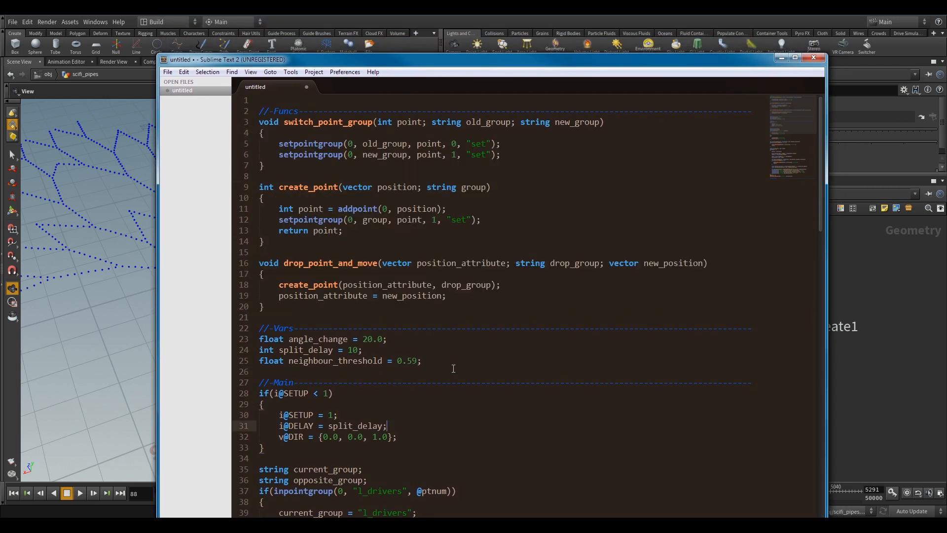
scroll("down", 3)
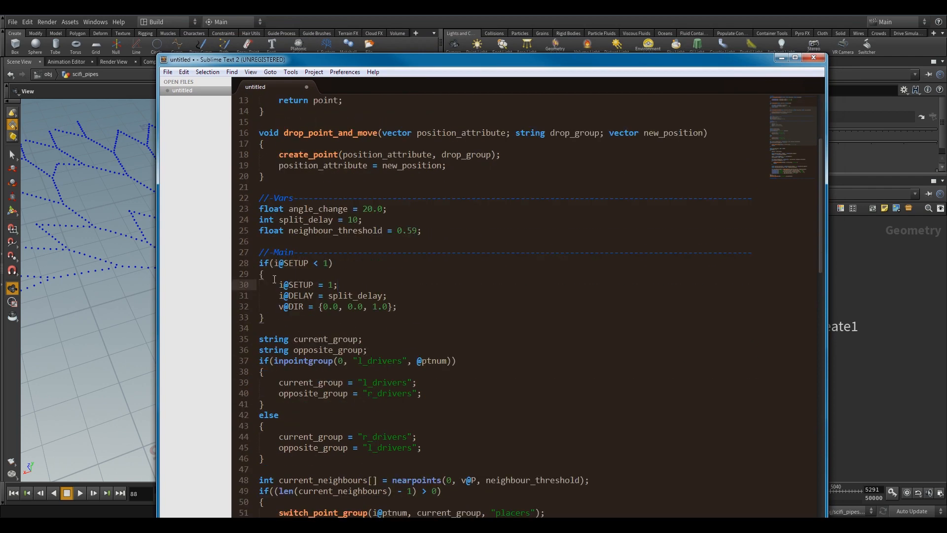
scroll("down", 3)
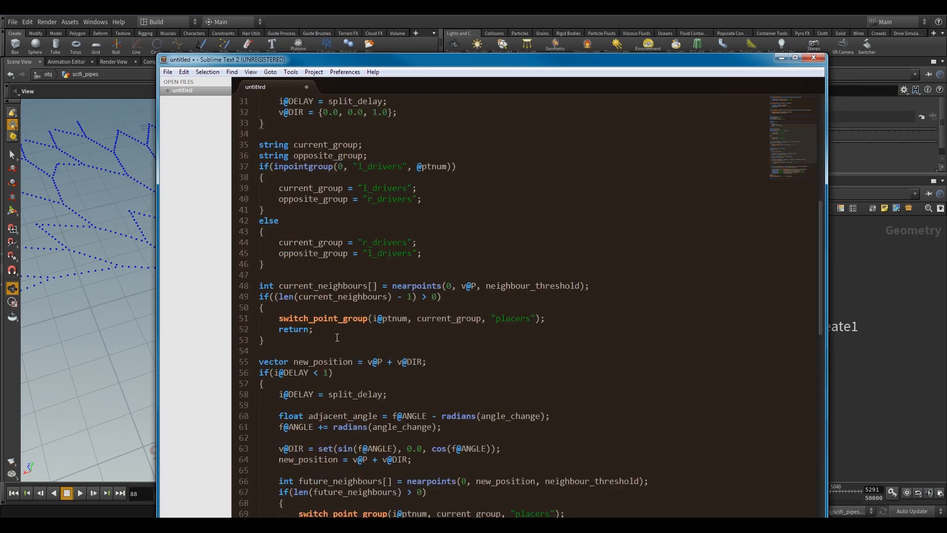
scroll("up", 3)
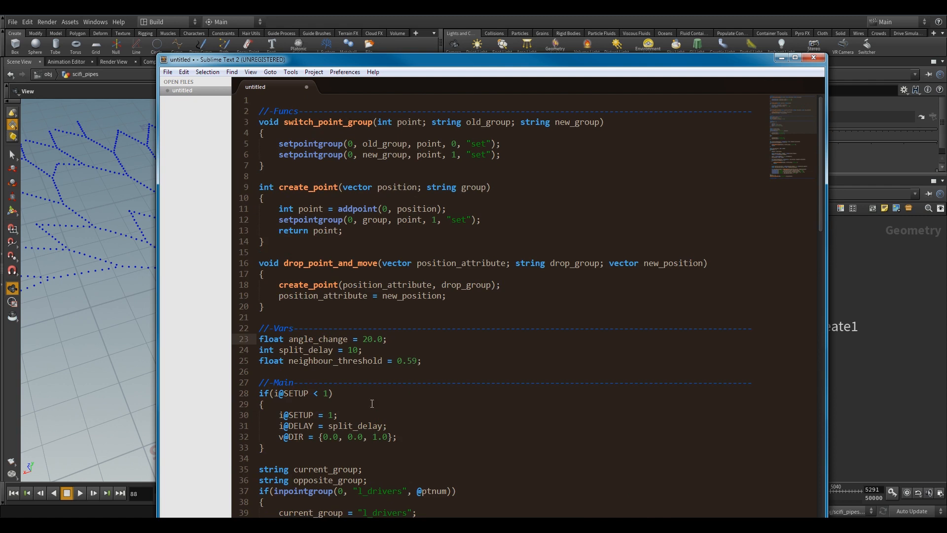
mouse_move(303, 134)
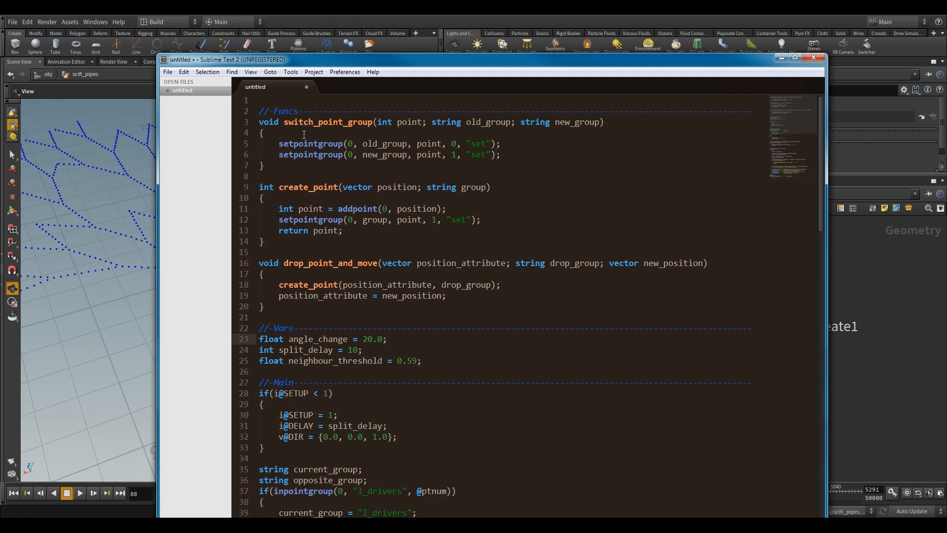
left_click(290, 176)
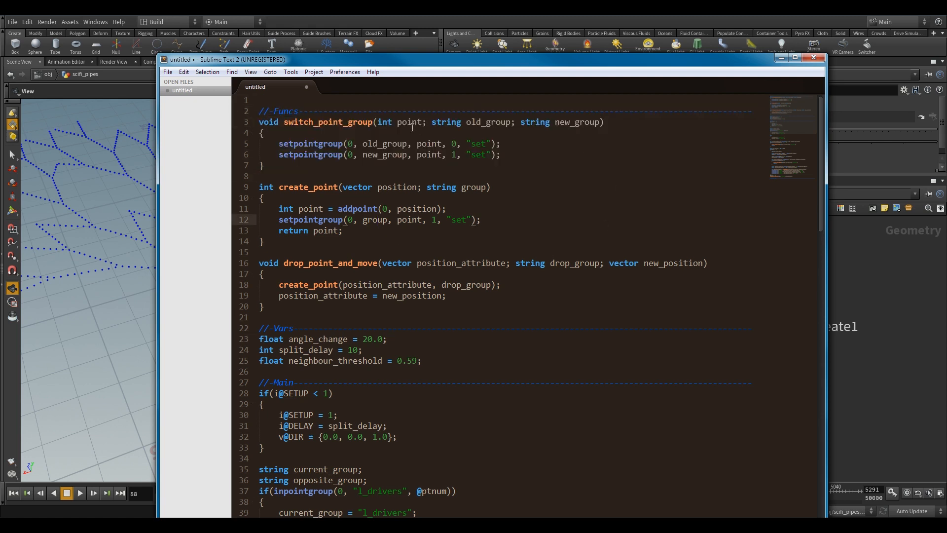
double_click(488, 121)
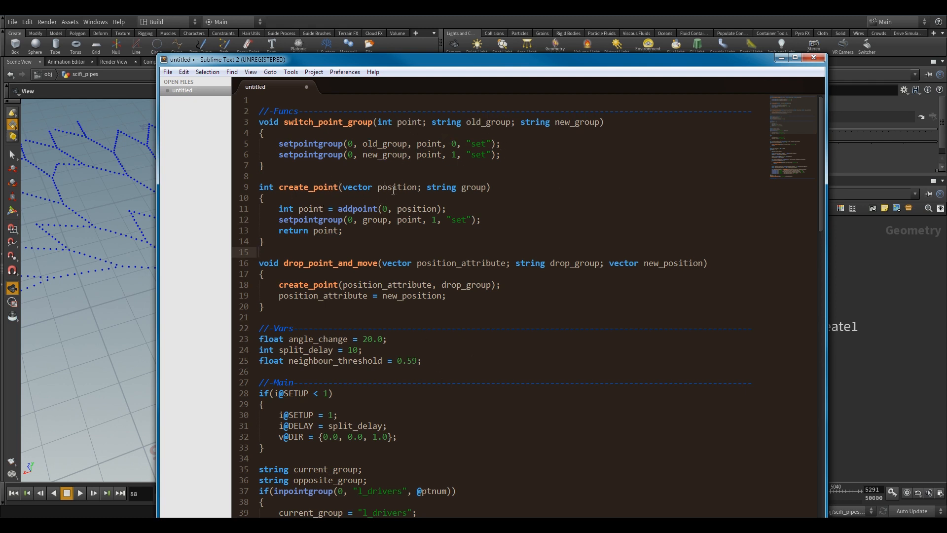
double_click(473, 186)
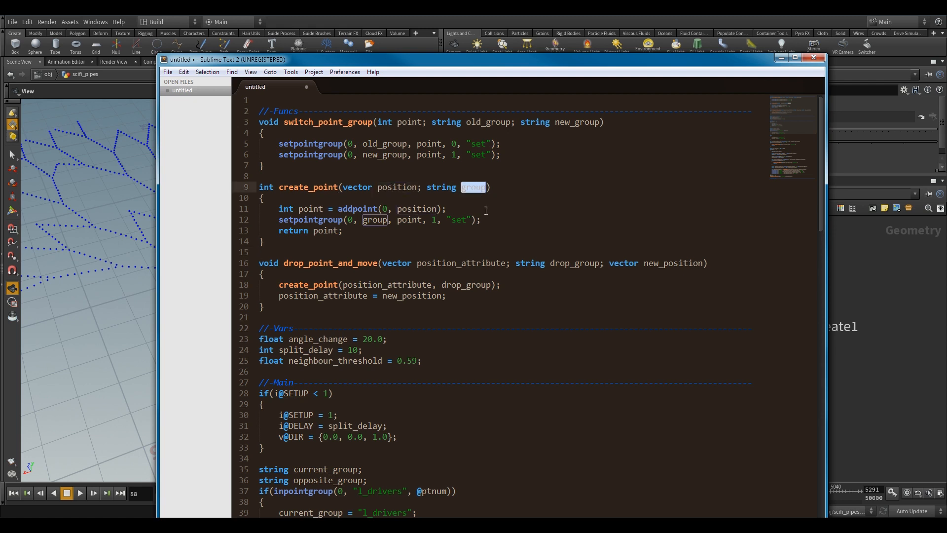
left_click(409, 200)
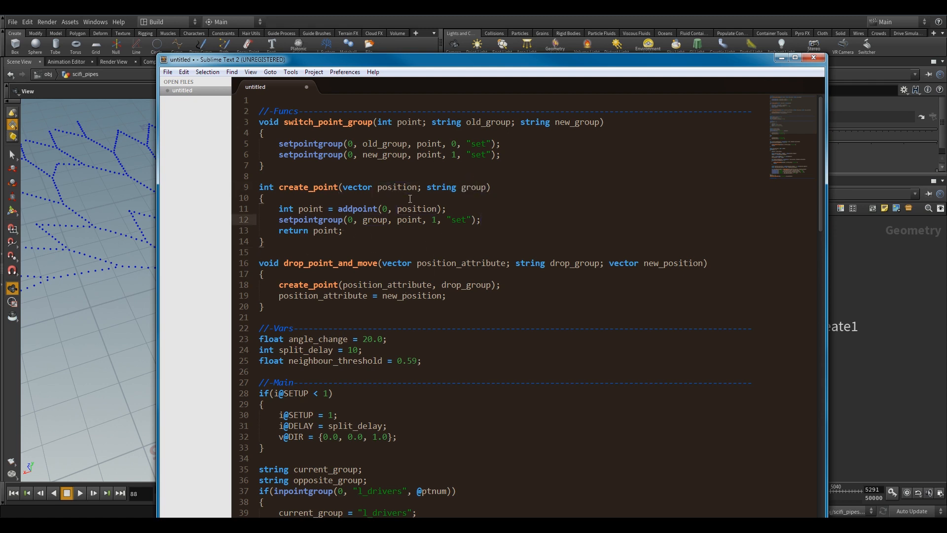
mouse_move(414, 252)
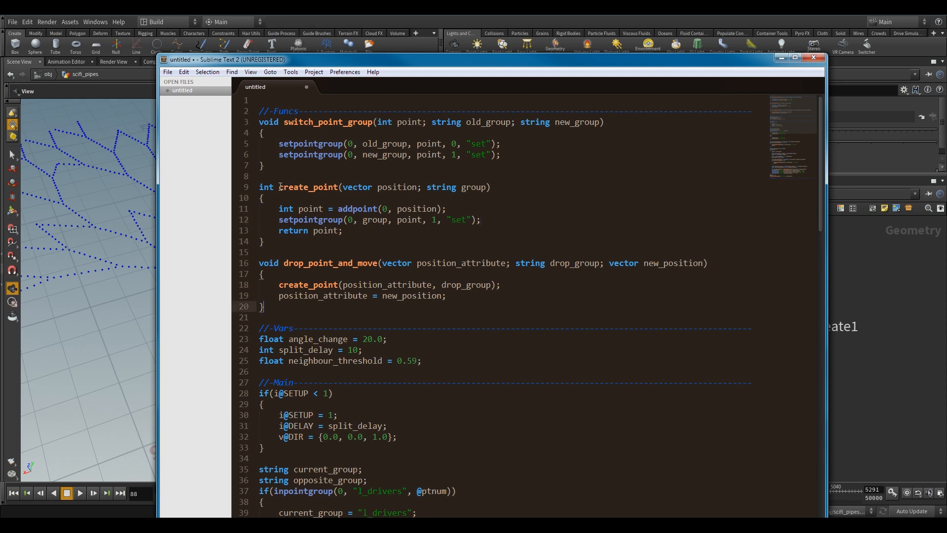
scroll("up", 3)
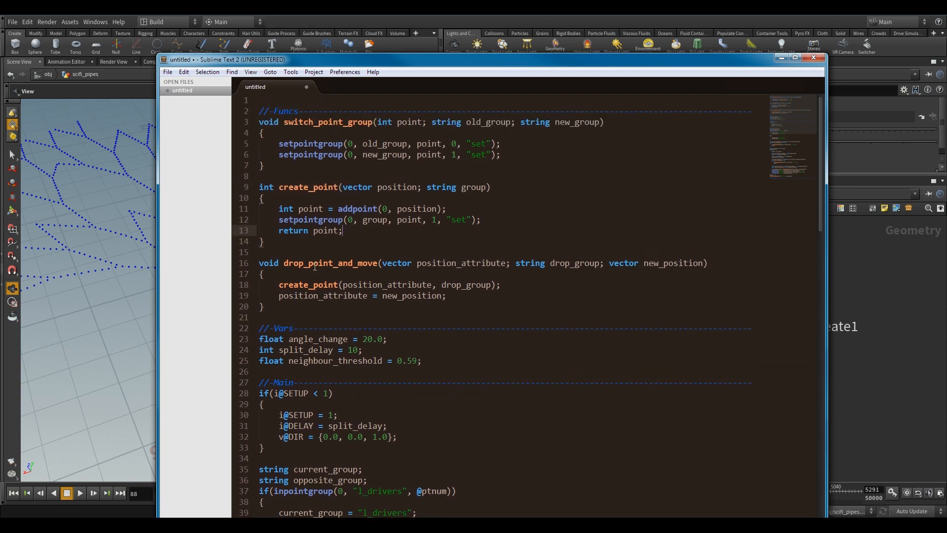
mouse_move(325, 274)
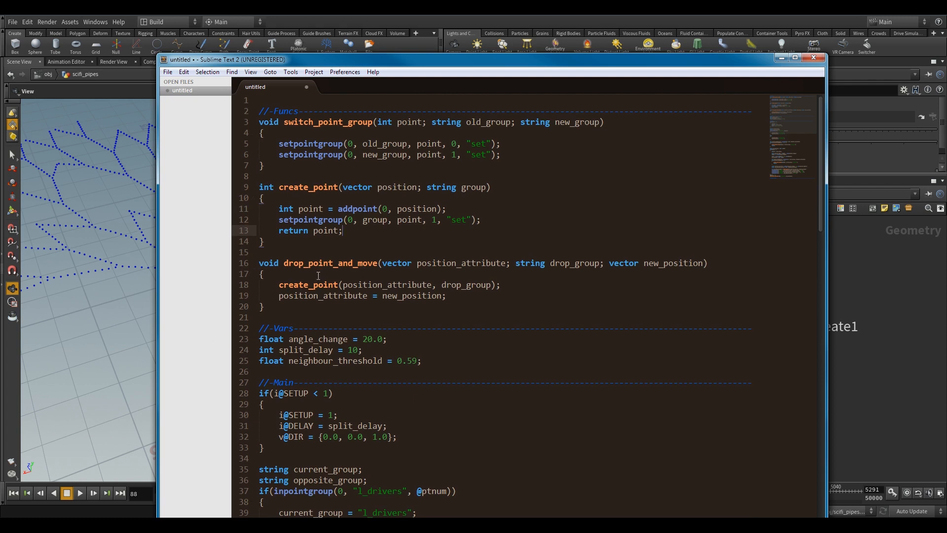
mouse_move(374, 438)
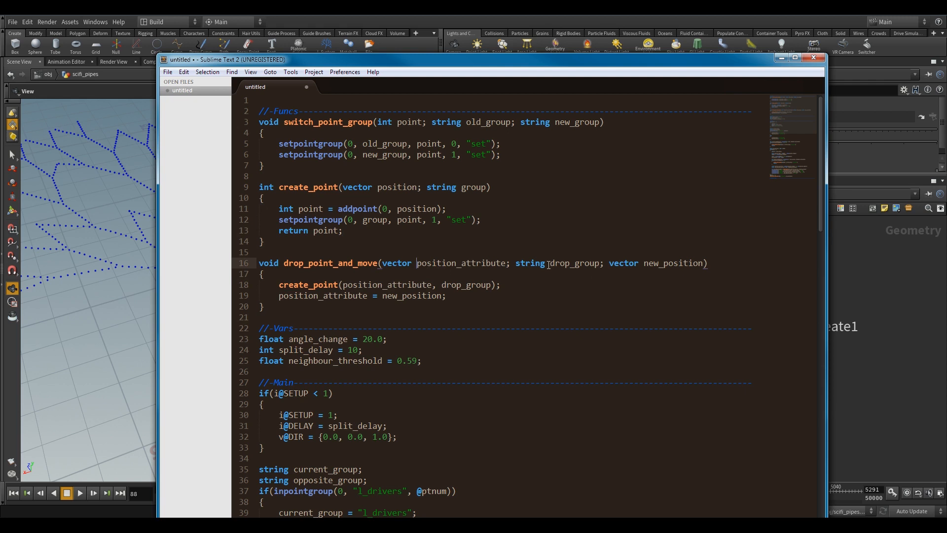
double_click(573, 263)
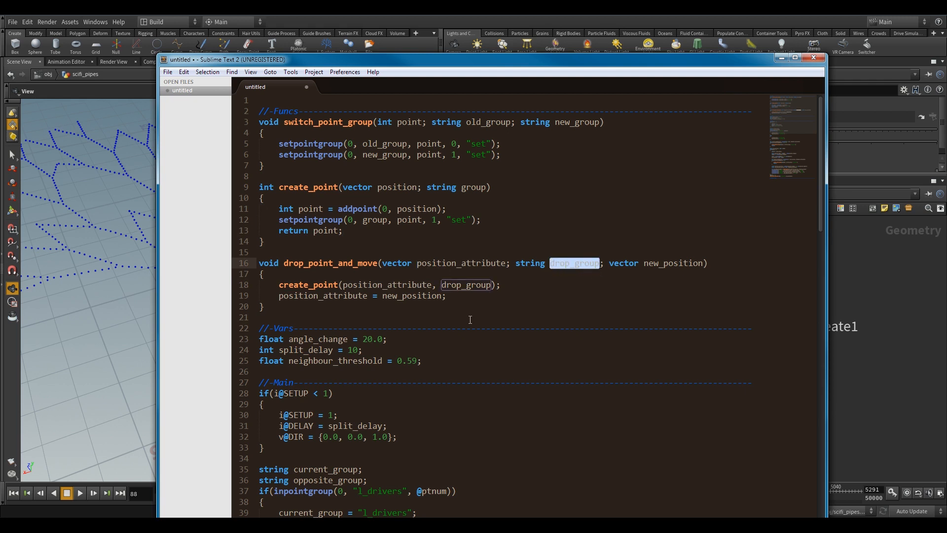
left_click(466, 284)
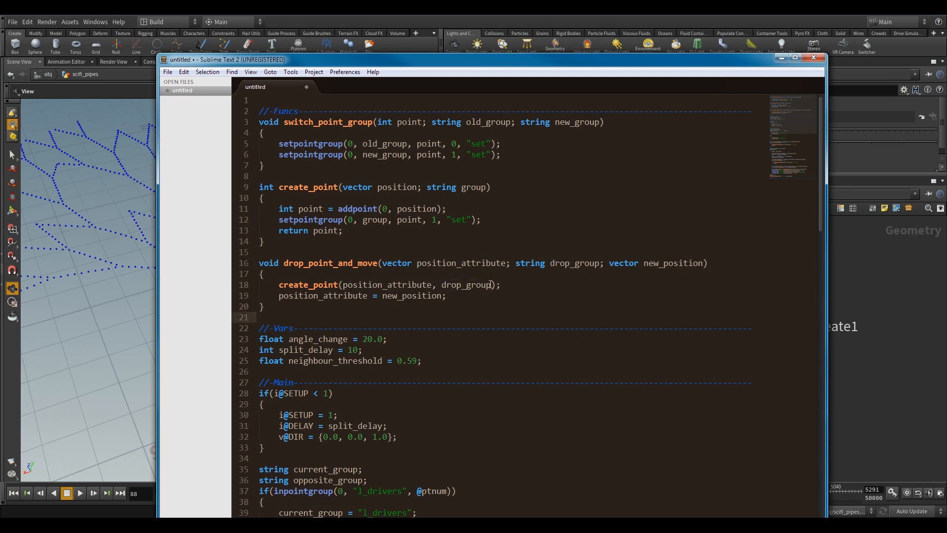
double_click(656, 263)
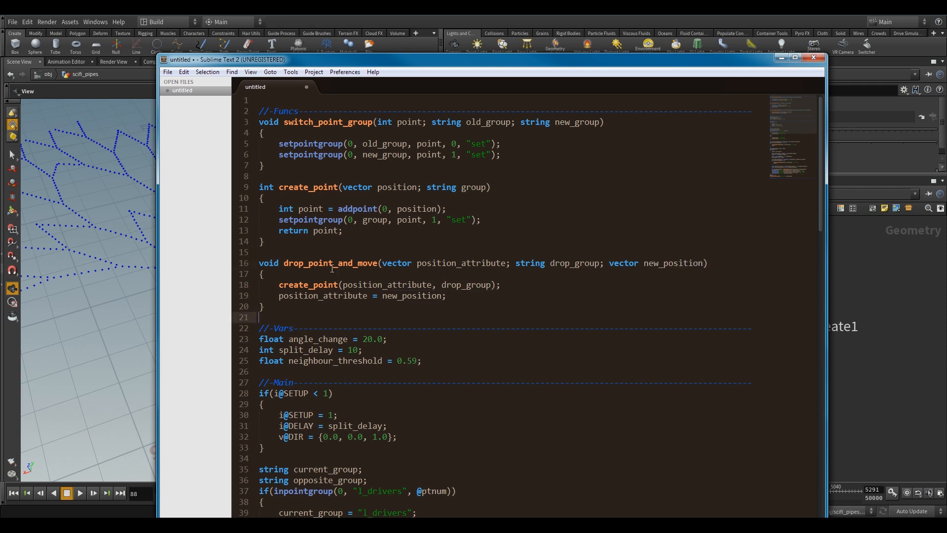
mouse_move(515, 313)
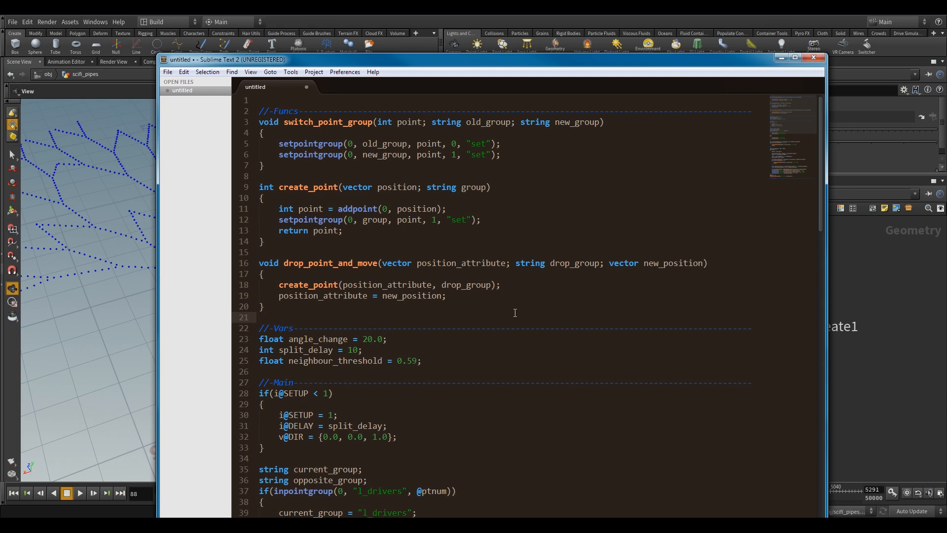
mouse_move(417, 263)
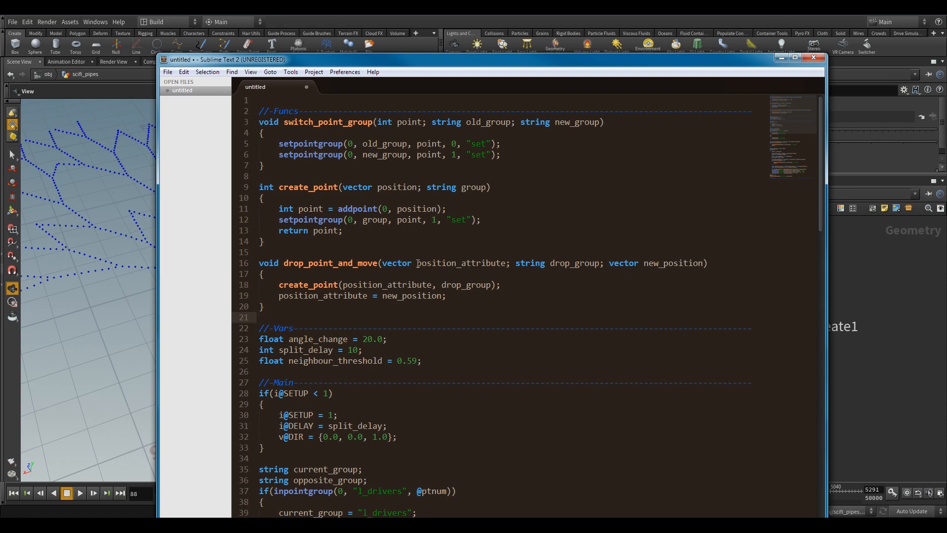
double_click(460, 263)
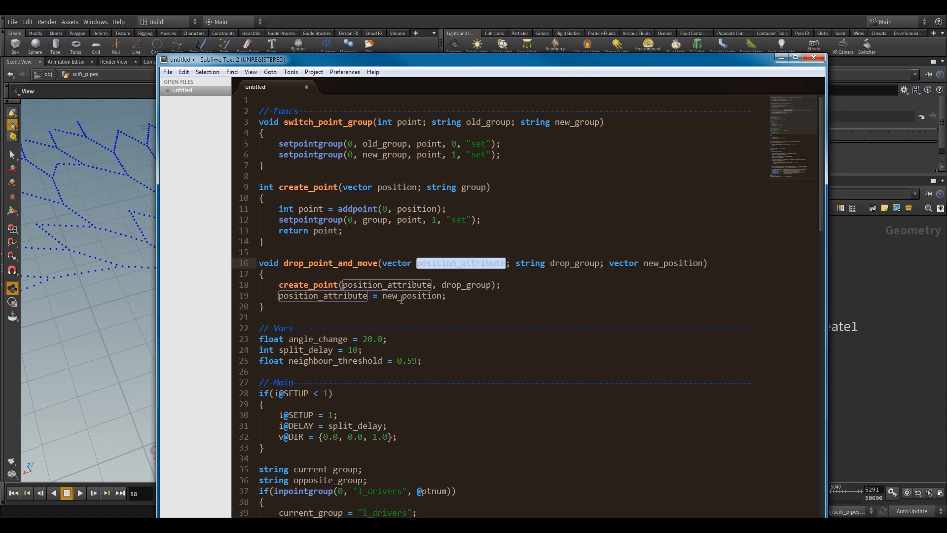
double_click(385, 284)
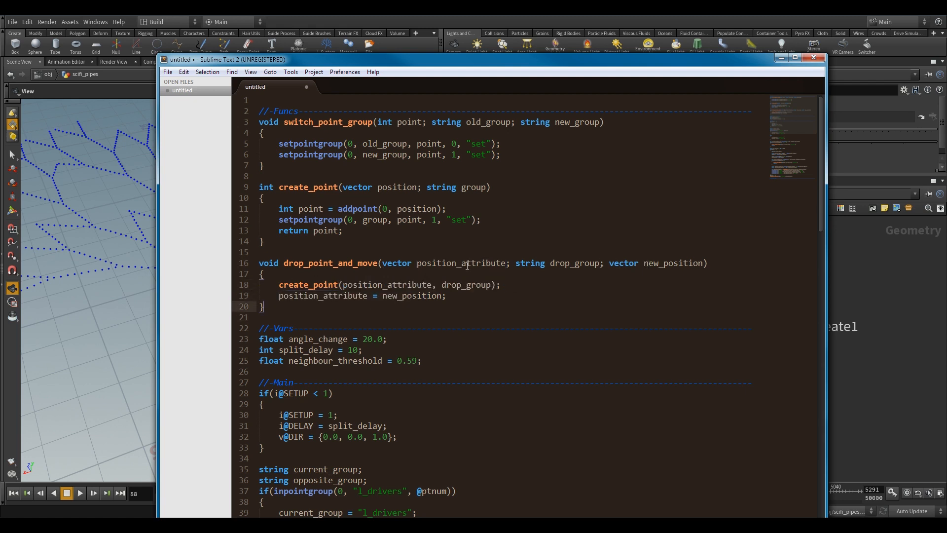
double_click(320, 296)
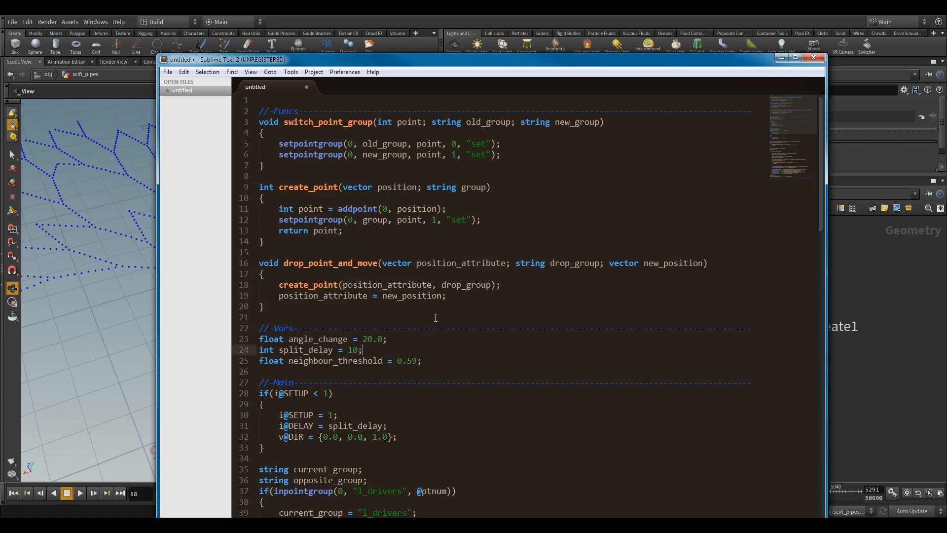
scroll("down", 3)
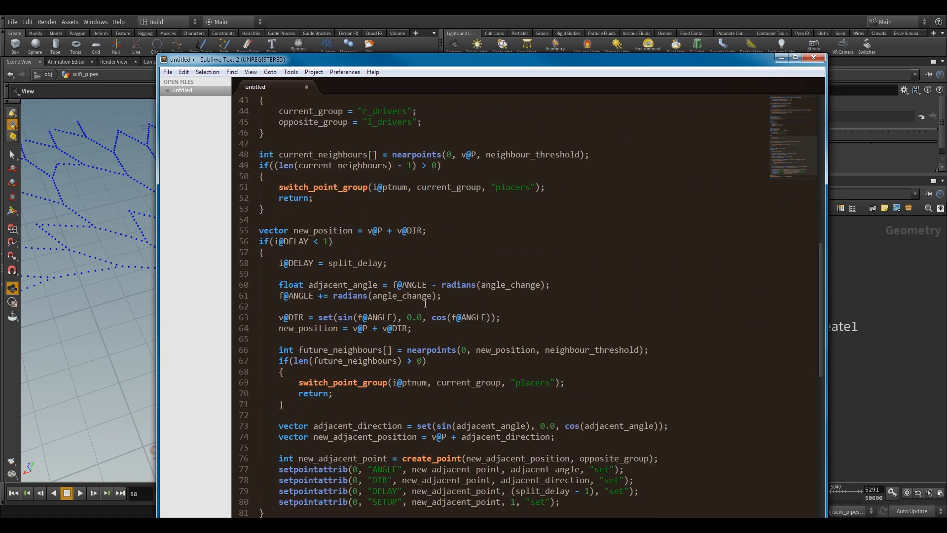
scroll("up", 3)
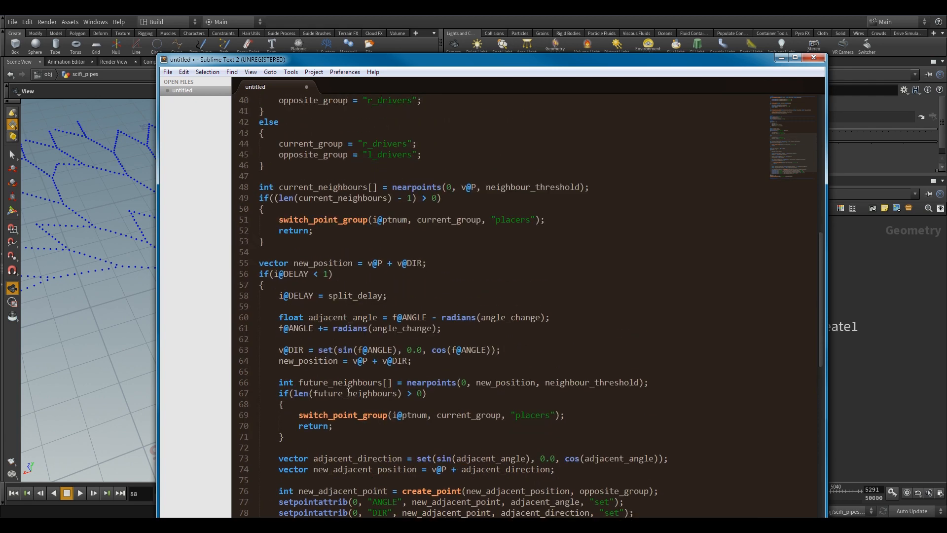
scroll("up", 3)
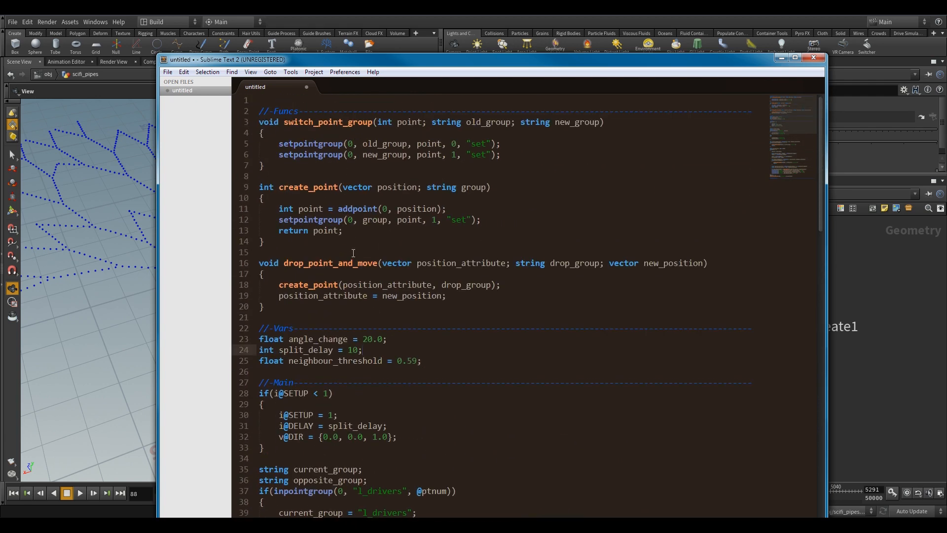
scroll("down", 3)
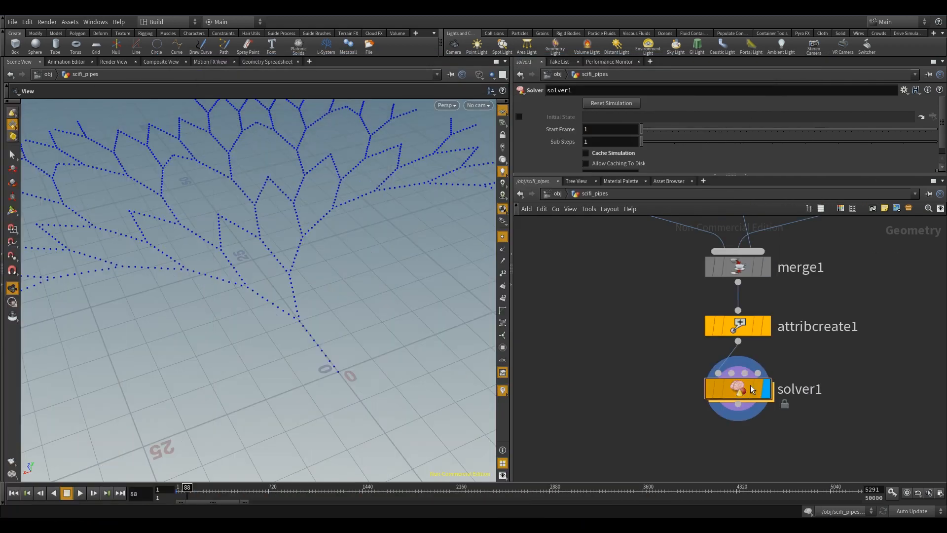
- Dive into solver1 to reach the pointwrangle1 growth code
double_click(737, 389)
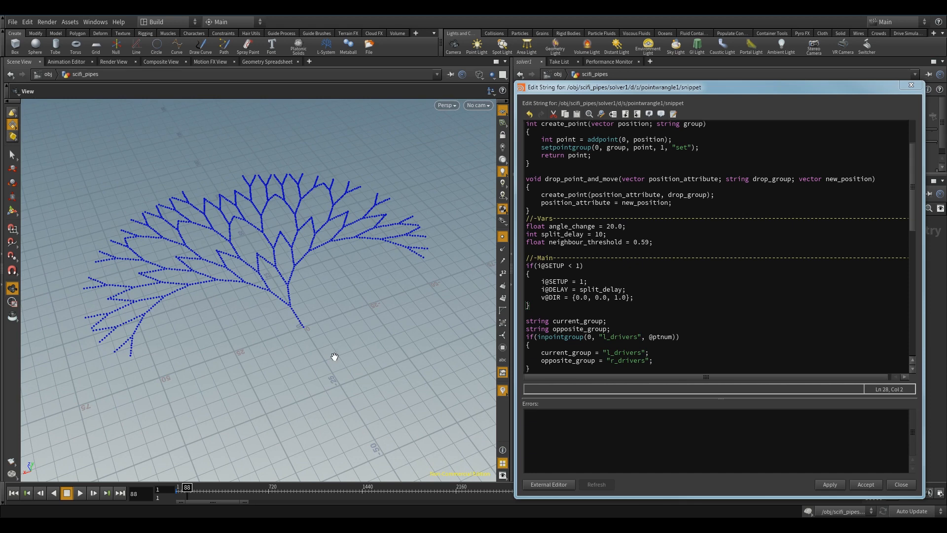
mouse_move(465, 219)
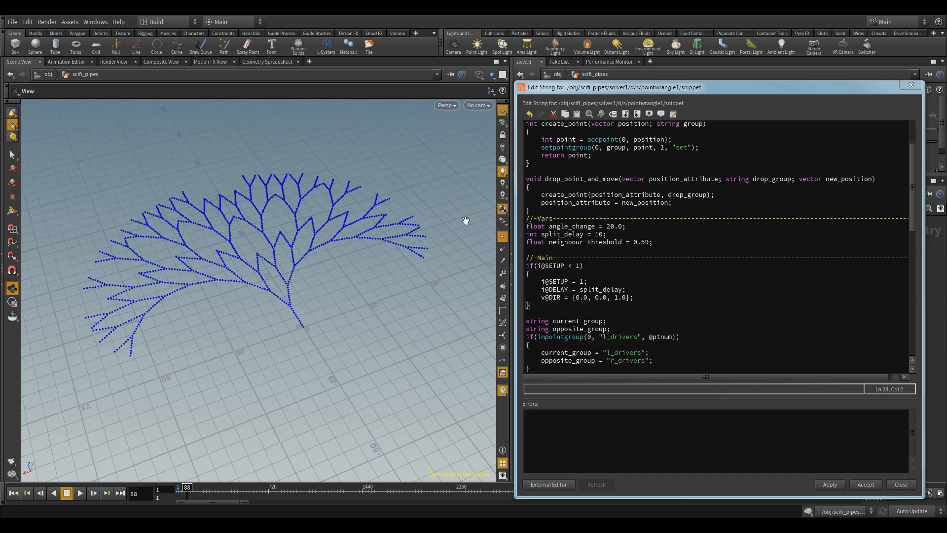
- Change the wrangle's angle_change from 20 to 45 degrees, apply it and restart the simulation
left_click(610, 226)
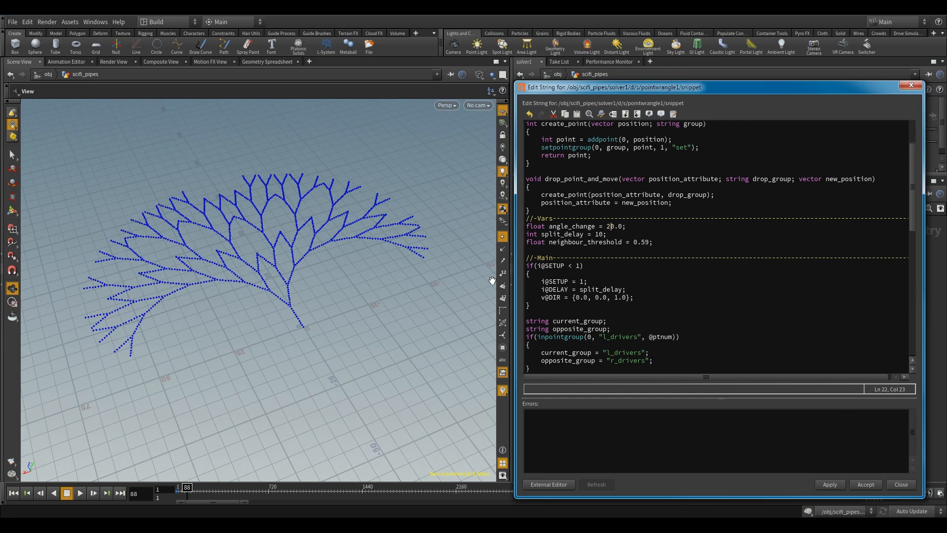
key("Backspace")
type("45")
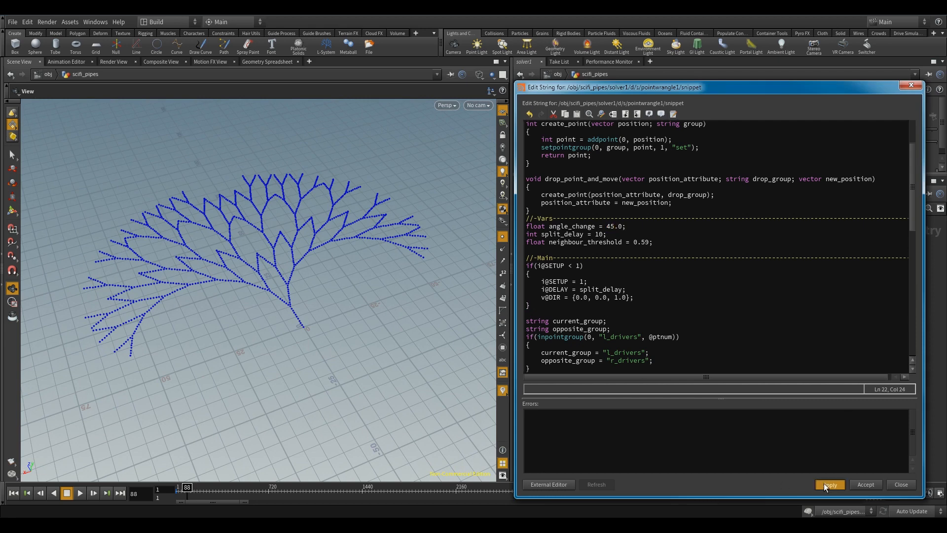
left_click(829, 484)
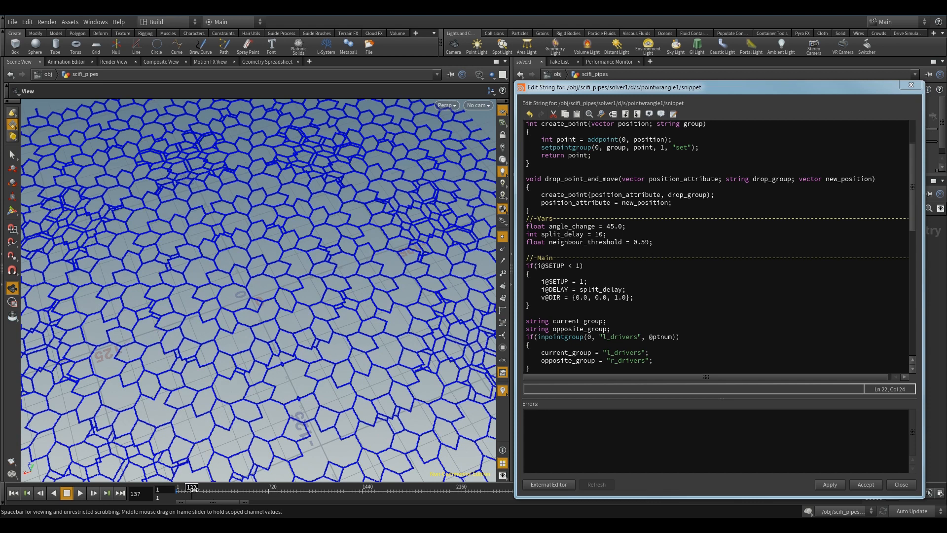
left_click(180, 487)
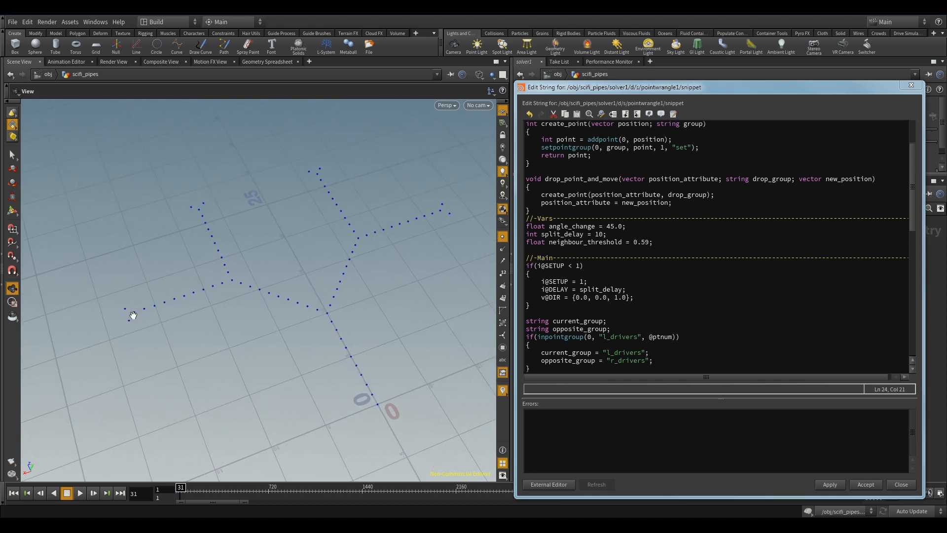
mouse_move(129, 333)
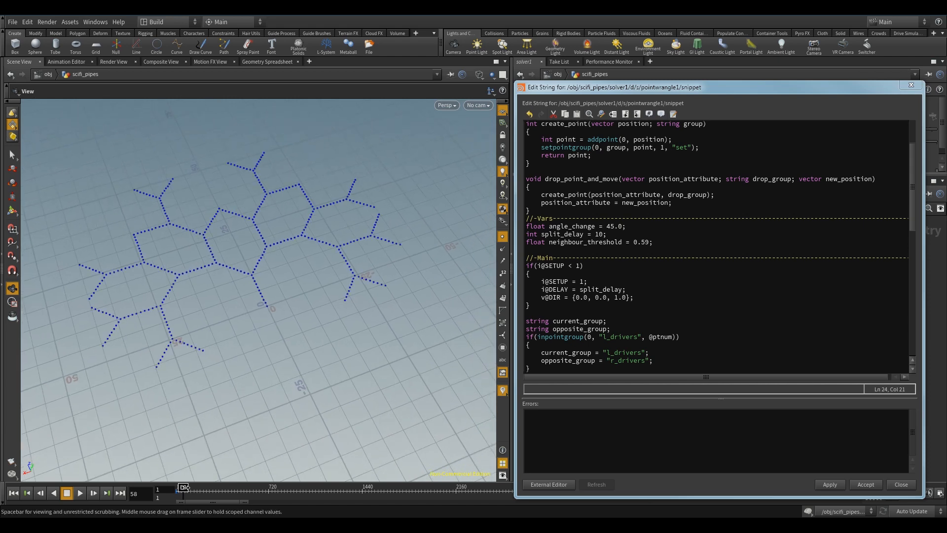
- Step the 45° honeycomb growth forward several frames, then rewind to frame 1
left_click(94, 493)
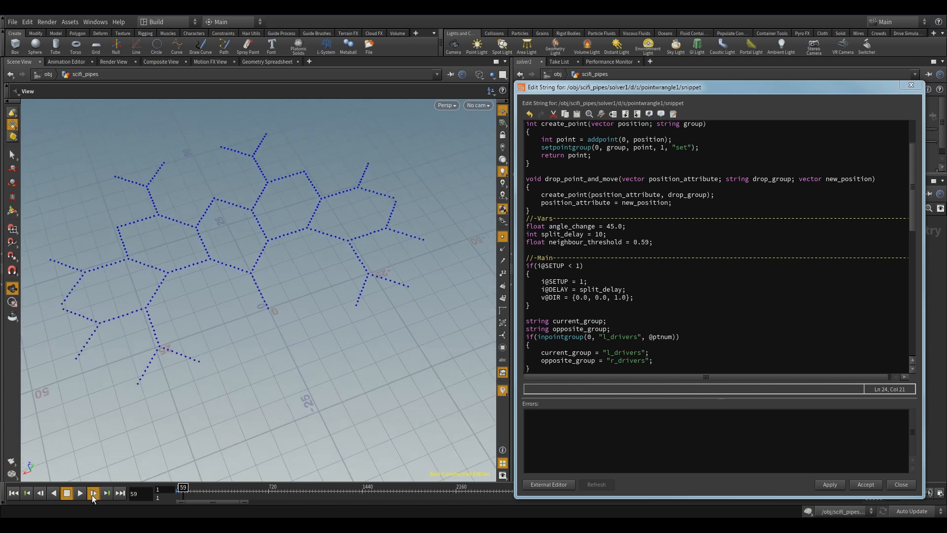
left_click(78, 494)
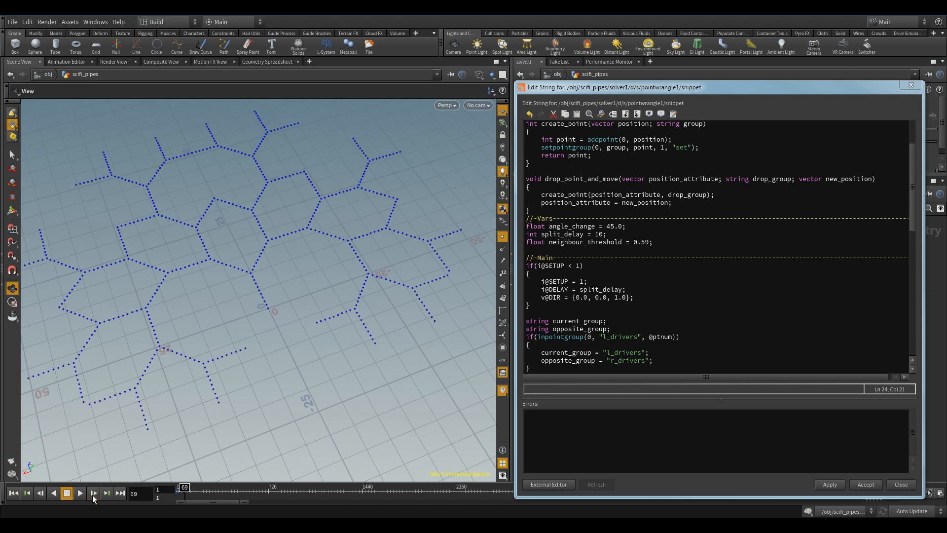
left_click(80, 492)
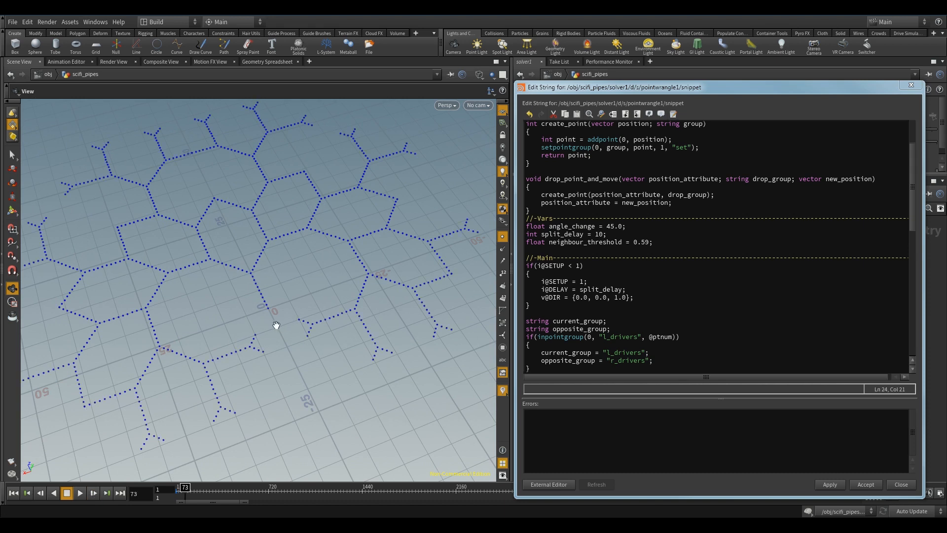
mouse_move(307, 328)
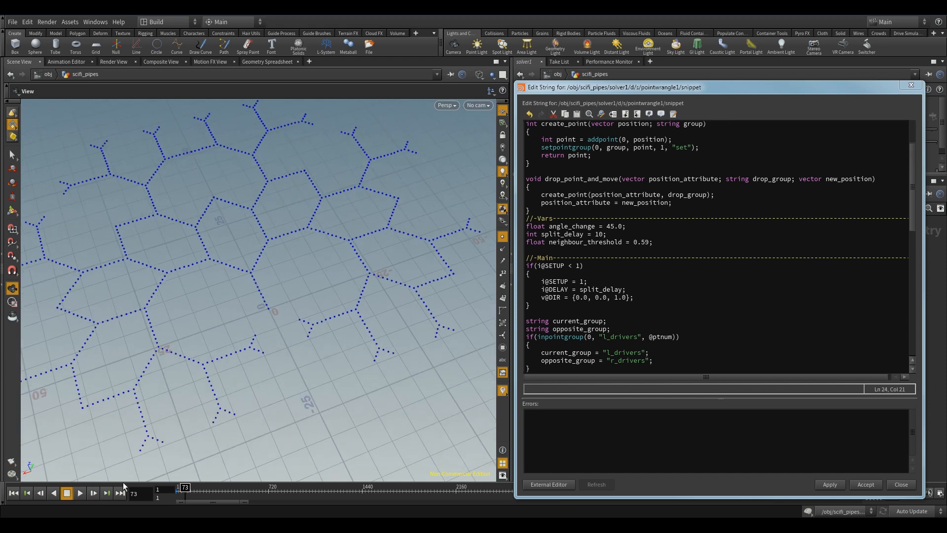
left_click(93, 492)
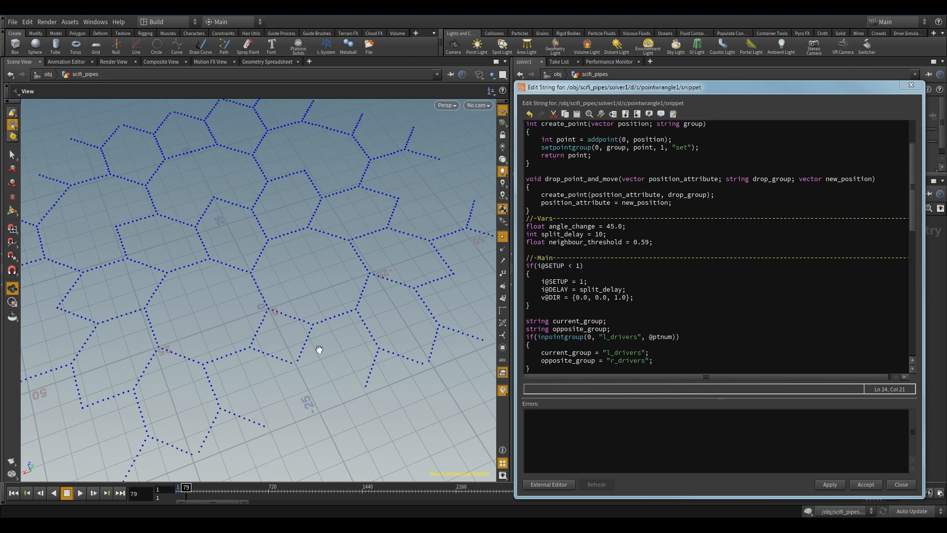
mouse_move(277, 312)
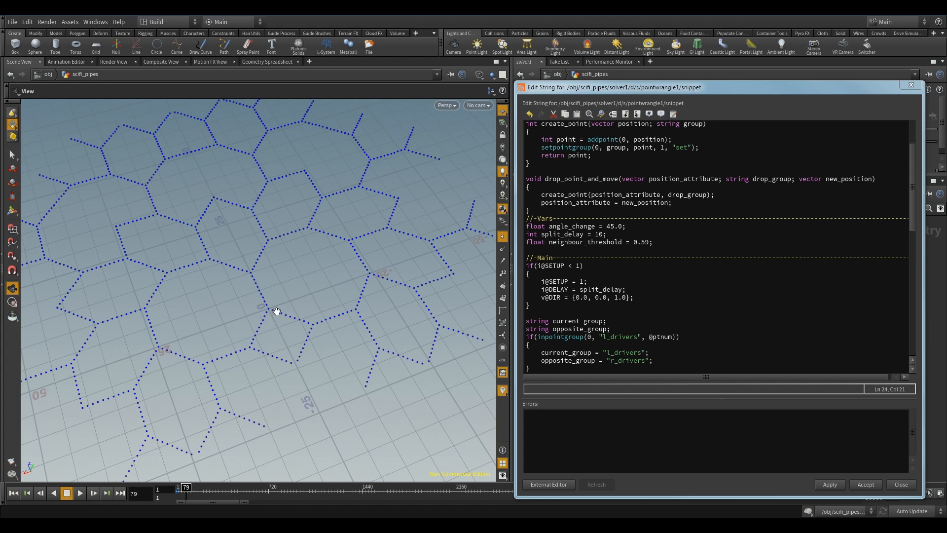
mouse_move(600, 276)
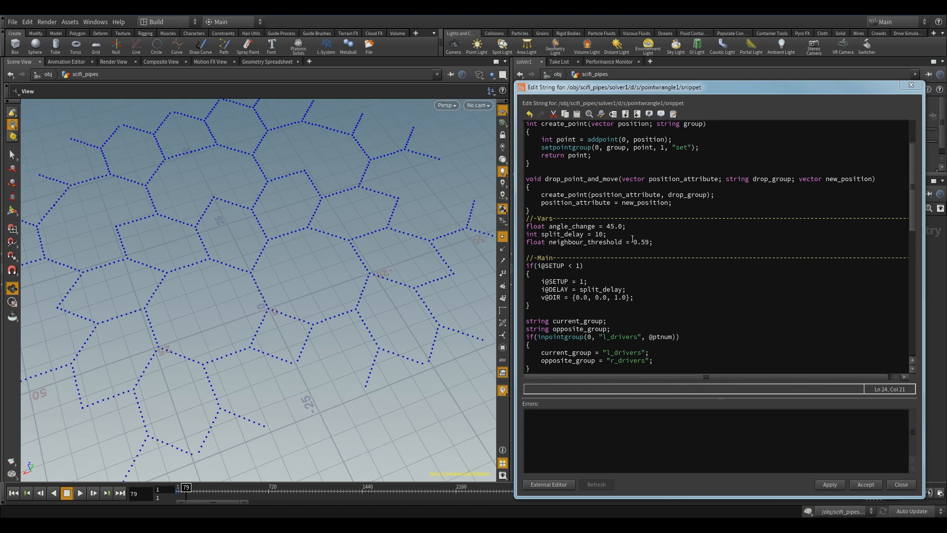
left_click(93, 492)
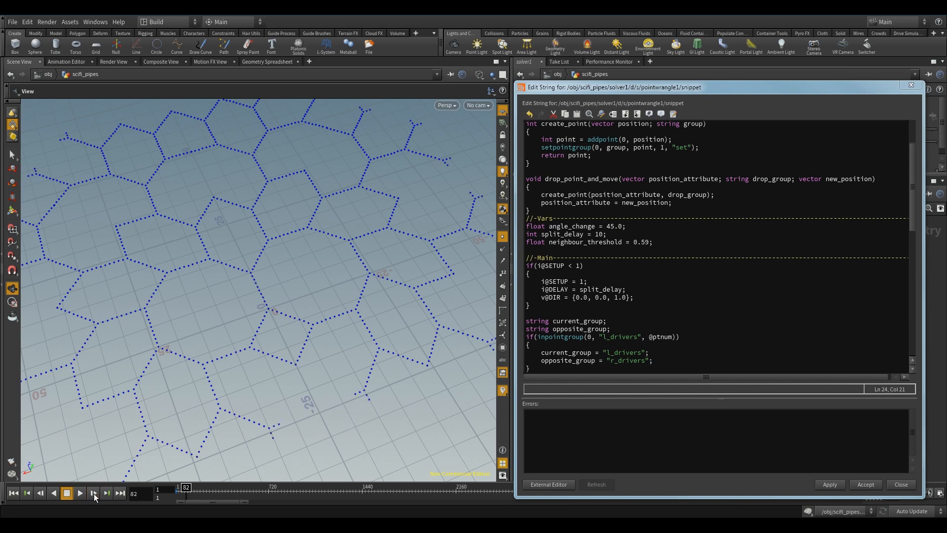
left_click(80, 492)
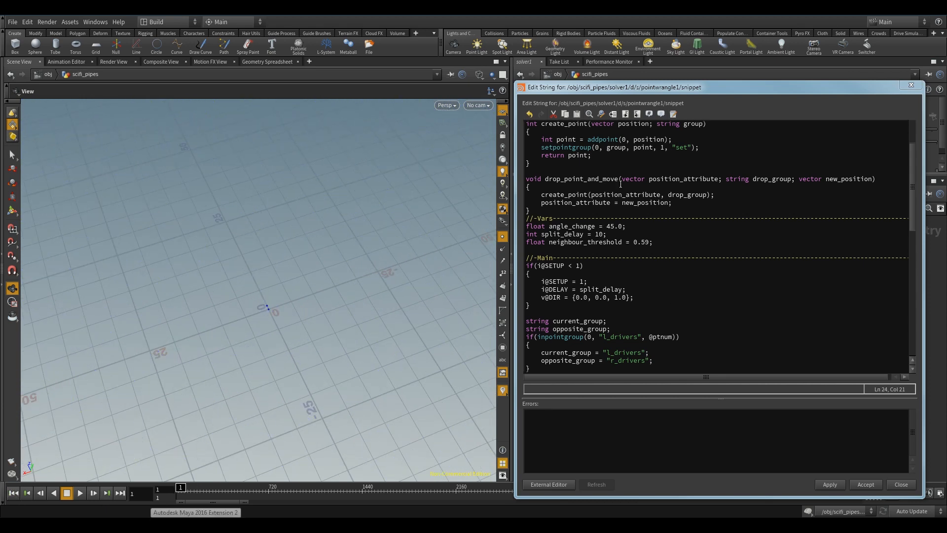
- Edit angle_change to 30 with neighbour threshold 0.99 and replay the simulation from the start
double_click(609, 226)
type("72")
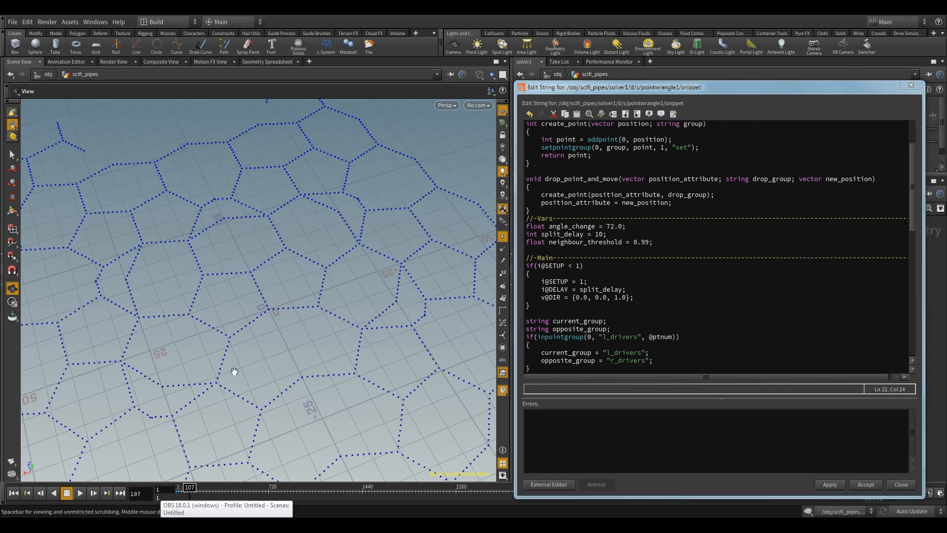
left_click(79, 492)
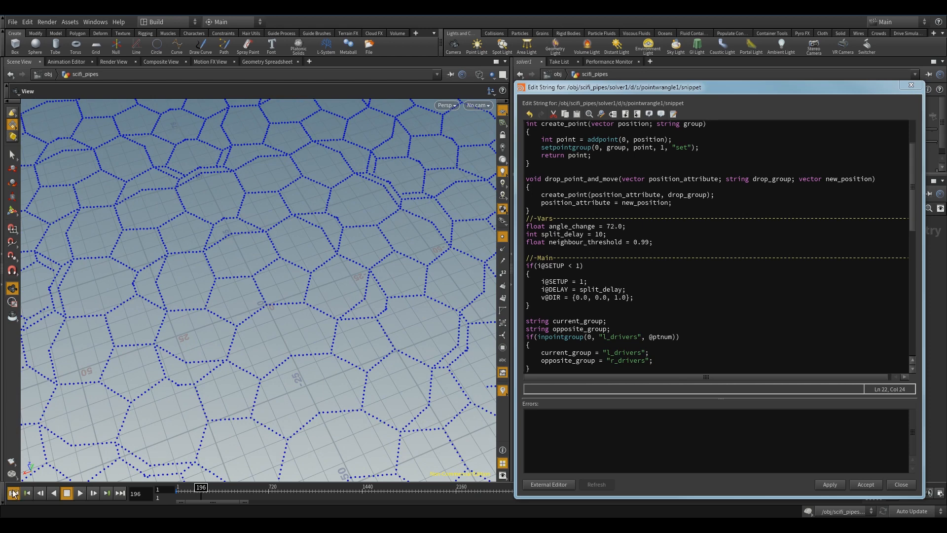
left_click(12, 493)
type("30")
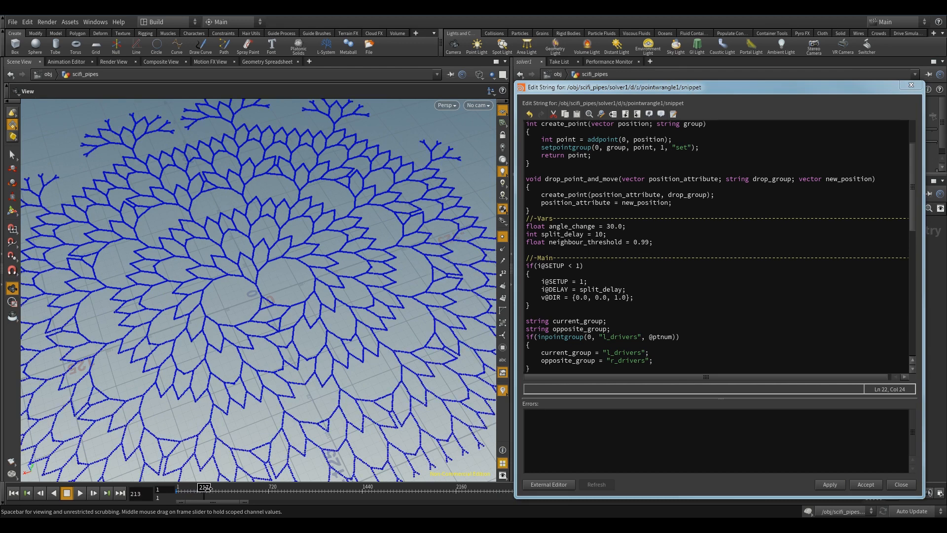
- Rewind, set angle_change to 25 and adjust the neighbour threshold for the next run
left_click(14, 492)
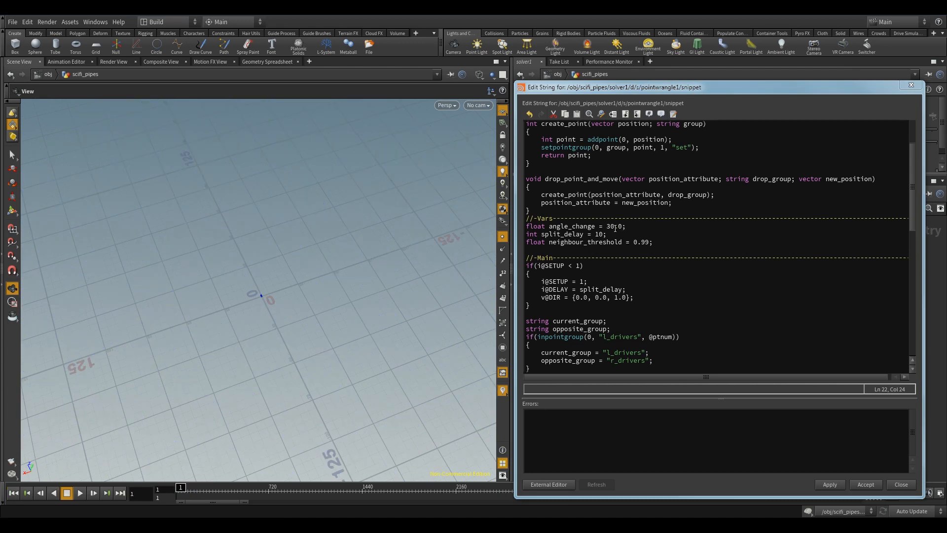
type("25")
left_click(591, 242)
type("5")
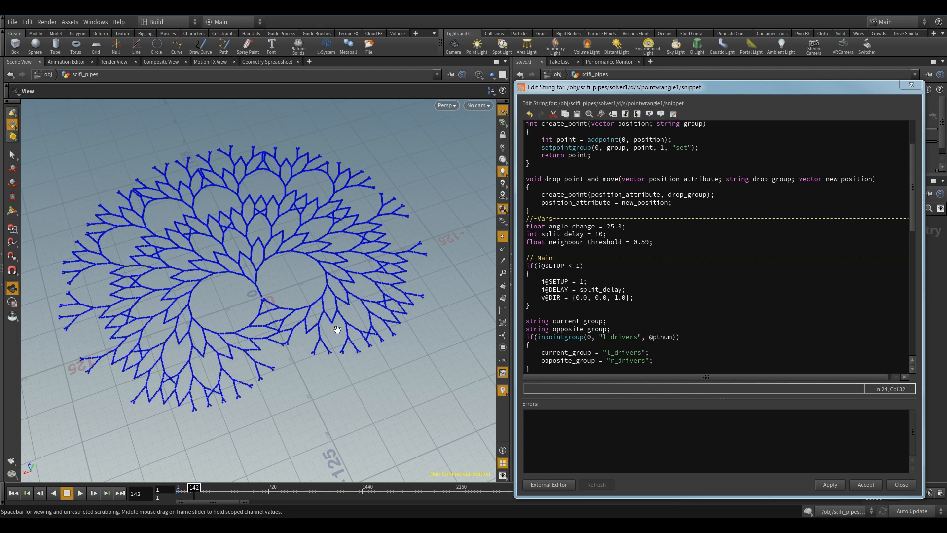
mouse_move(268, 314)
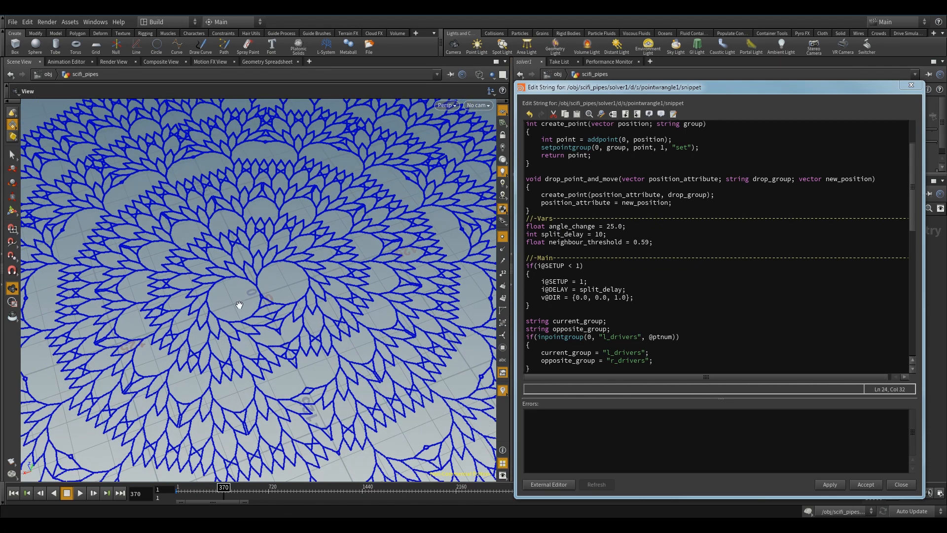
mouse_move(340, 286)
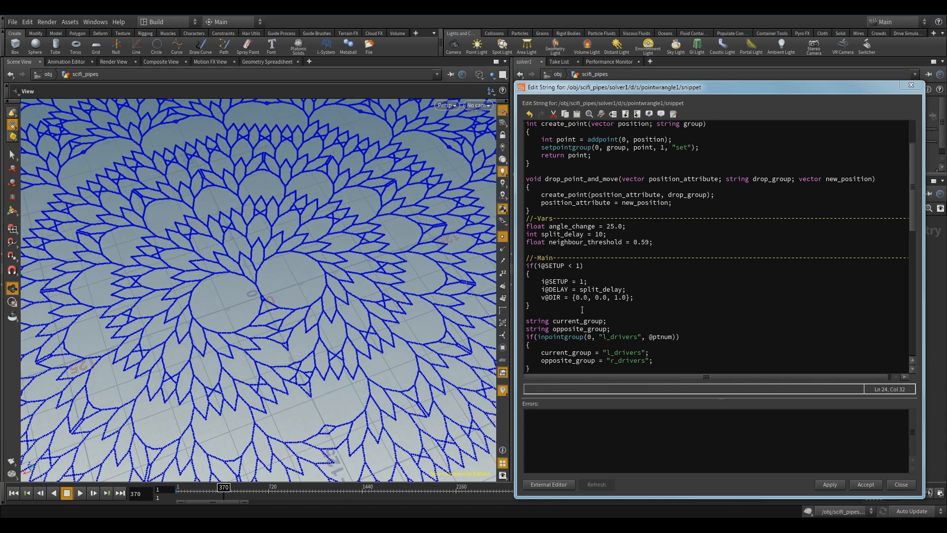
double_click(600, 242)
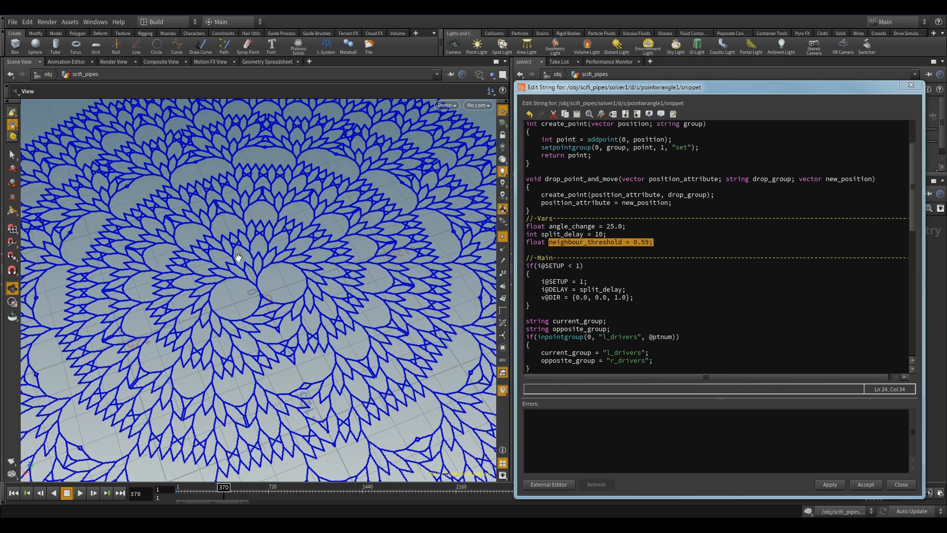
mouse_move(296, 226)
type("2")
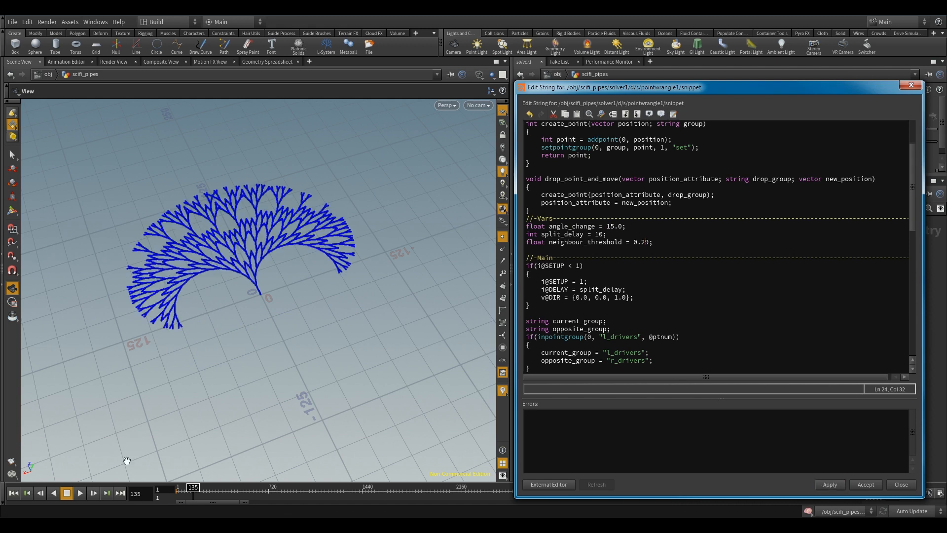
- Stop and rewind the simulation, play it briefly from frame 1, then pause it
left_click(80, 493)
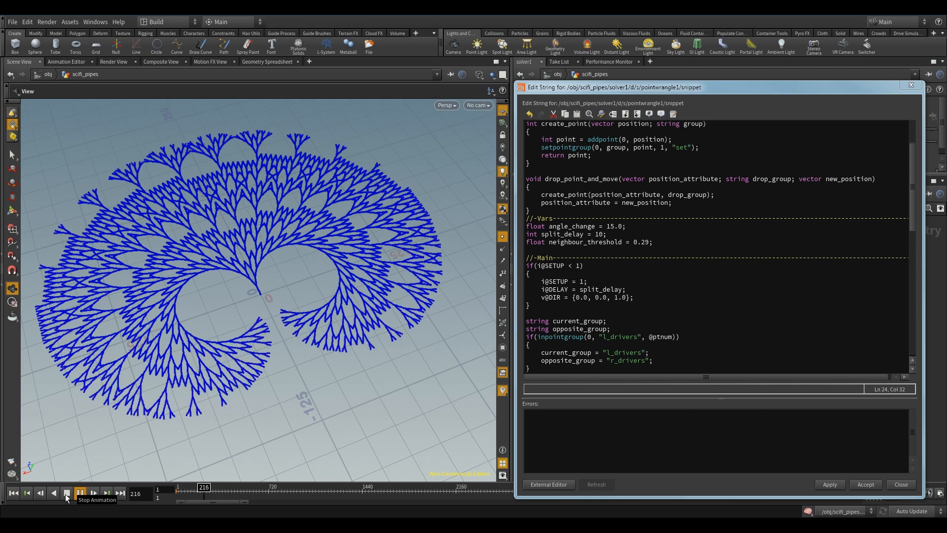
left_click(66, 493)
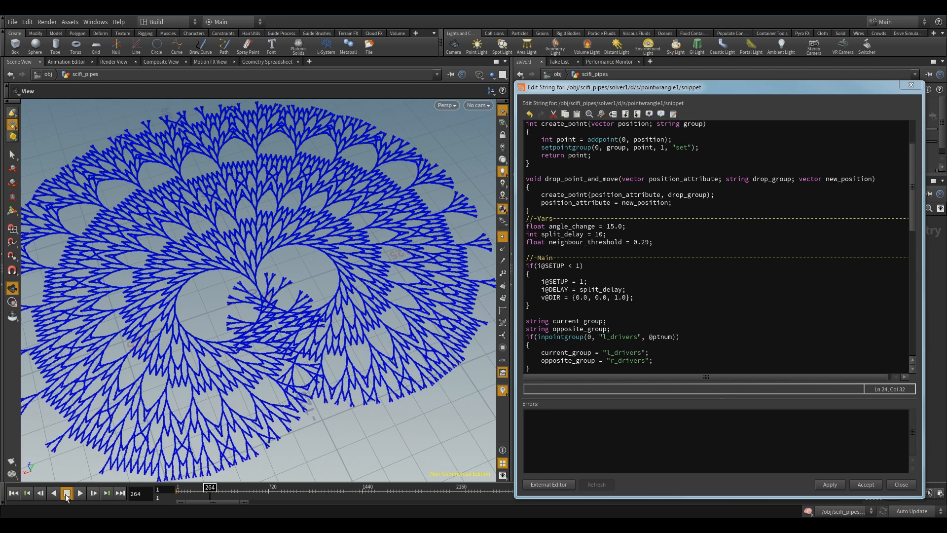
left_click(67, 492)
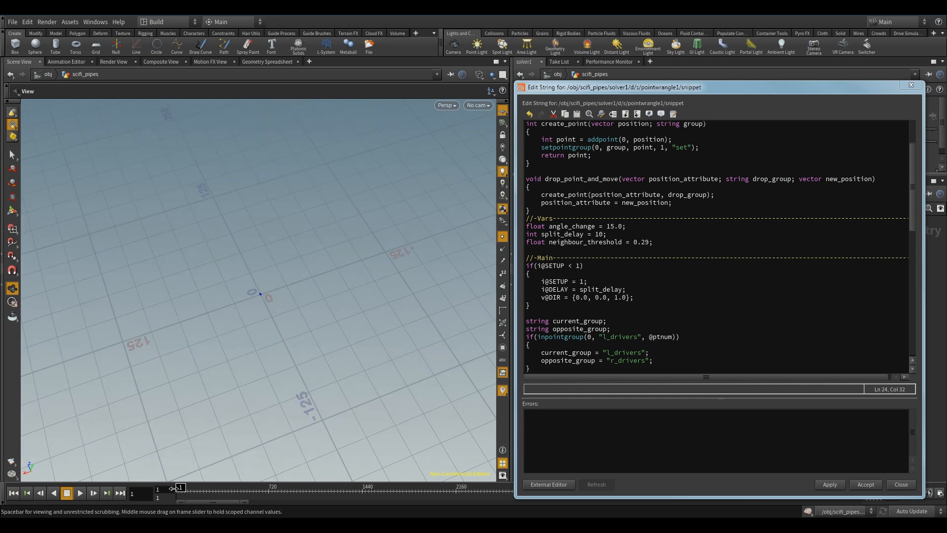
left_click(80, 493)
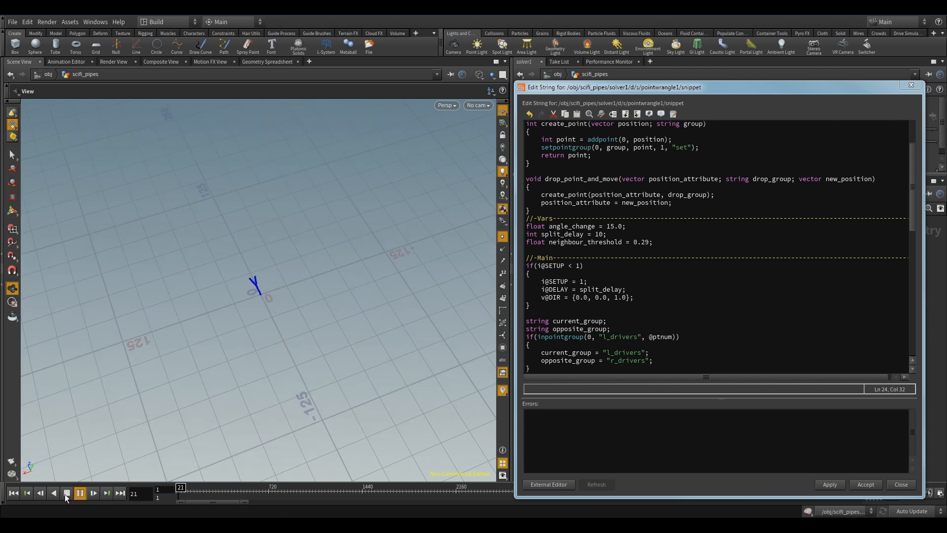
left_click(81, 493)
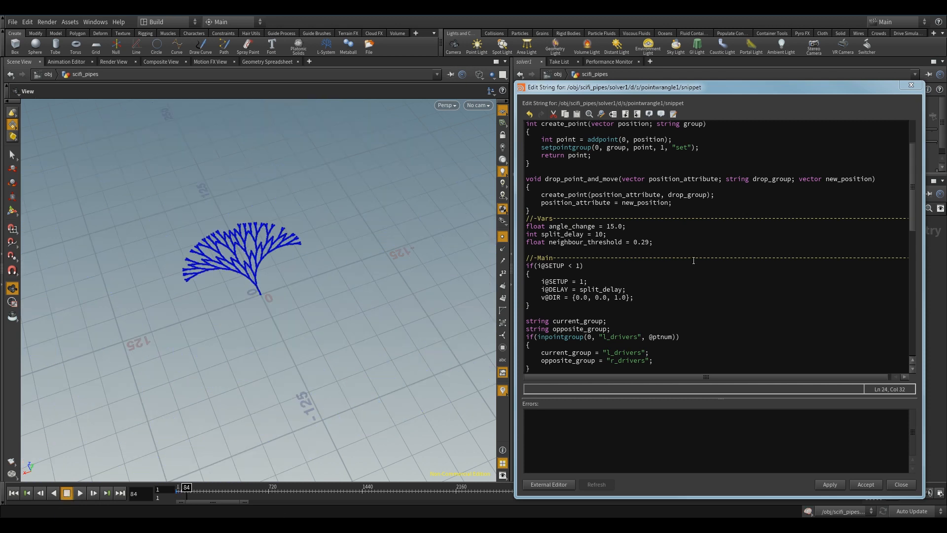
- Change neighbour_threshold in the wrangle snippet to 0.99
double_click(608, 226)
type("32")
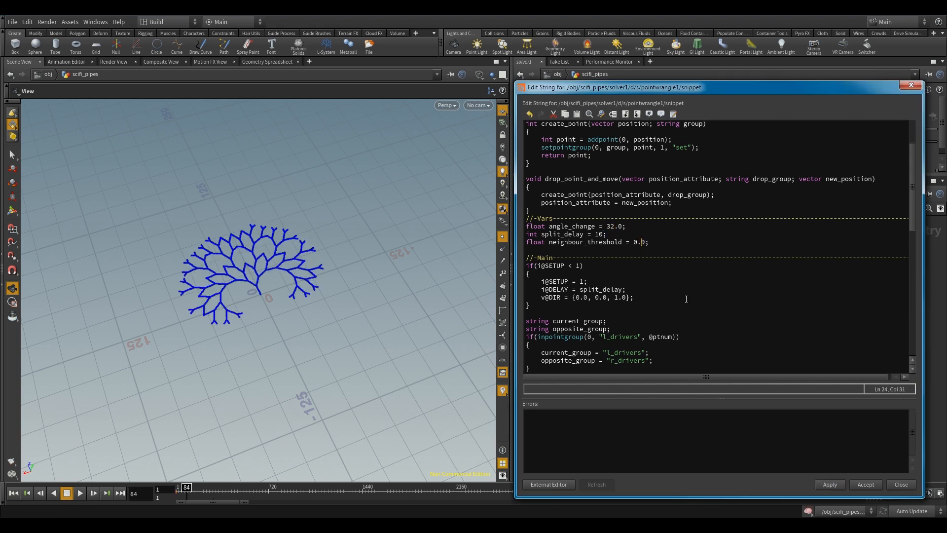
type("9")
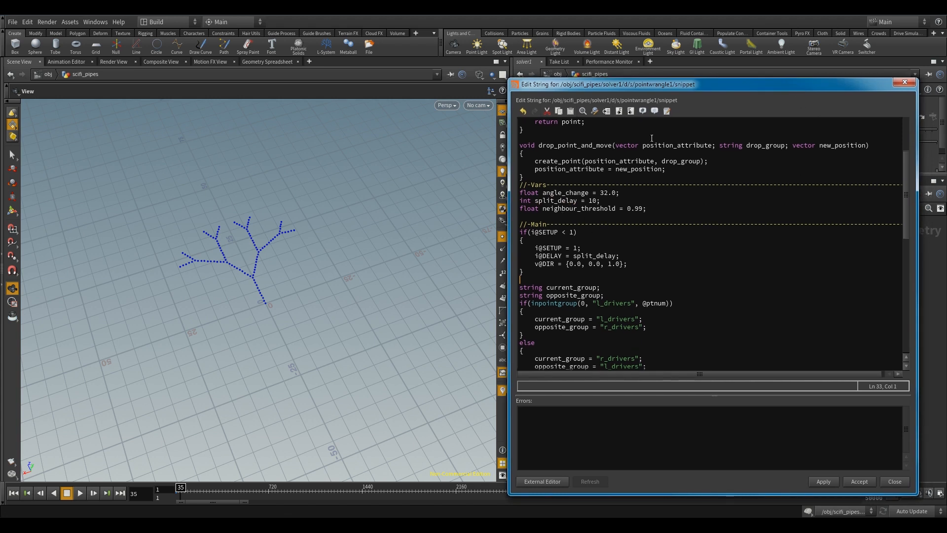
- Resume playback and move the Edit String dialog lower to reveal the Solver parameters
left_click(65, 492)
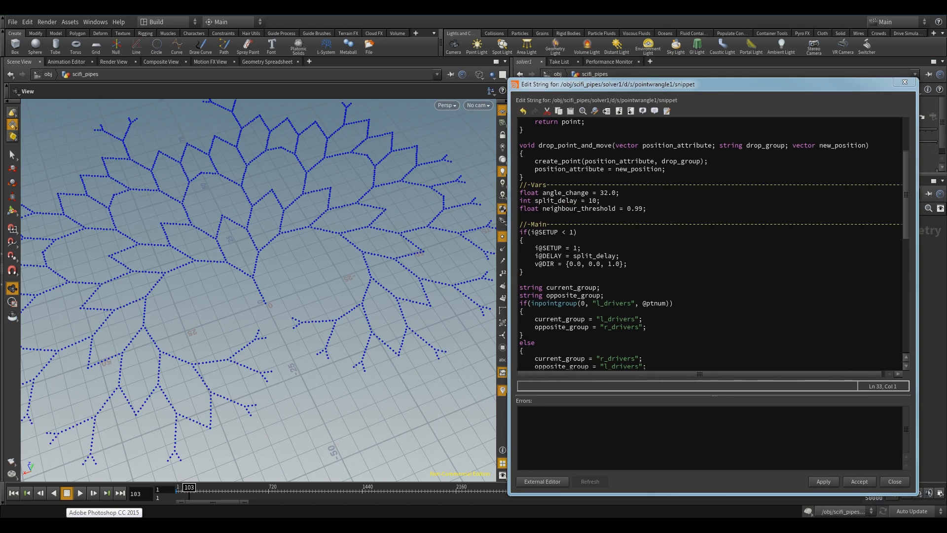
left_click_drag(664, 84, 676, 130)
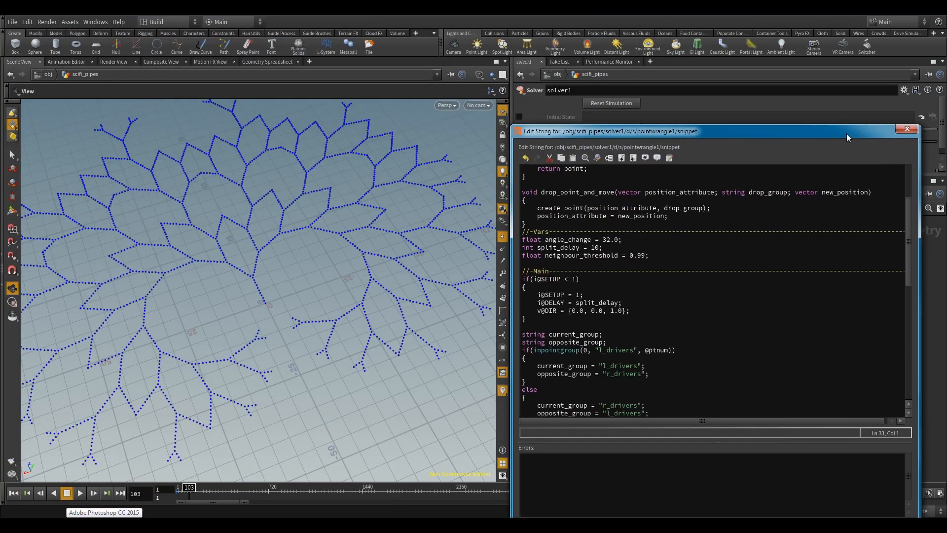
left_click(906, 129)
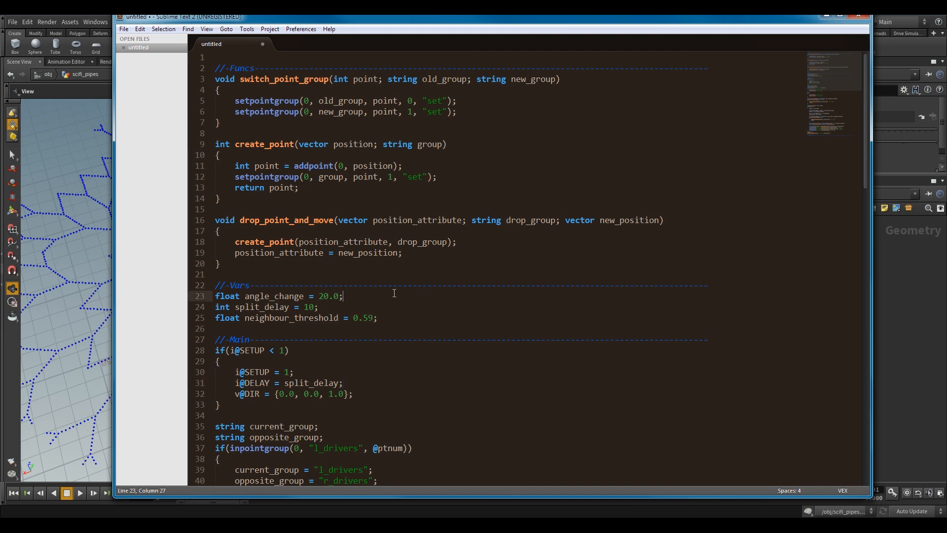
- Scroll down the VEX script to its main group-switching and neighbour-check logic
scroll("down", 3)
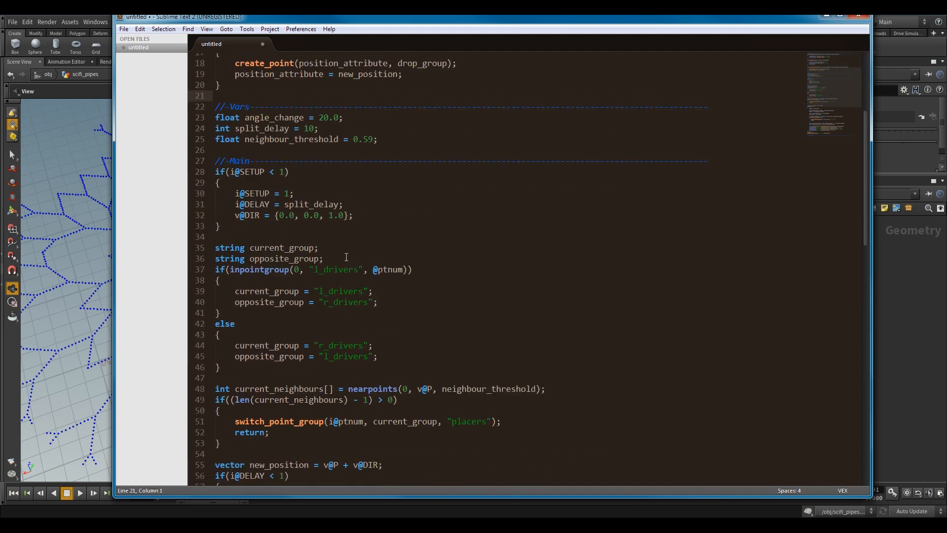
scroll("down", 3)
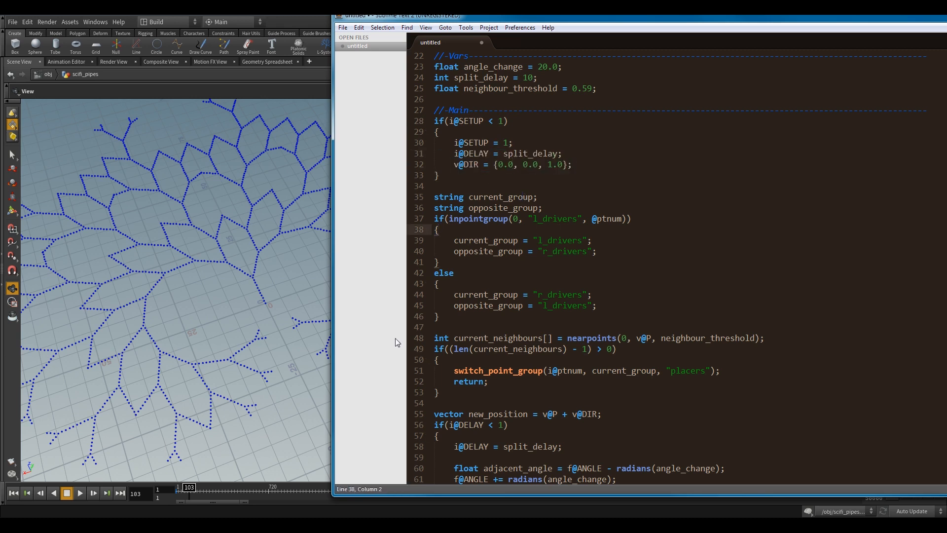
mouse_move(263, 302)
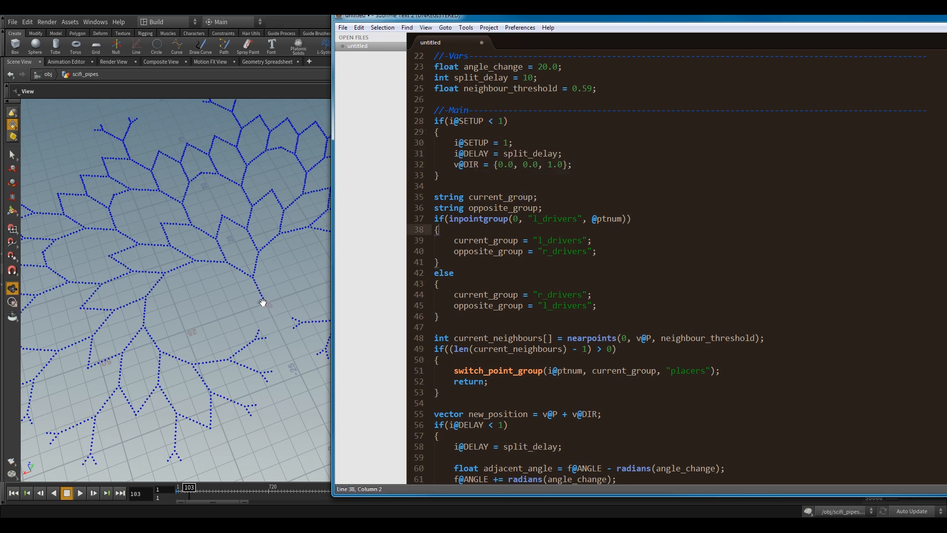
double_click(468, 153)
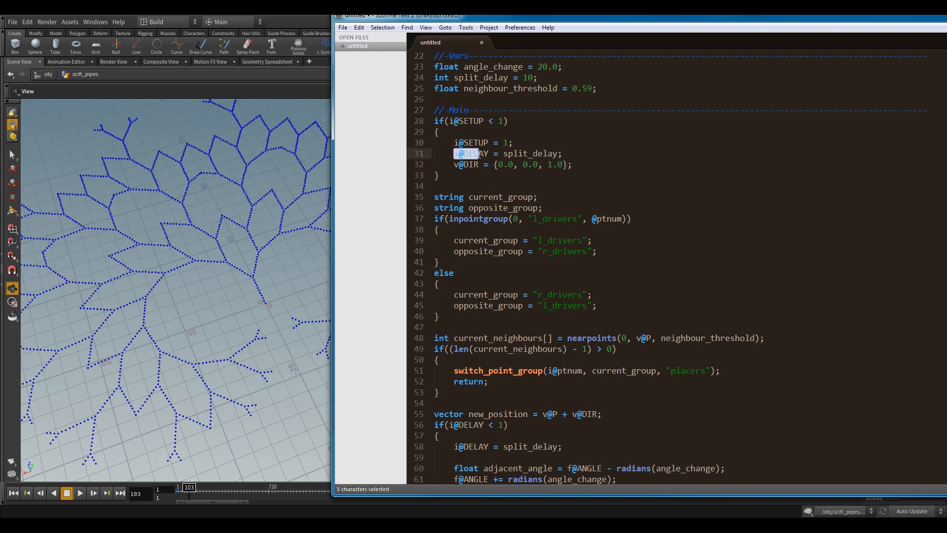
double_click(529, 153)
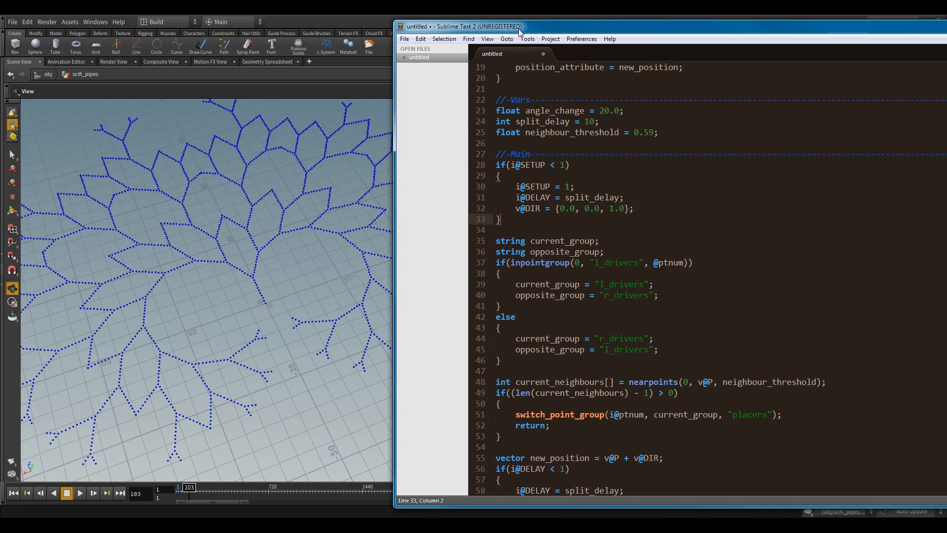
double_click(540, 122)
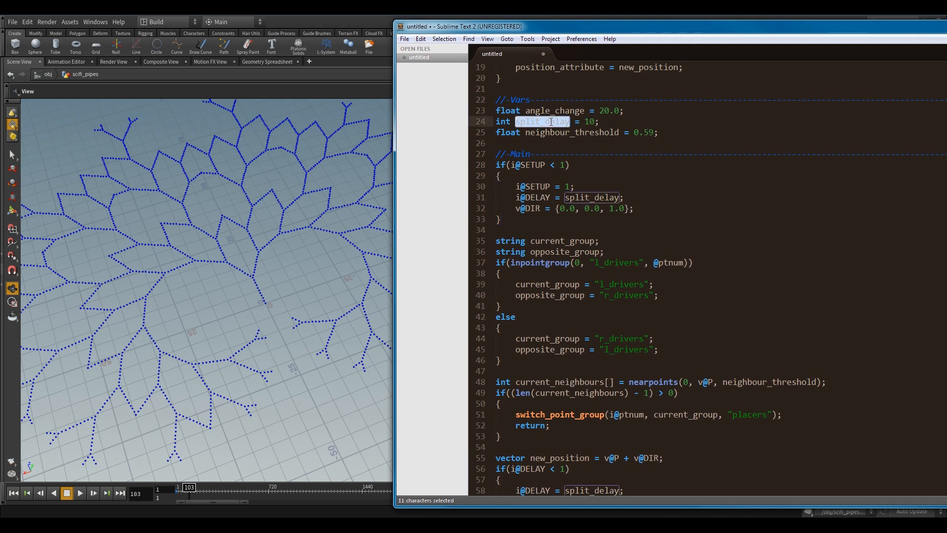
left_click(693, 269)
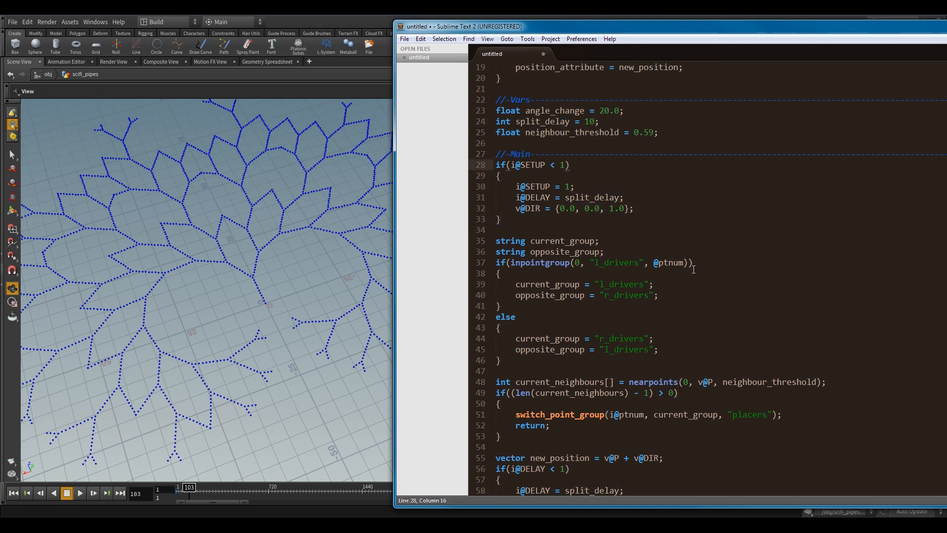
left_click(628, 208)
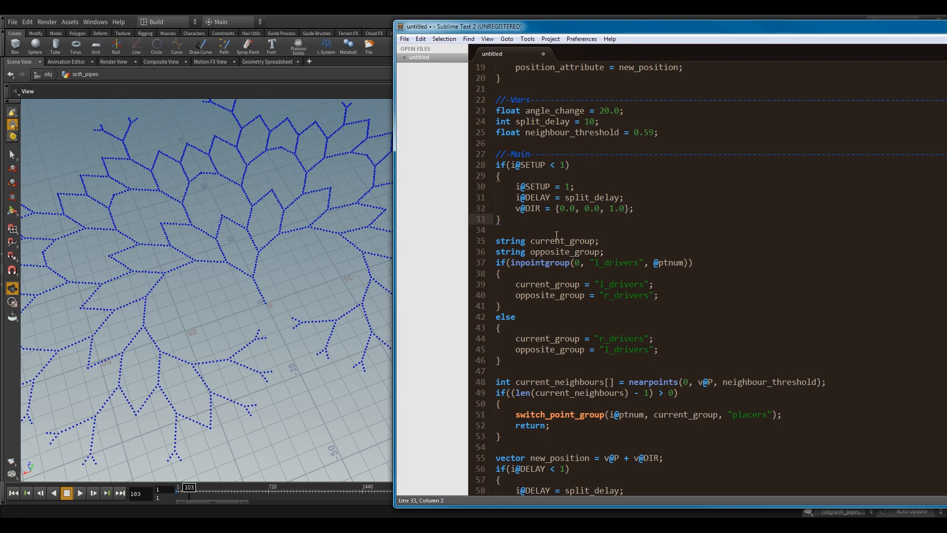
left_click(482, 229)
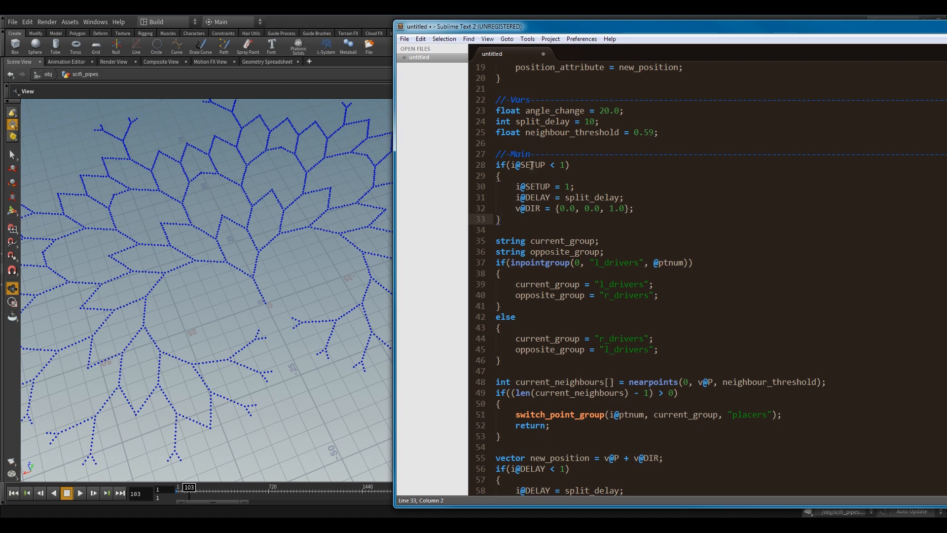
double_click(533, 165)
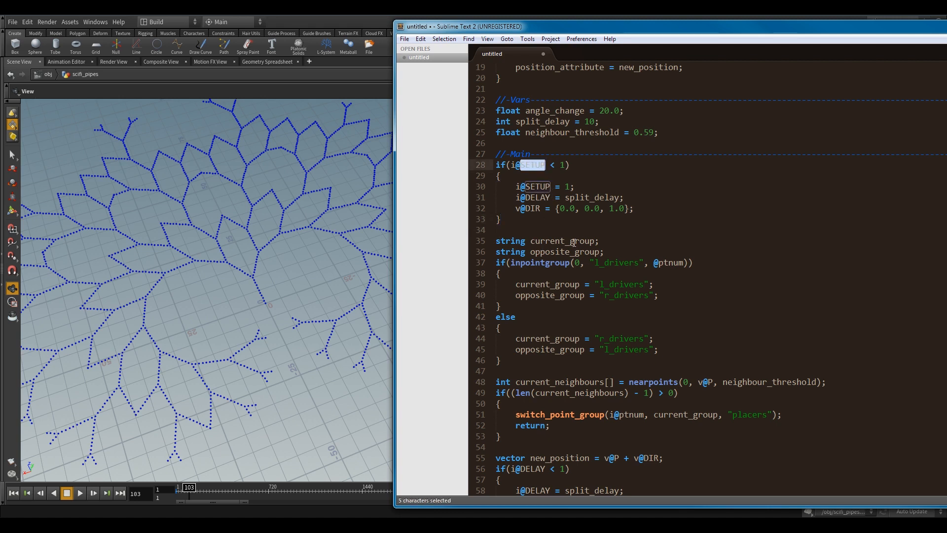
left_click(549, 230)
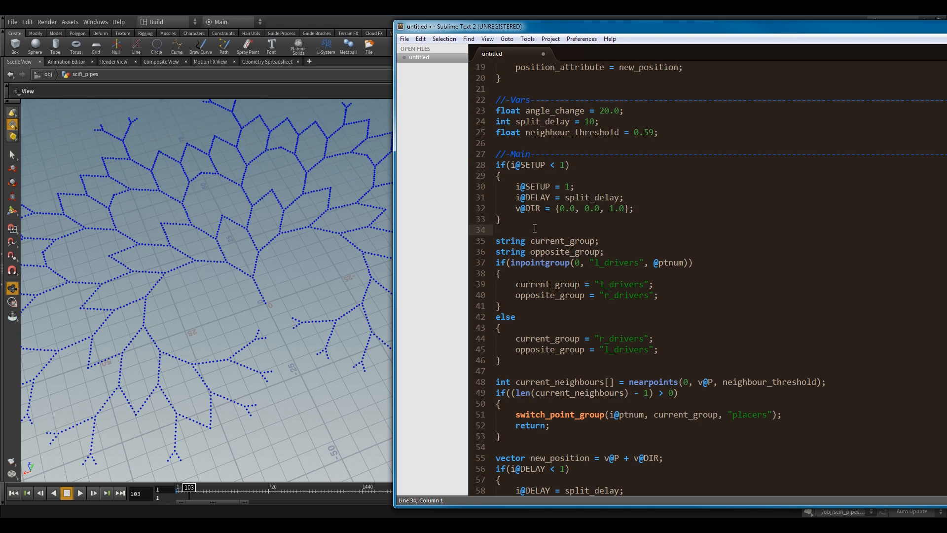
left_click(602, 251)
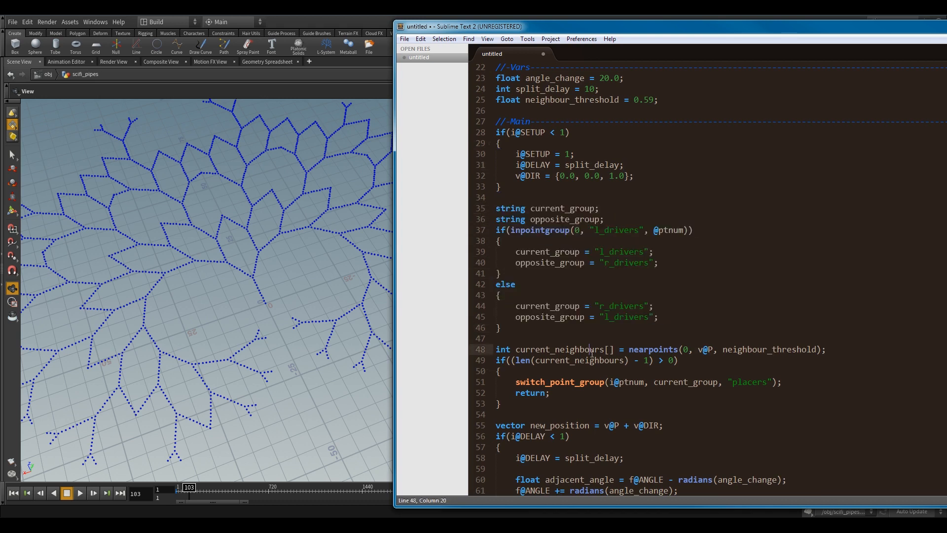
mouse_move(615, 229)
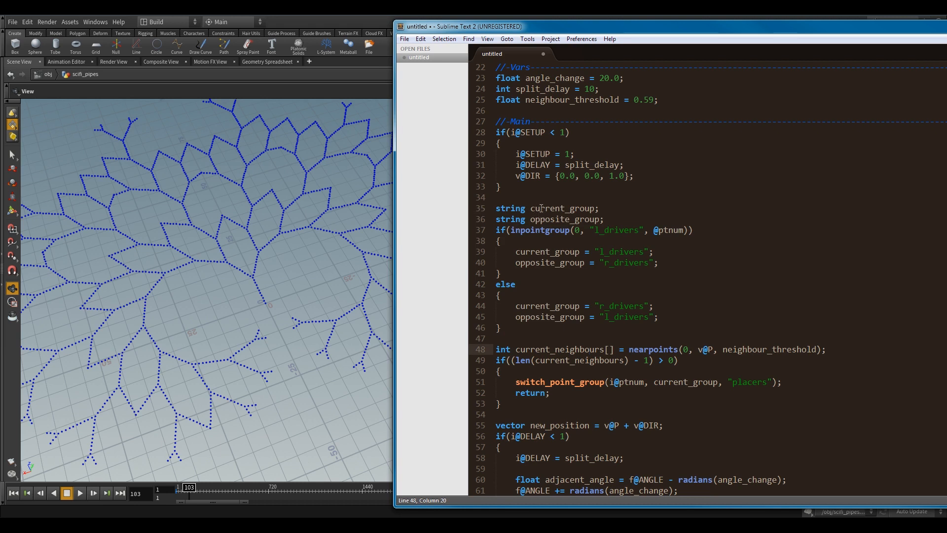
double_click(563, 218)
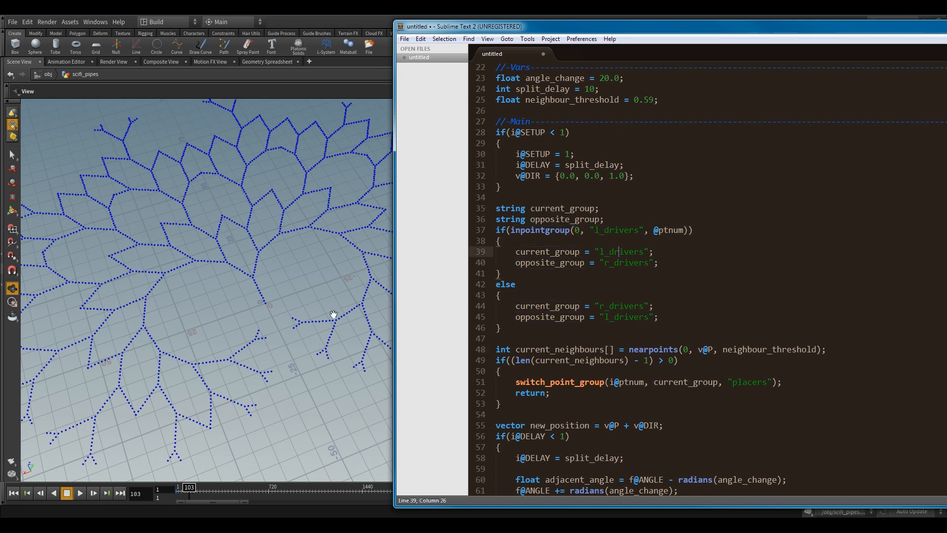
mouse_move(258, 279)
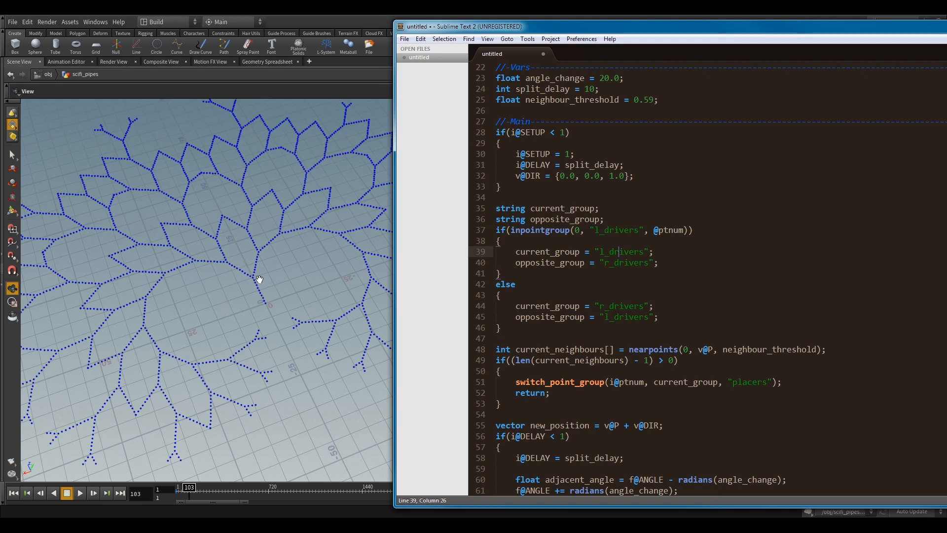
mouse_move(255, 310)
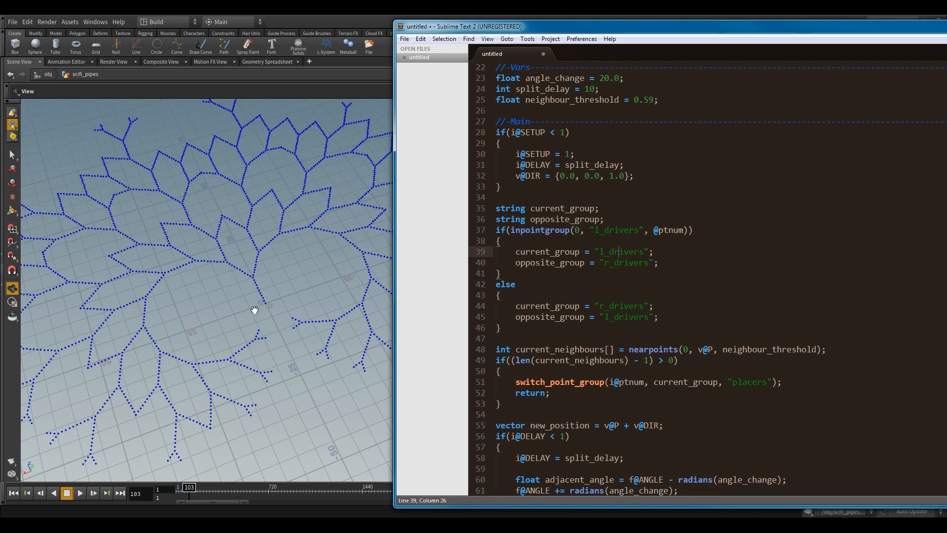
scroll("down", 3)
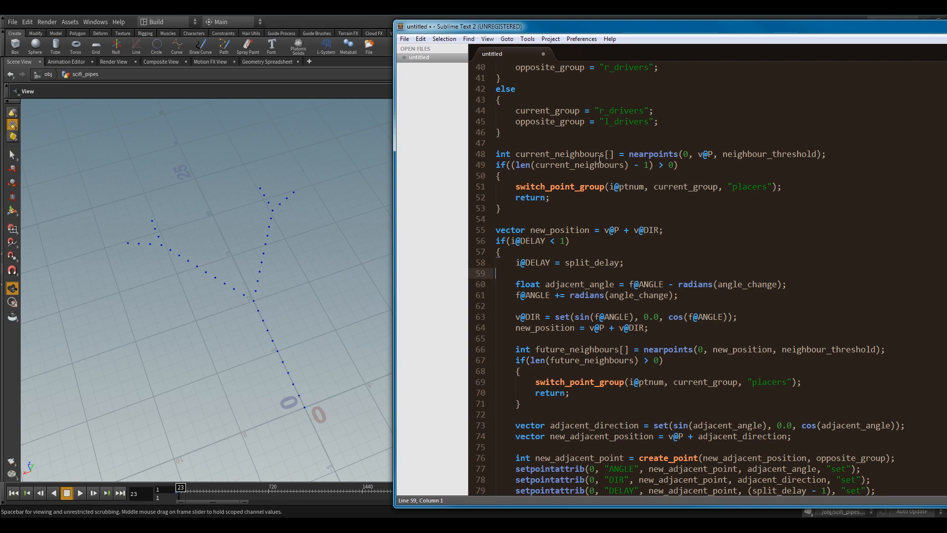
mouse_move(728, 245)
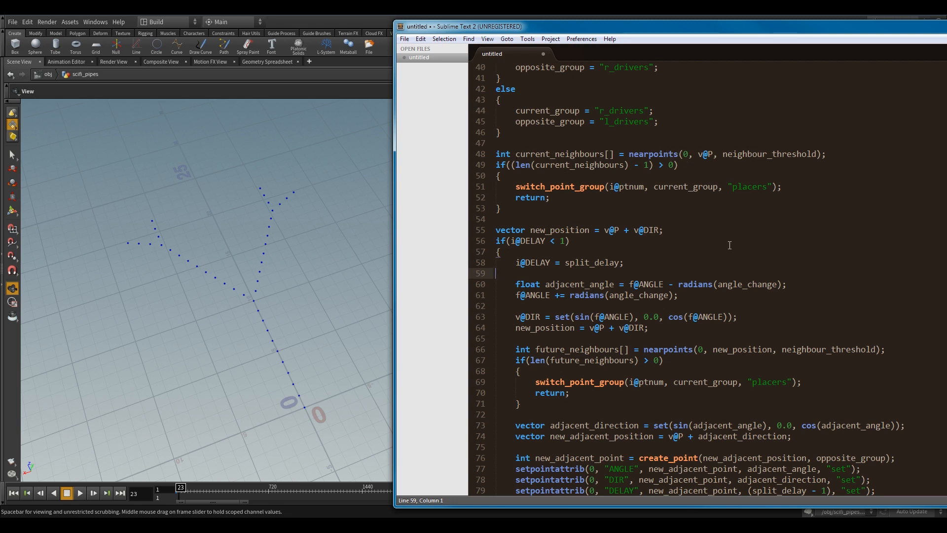
- Scroll up the script to the variable declarations around neighbour_threshold
scroll("up", 3)
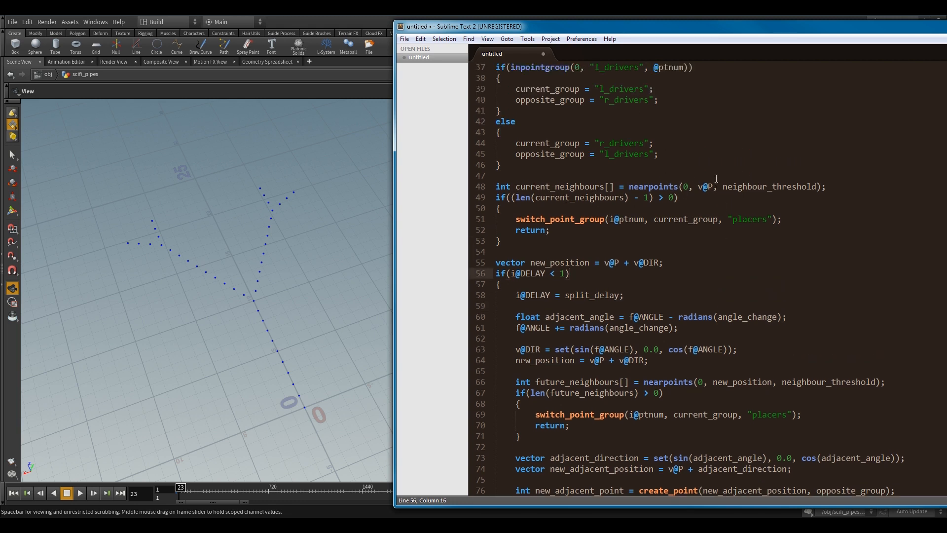
mouse_move(767, 210)
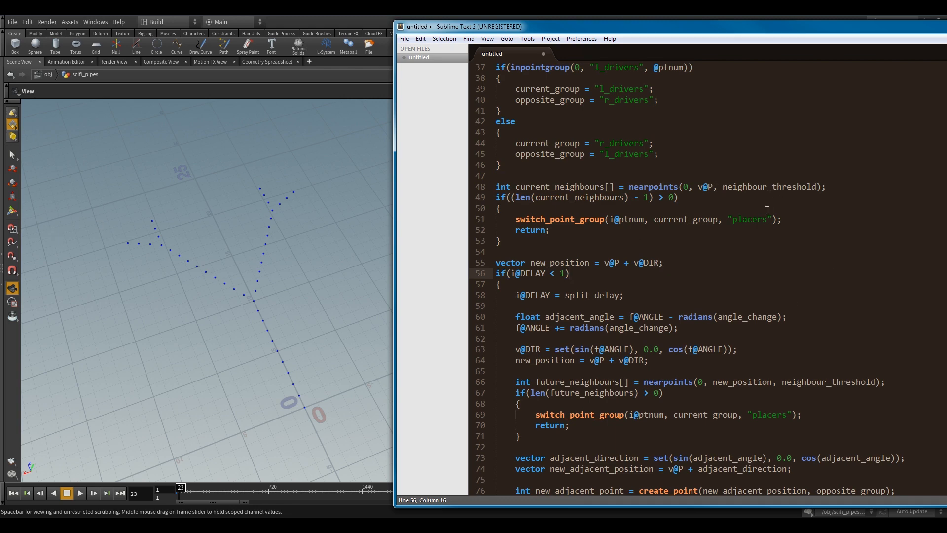
scroll("up", 3)
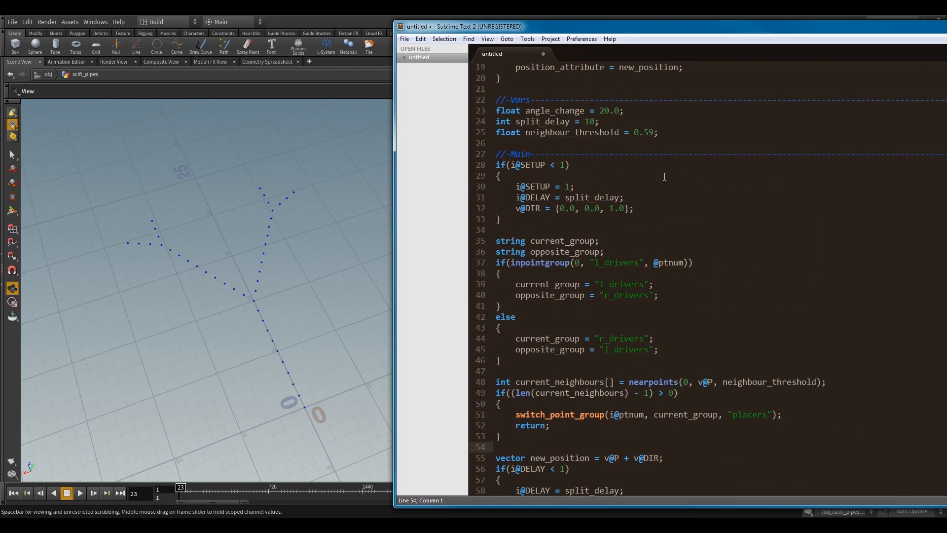
scroll("up", 3)
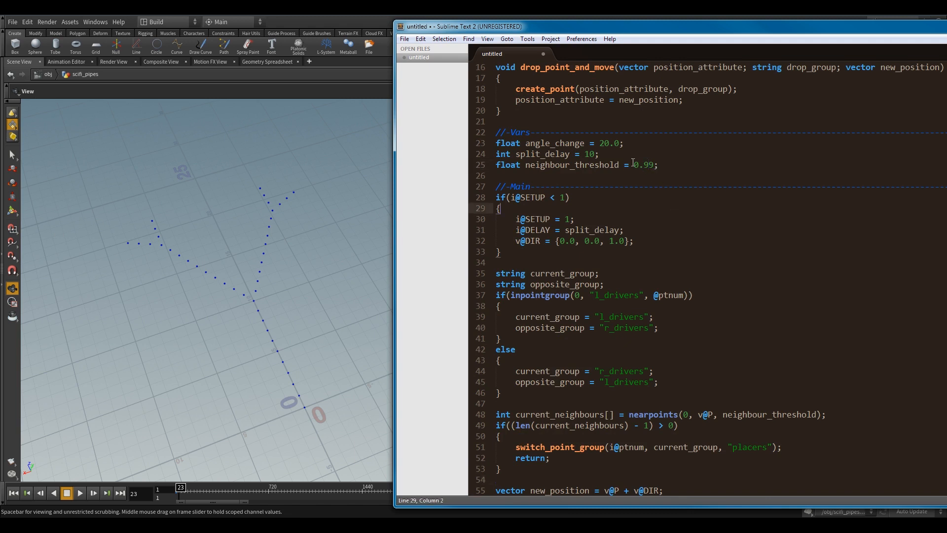
- Select the angle_change value on line 23 to replace it with 45.0
double_click(606, 143)
type("45")
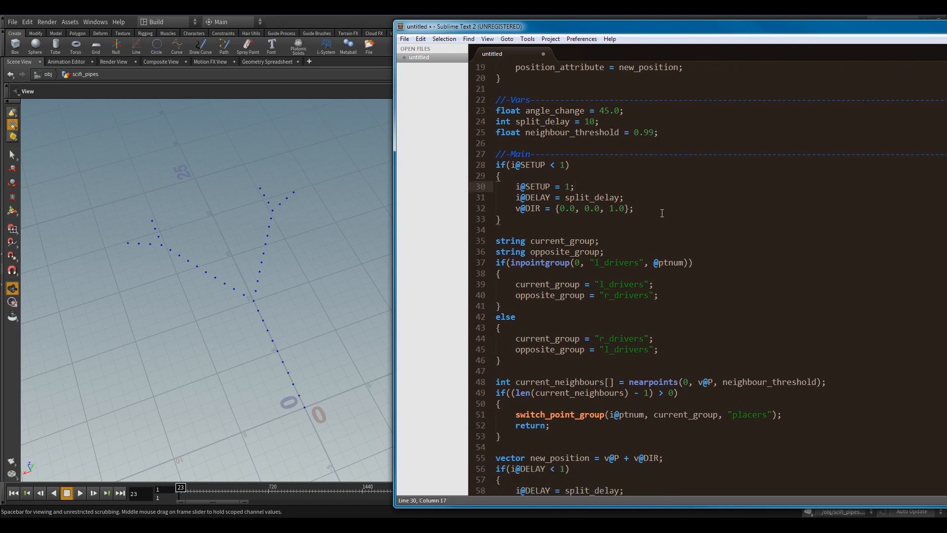
scroll("down", 3)
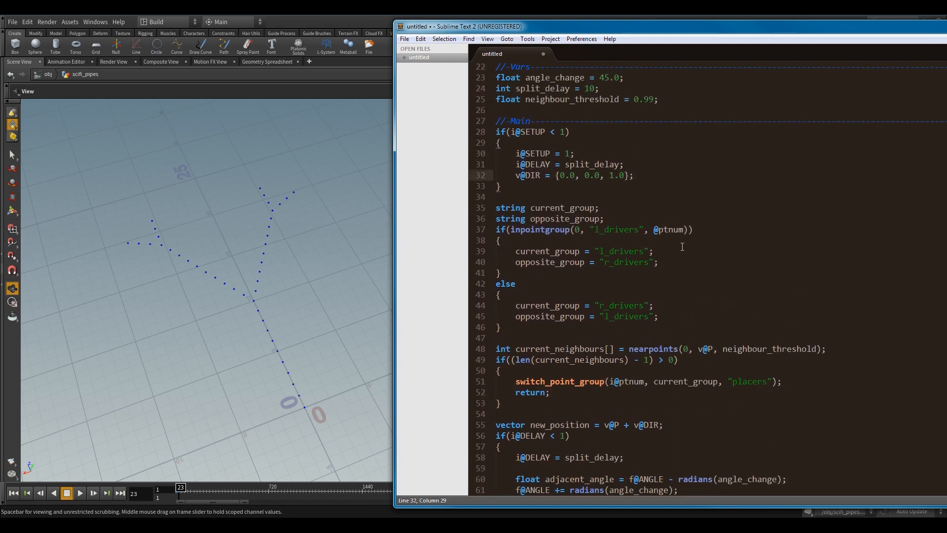
scroll("down", 3)
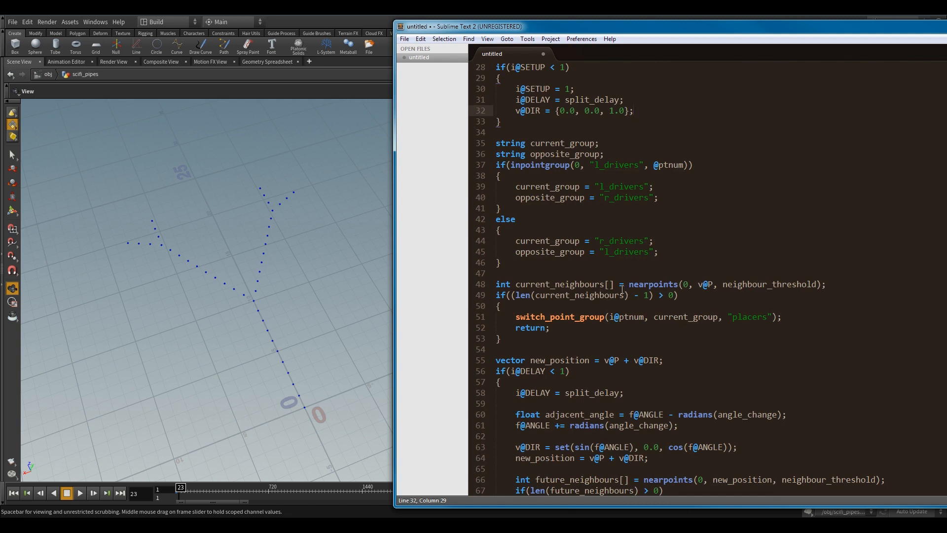
scroll("up", 3)
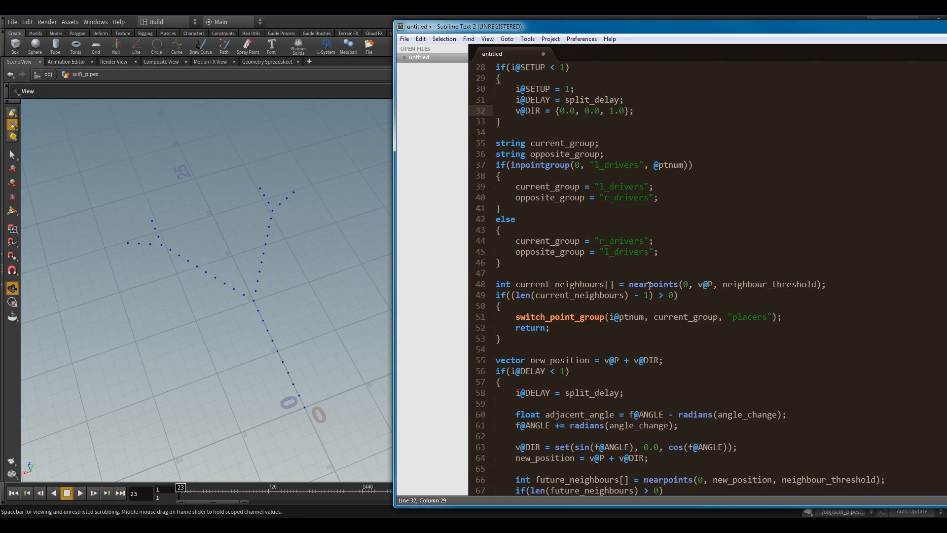
mouse_move(677, 246)
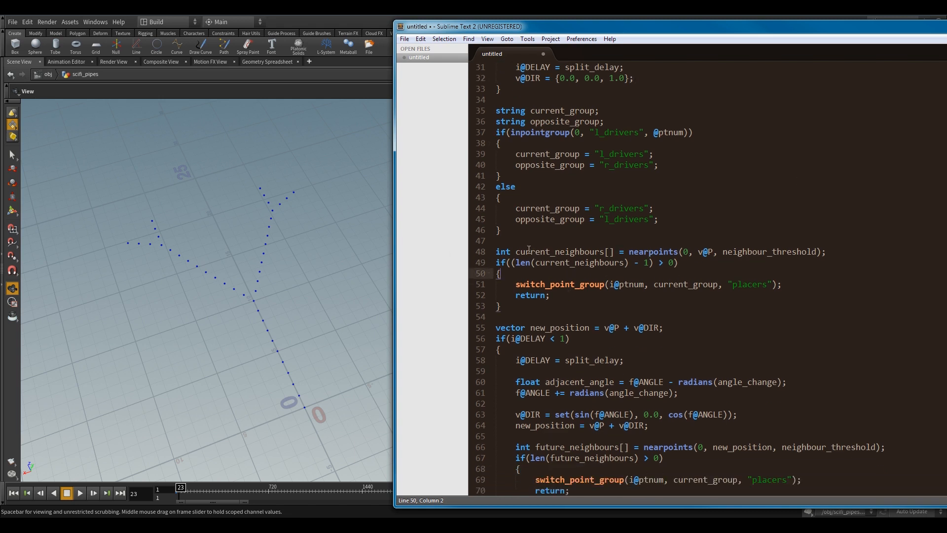
- Review the neighbour-count check, highlighting the minus one, point number and current_group uses
double_click(558, 251)
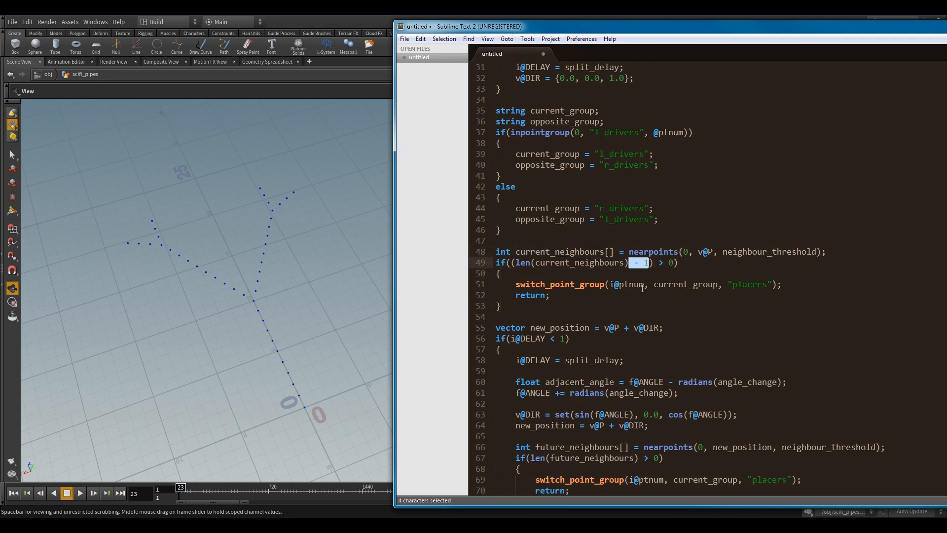
left_click(691, 403)
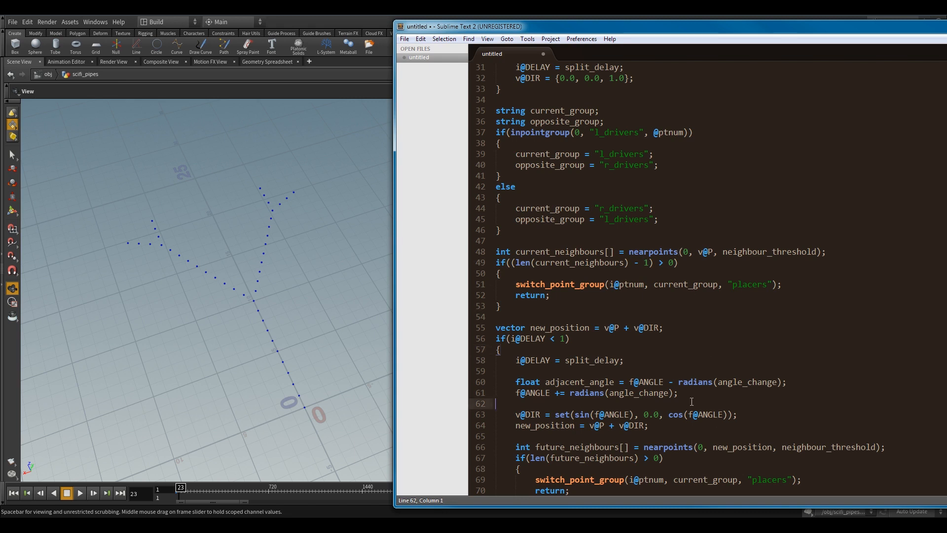
double_click(627, 284)
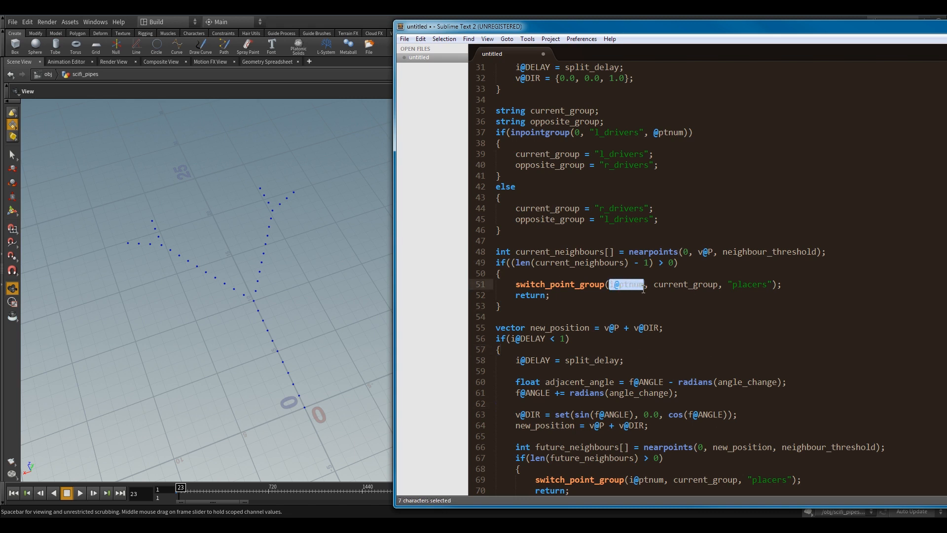
double_click(685, 284)
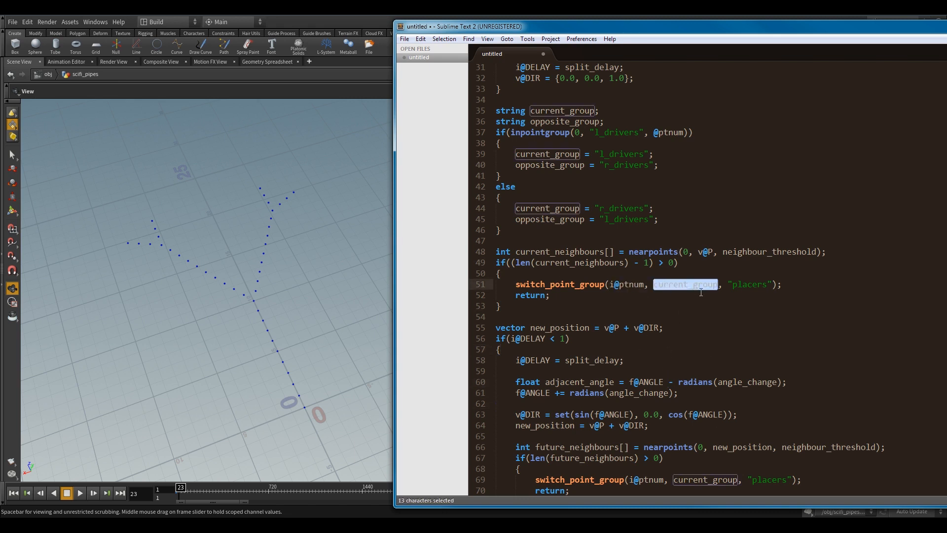
left_click(551, 295)
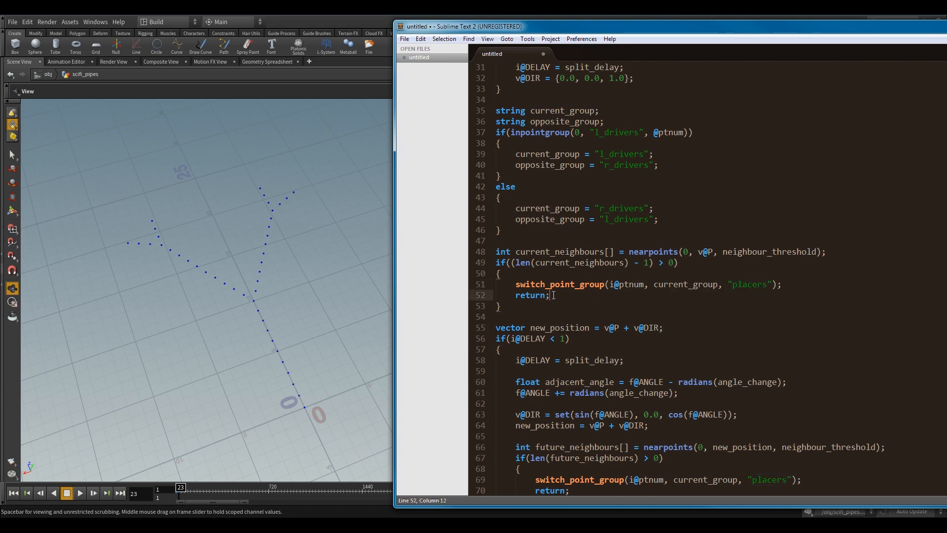
left_click(507, 316)
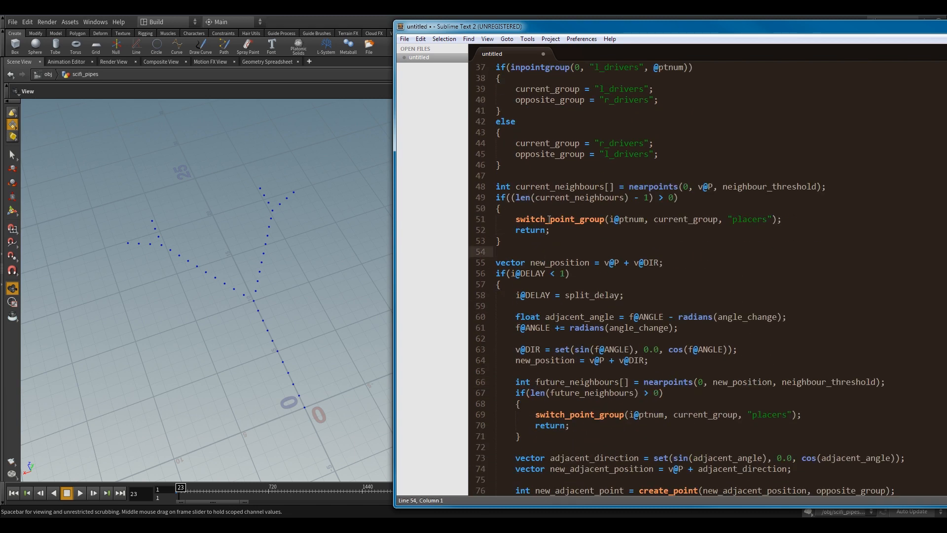
scroll("down", 3)
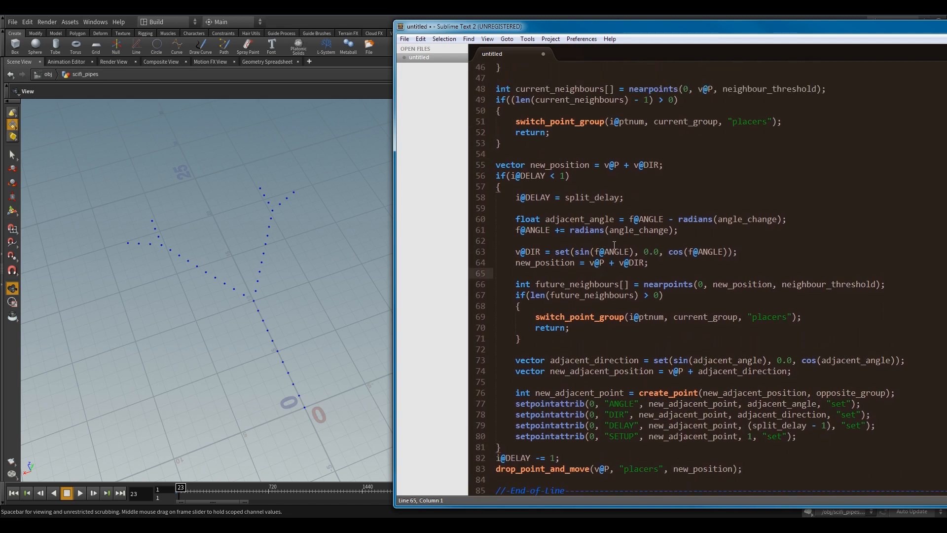
double_click(609, 165)
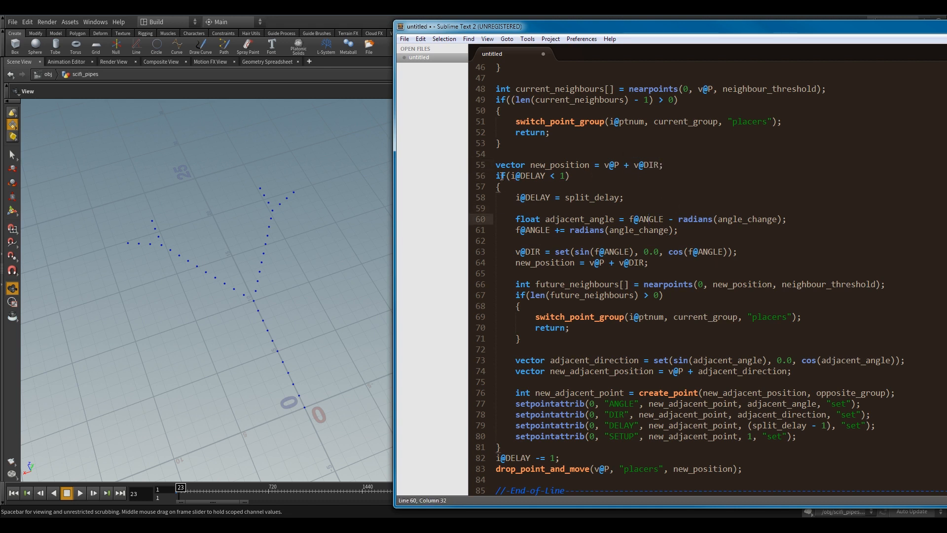
mouse_move(343, 366)
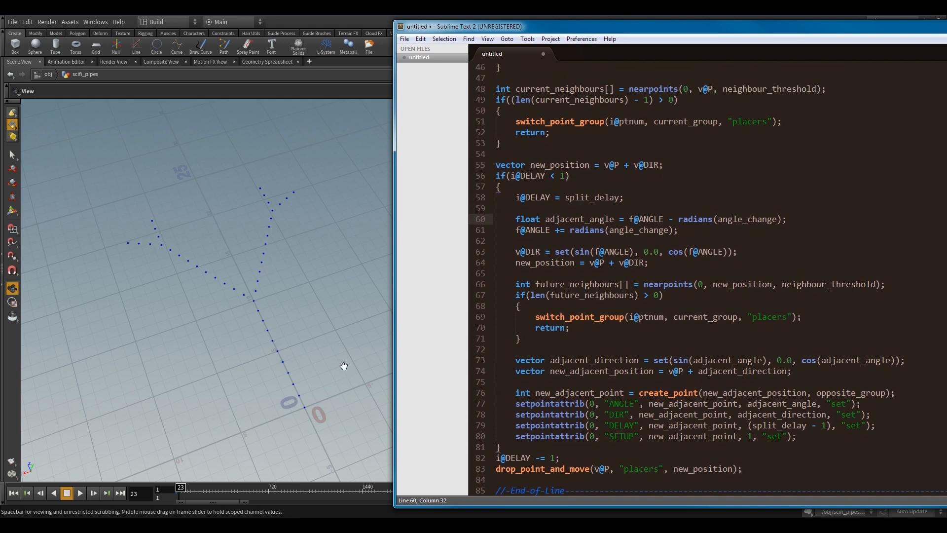
mouse_move(272, 336)
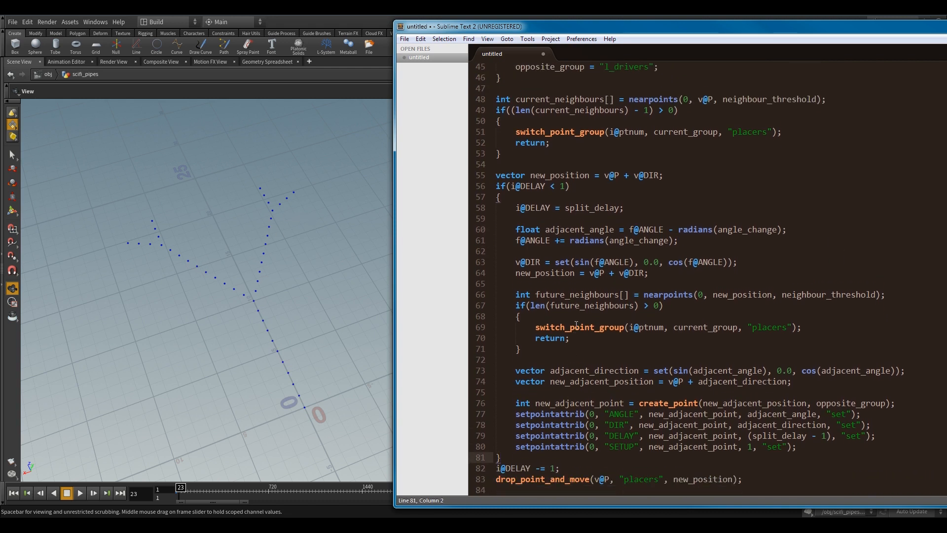
scroll("down", 3)
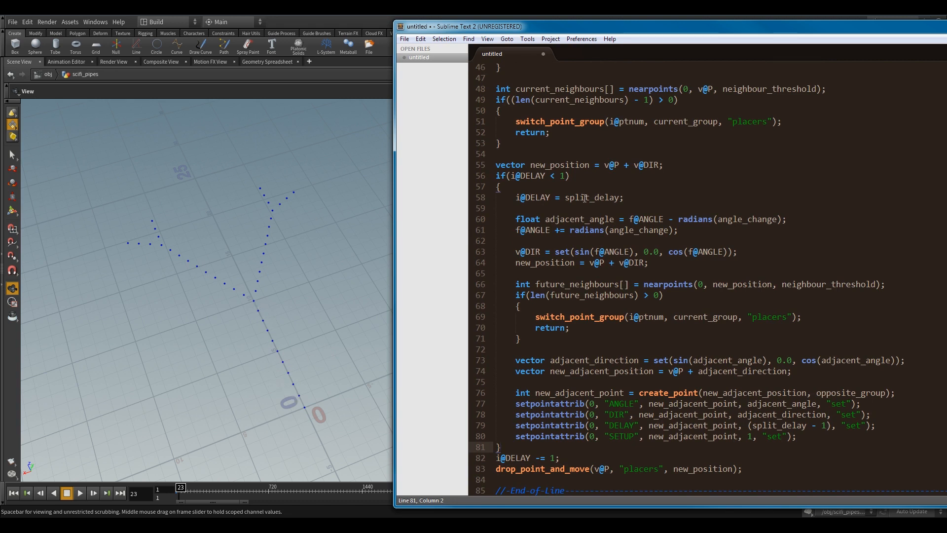
left_click(578, 198)
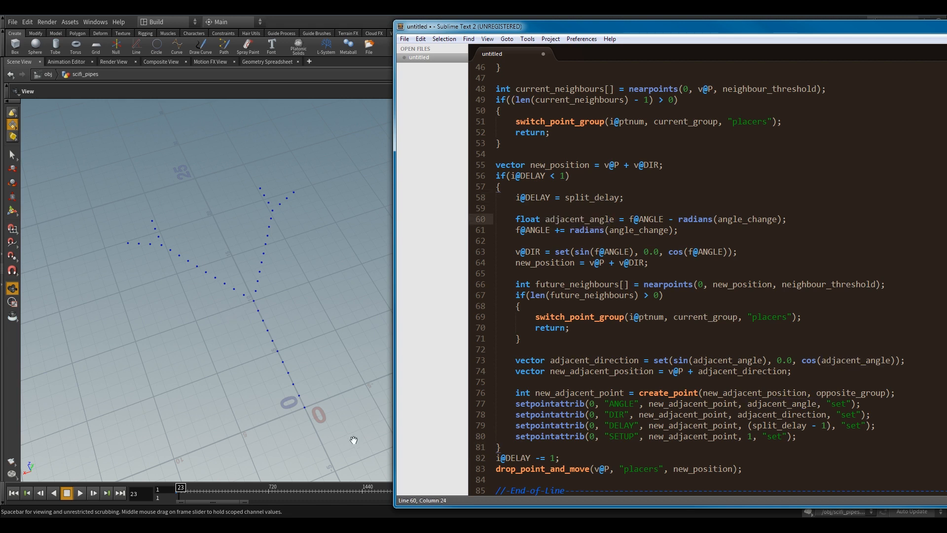
mouse_move(253, 302)
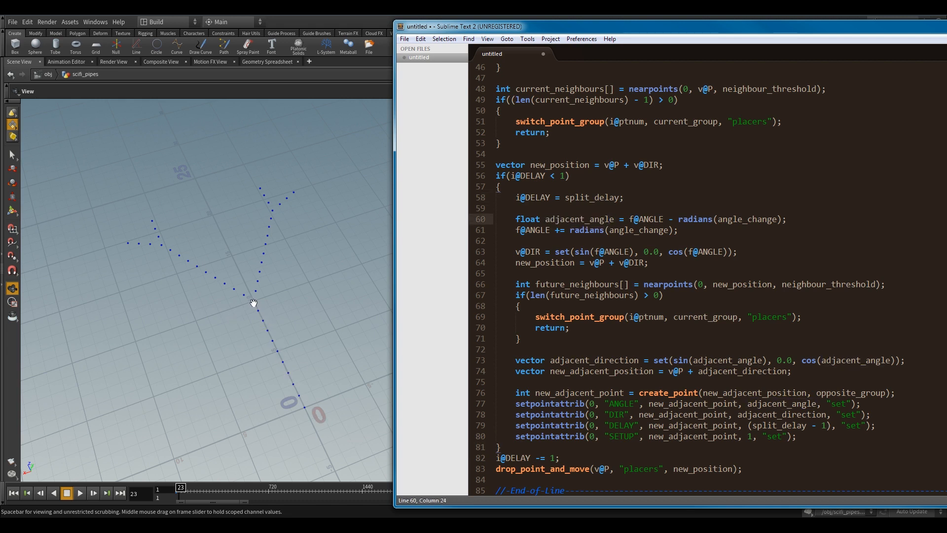
mouse_move(252, 304)
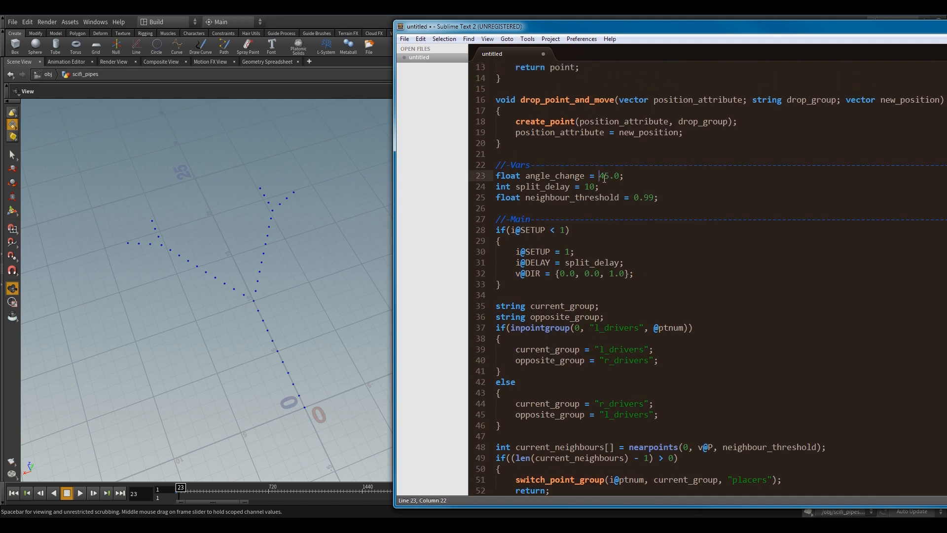
left_click(598, 306)
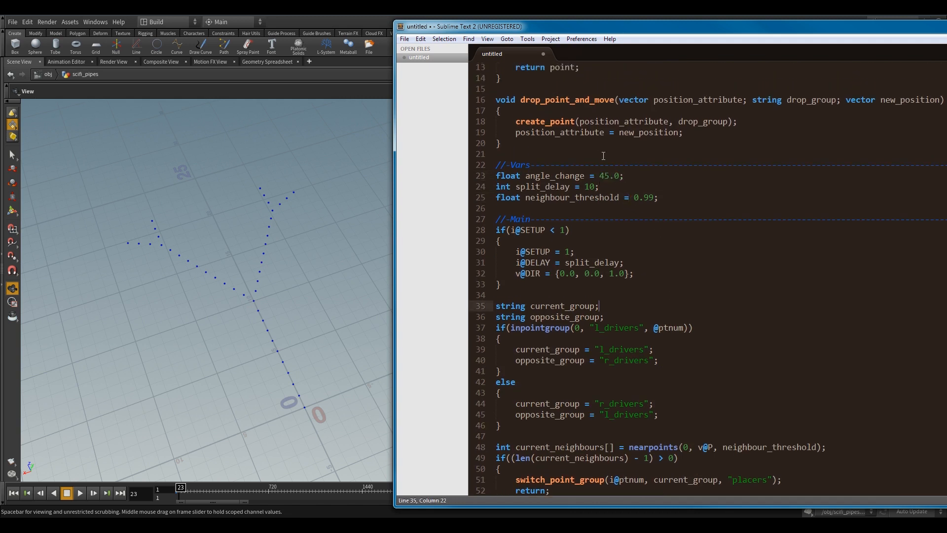
left_click(624, 262)
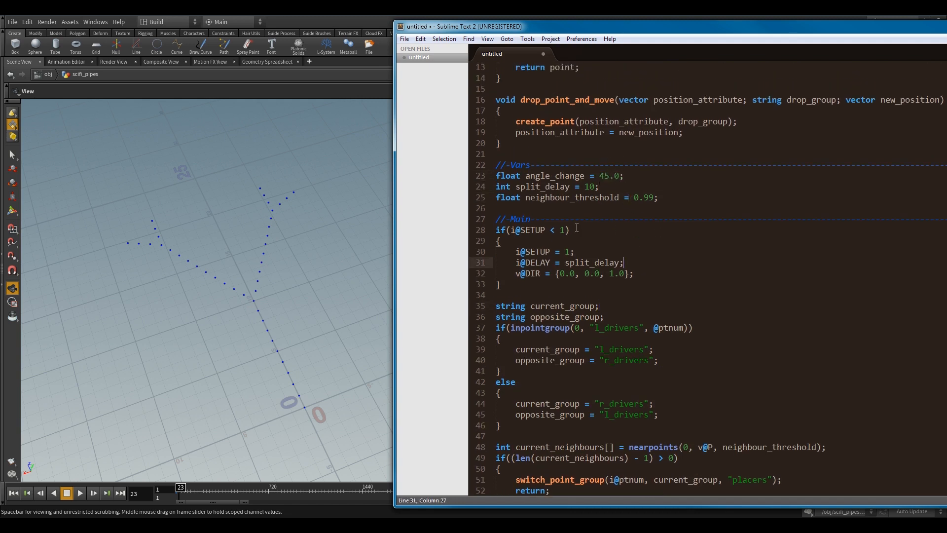
mouse_move(698, 304)
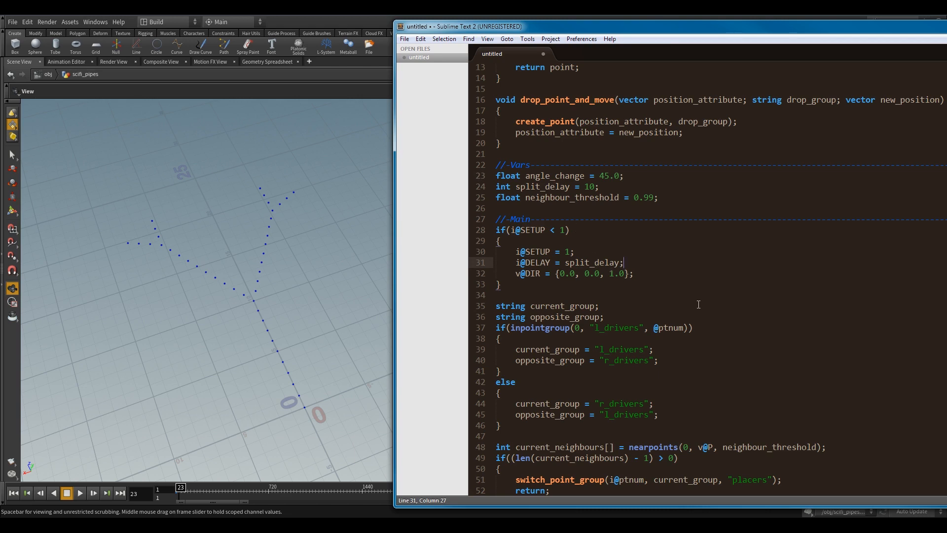
scroll("down", 3)
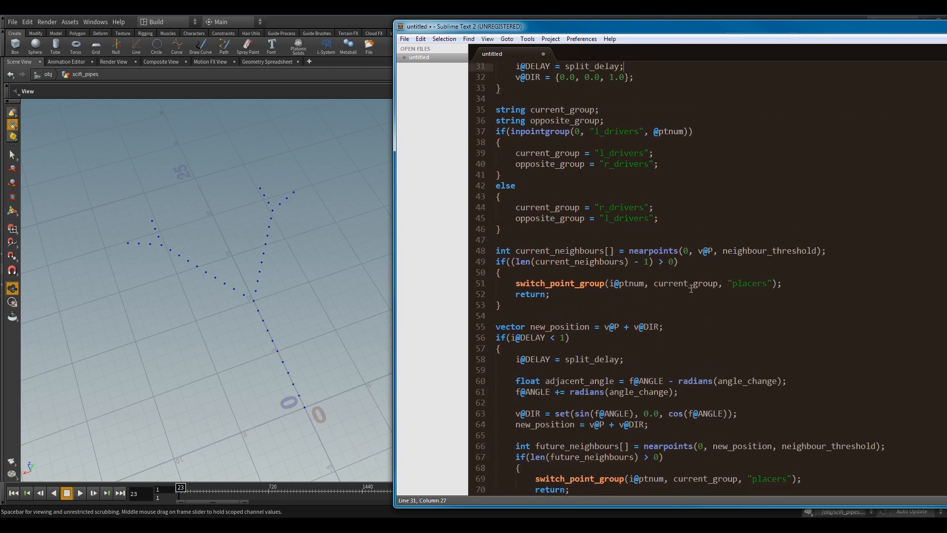
scroll("down", 3)
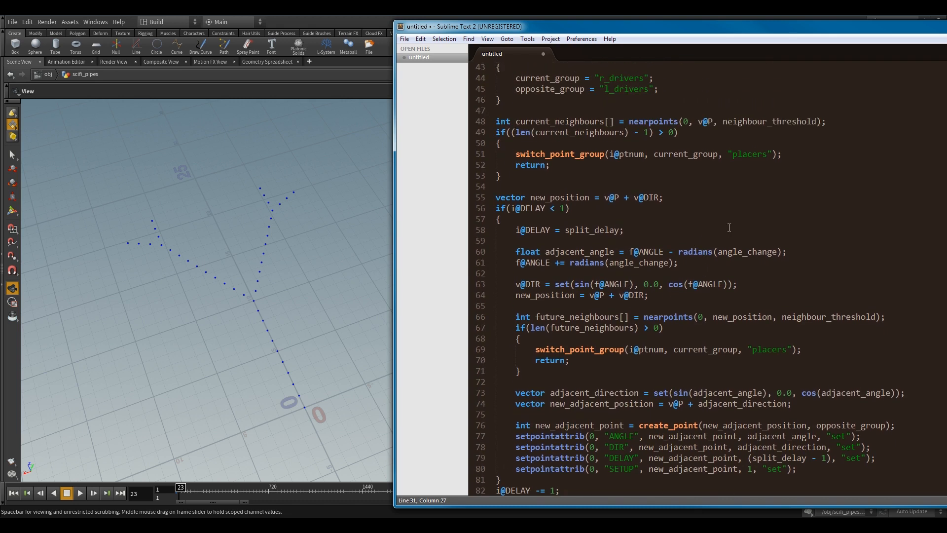
scroll("down", 3)
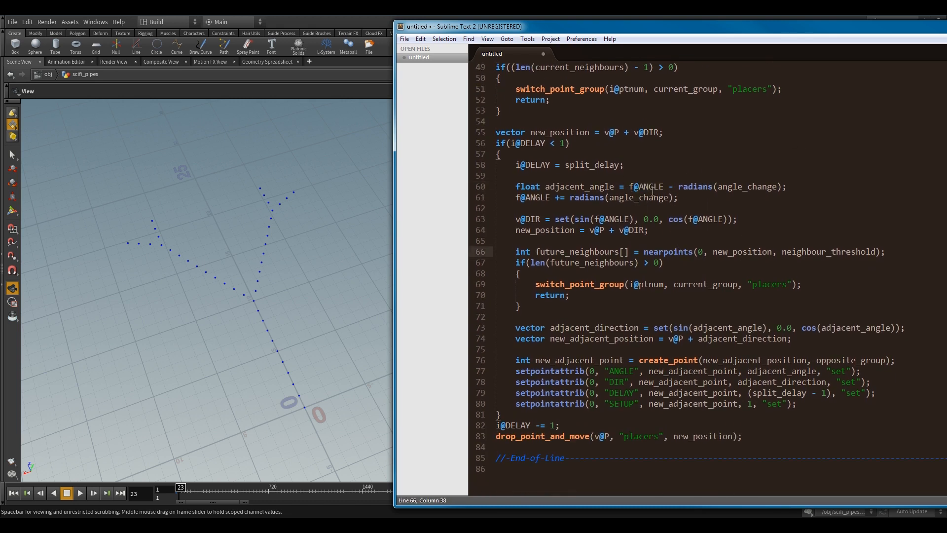
mouse_move(681, 192)
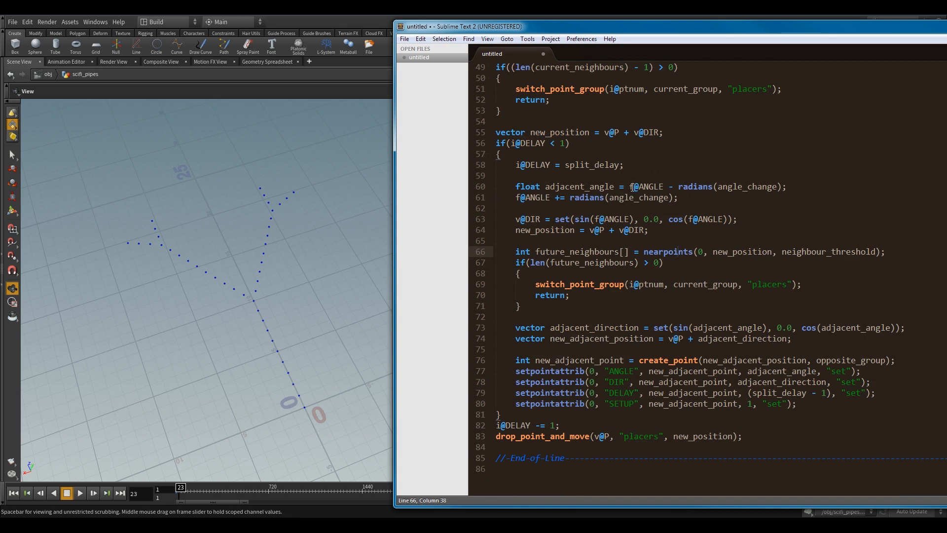
double_click(643, 186)
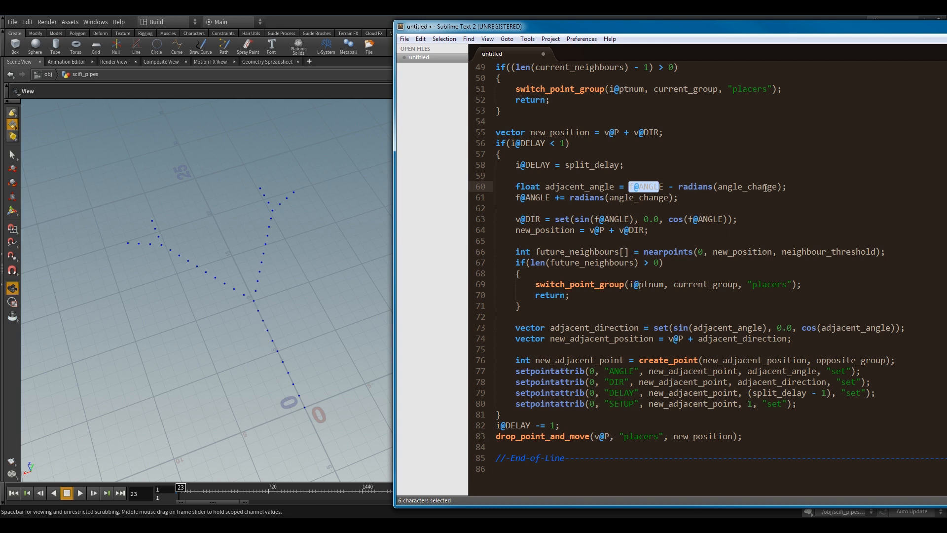
mouse_move(265, 246)
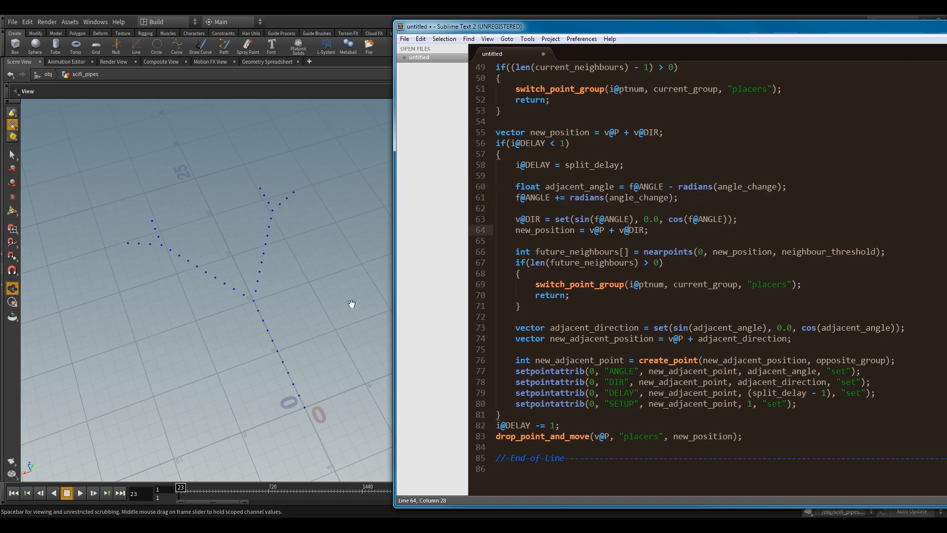
mouse_move(619, 247)
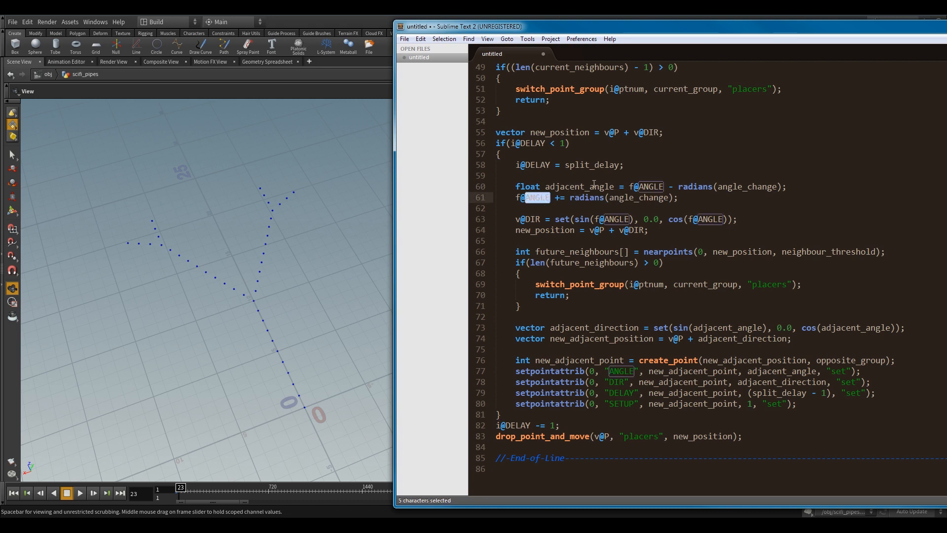
left_click(517, 307)
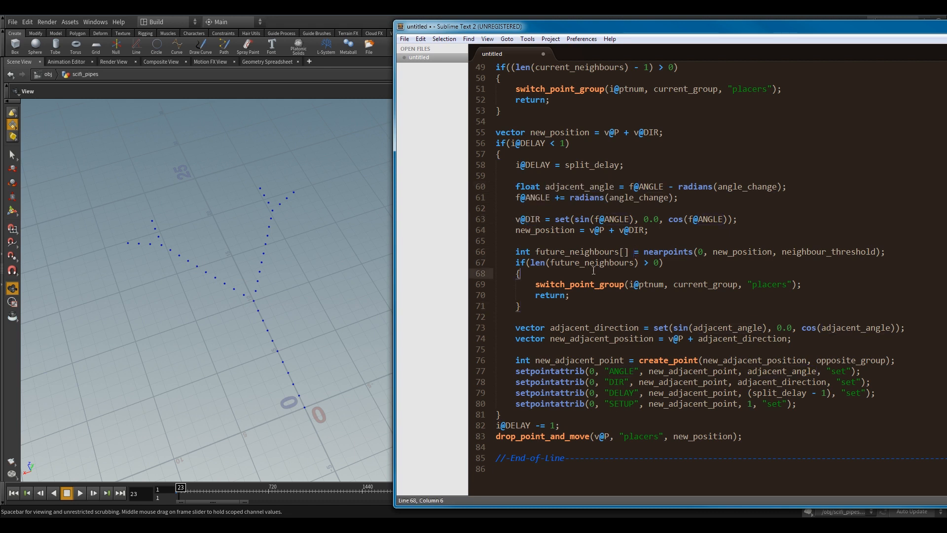
double_click(517, 198)
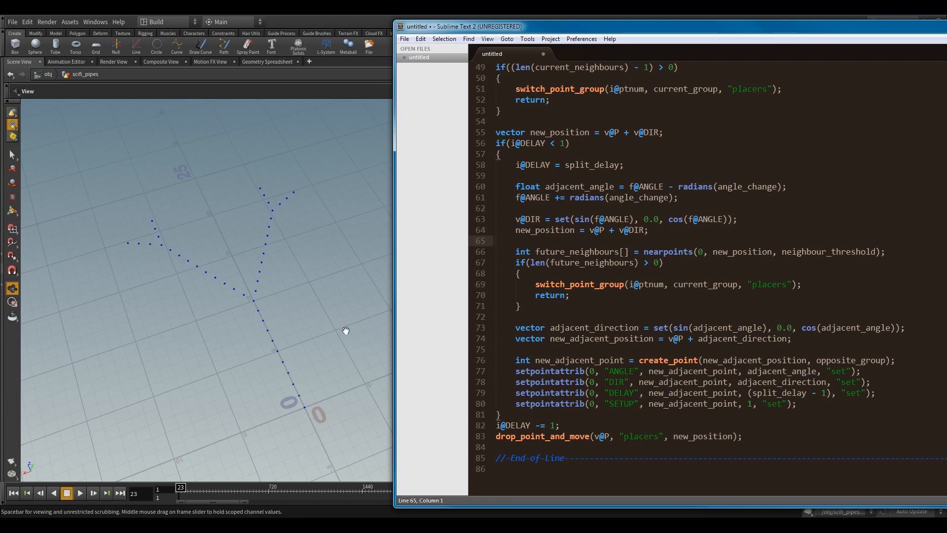
mouse_move(228, 404)
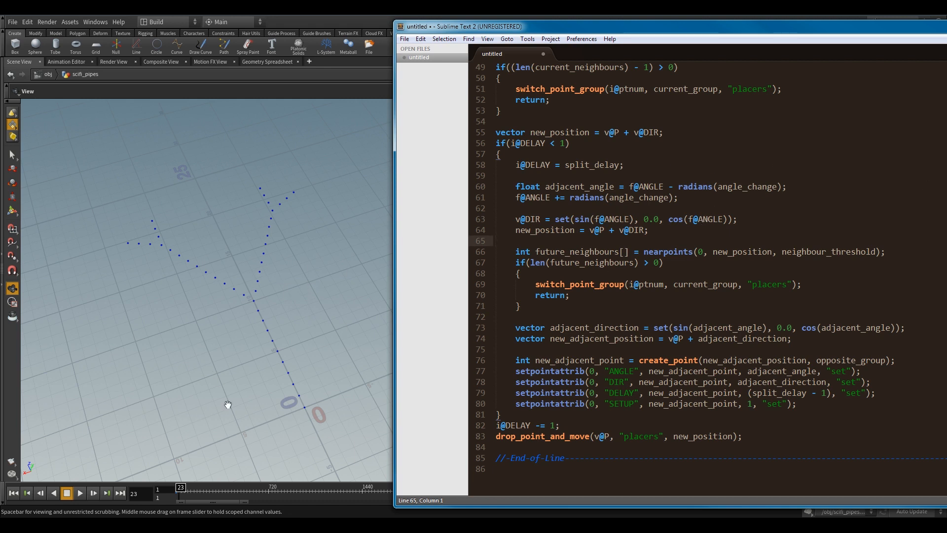
double_click(651, 219)
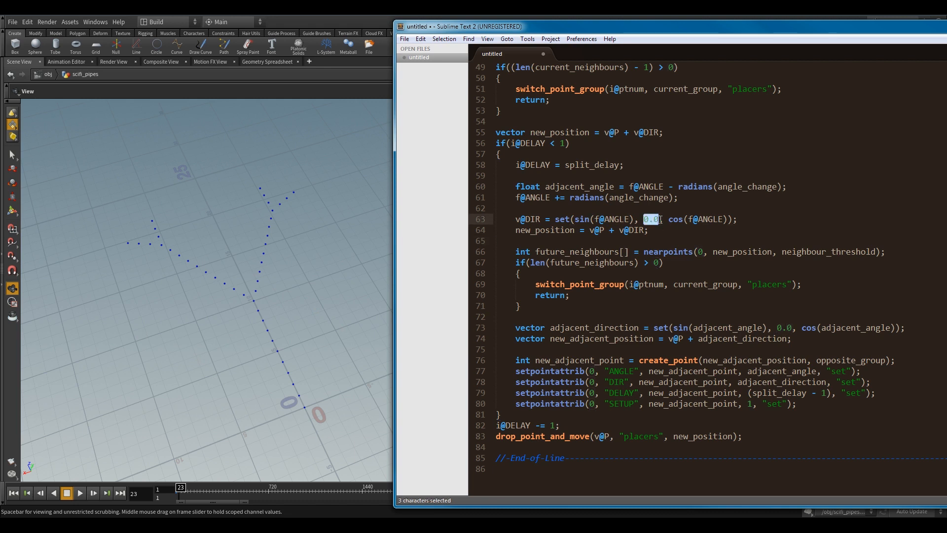
left_click(643, 218)
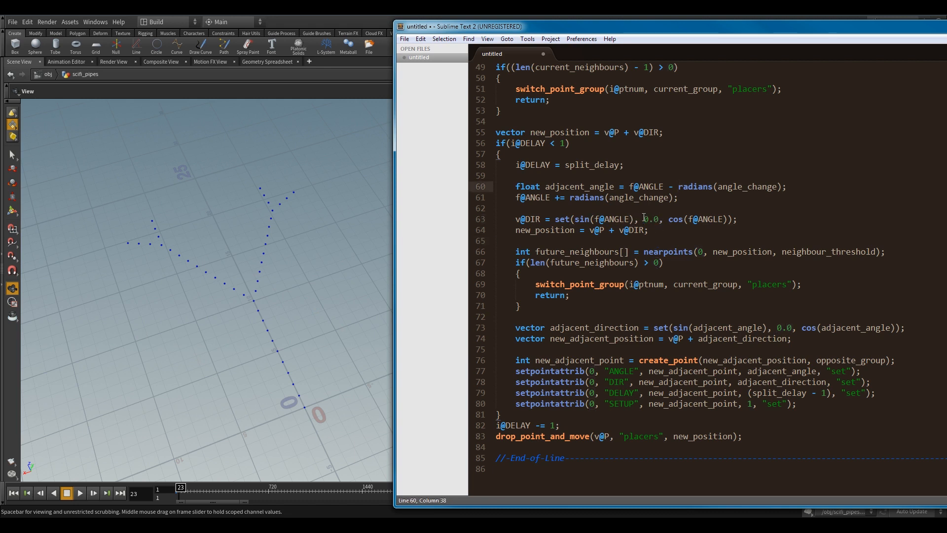
left_click(497, 468)
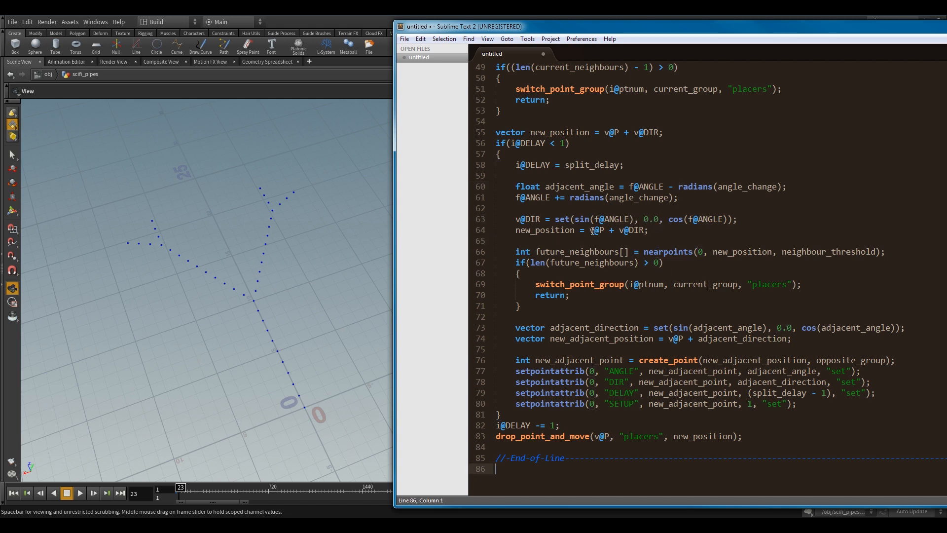
double_click(630, 230)
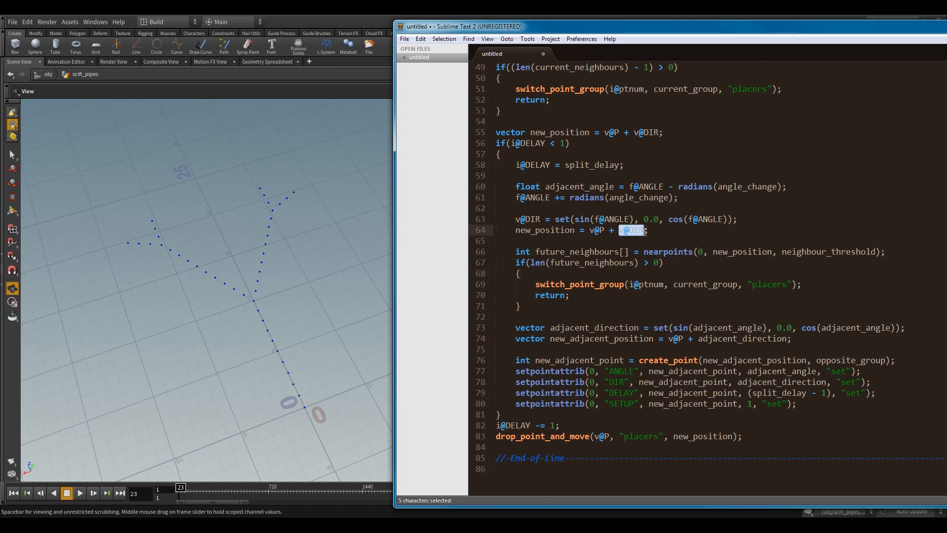
left_click(583, 337)
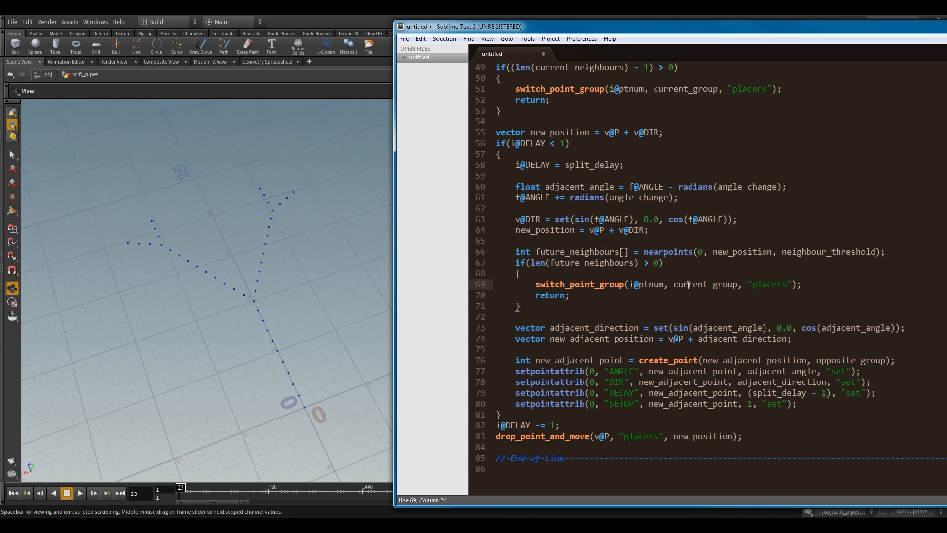
mouse_move(736, 255)
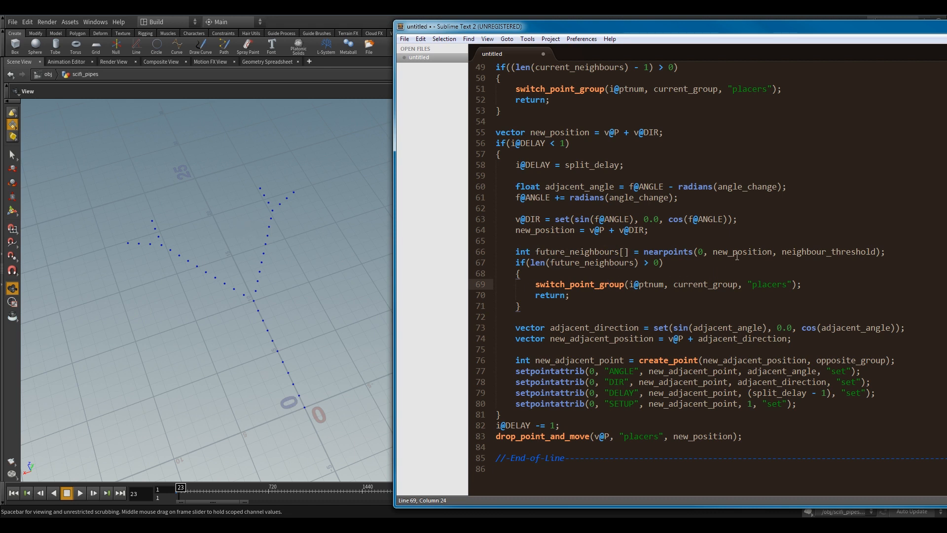
mouse_move(758, 274)
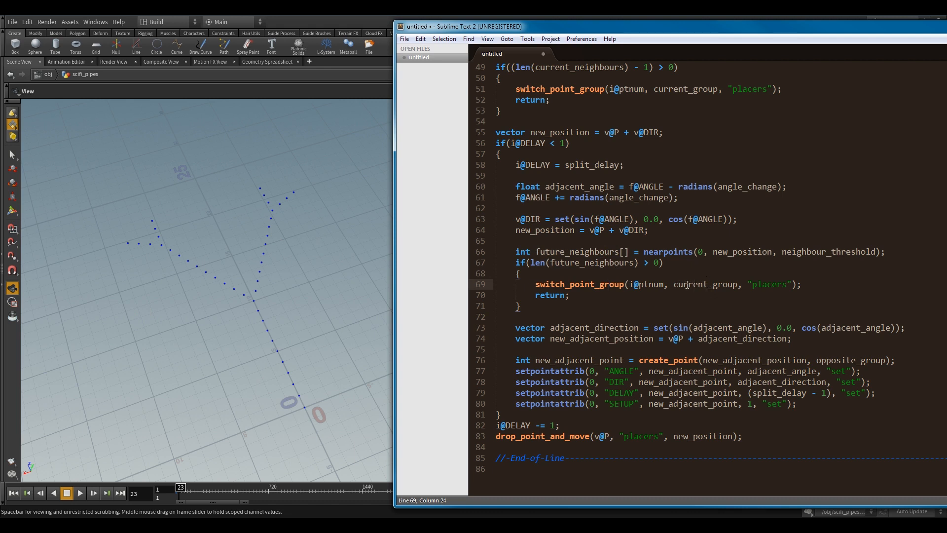
left_click(688, 327)
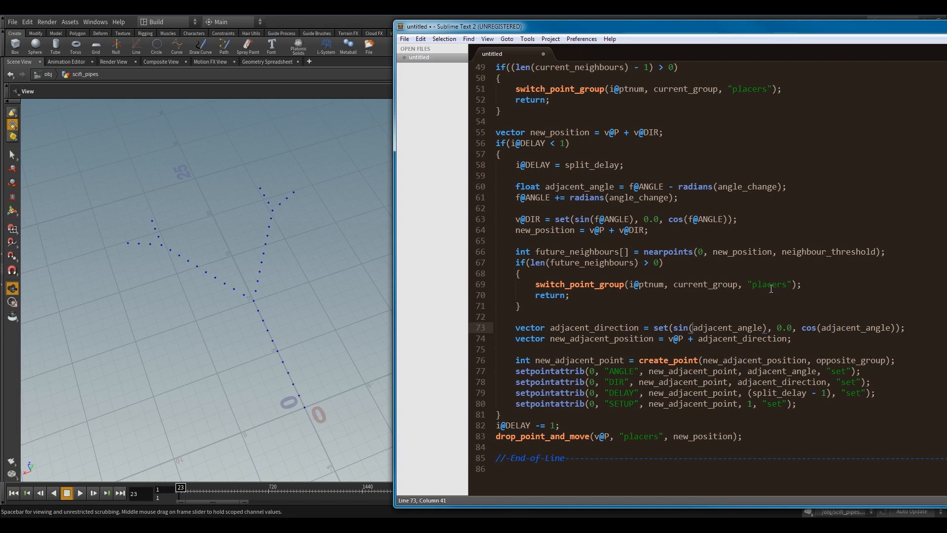
left_click(565, 284)
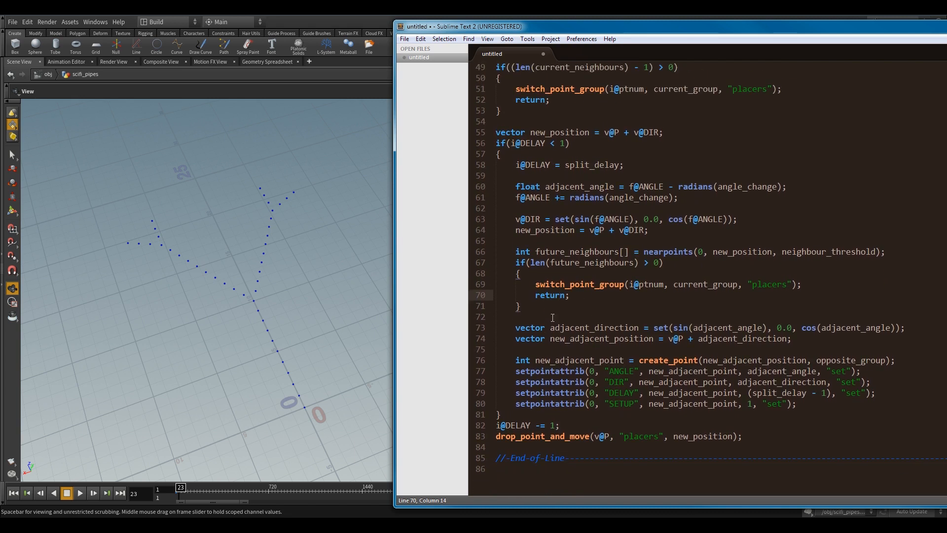
left_click(632, 360)
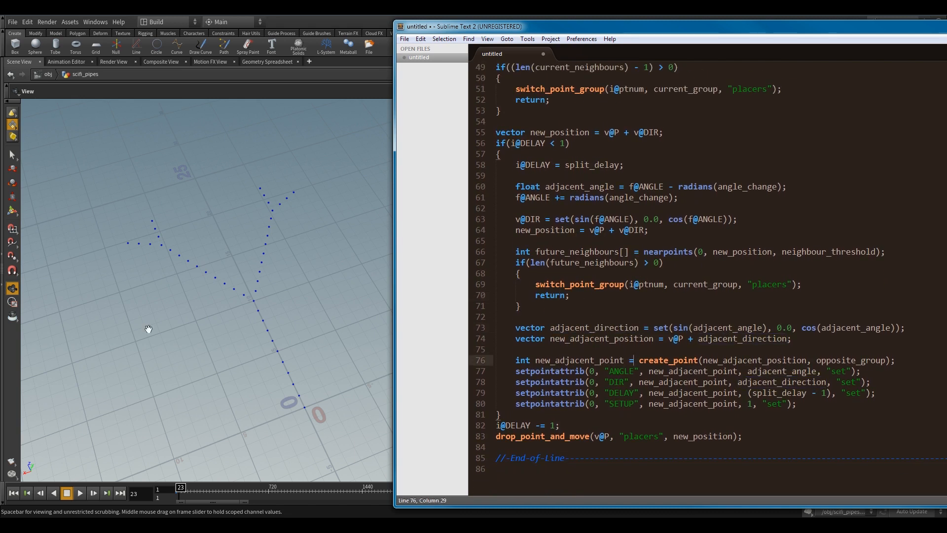
mouse_move(255, 301)
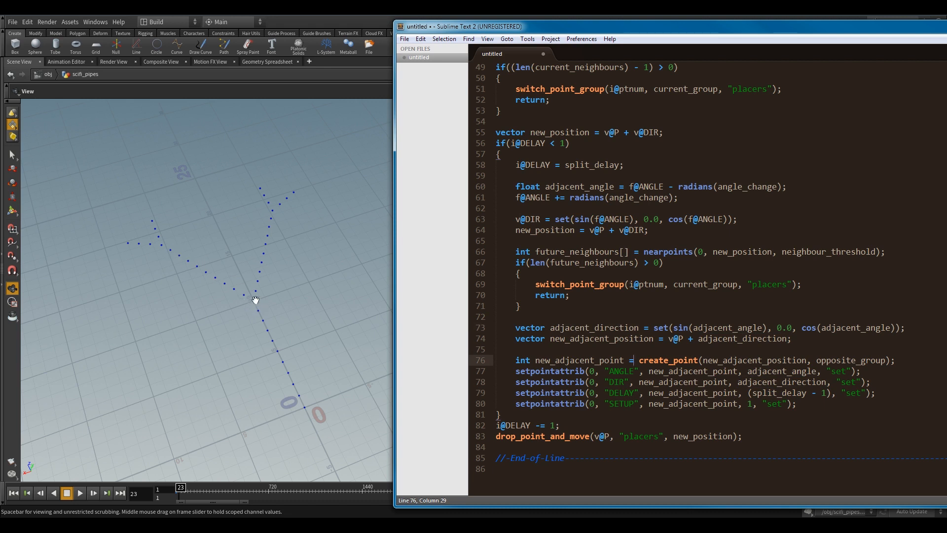
mouse_move(539, 213)
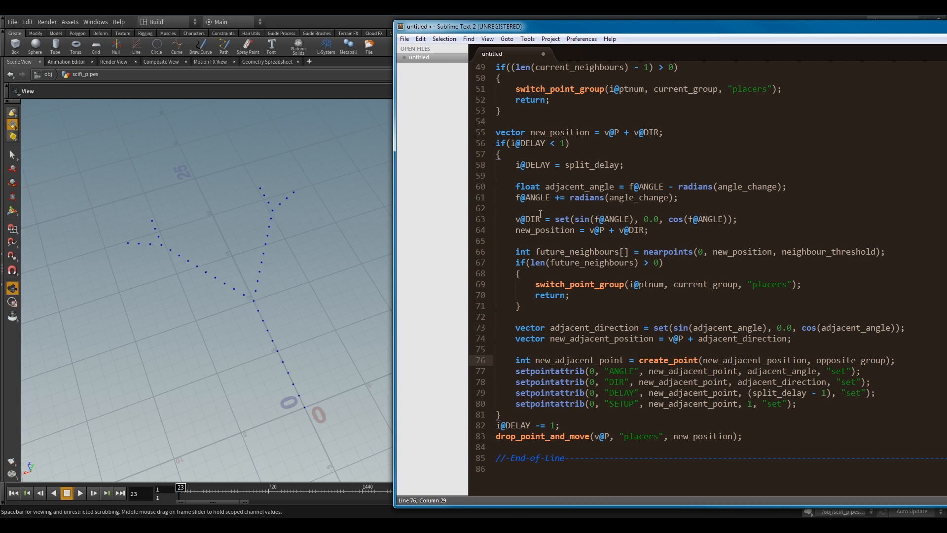
double_click(527, 218)
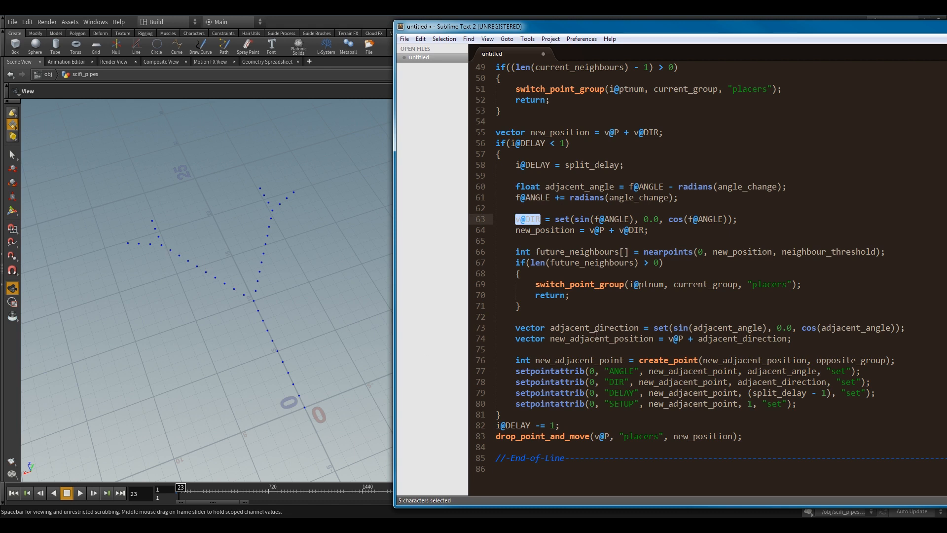
double_click(593, 327)
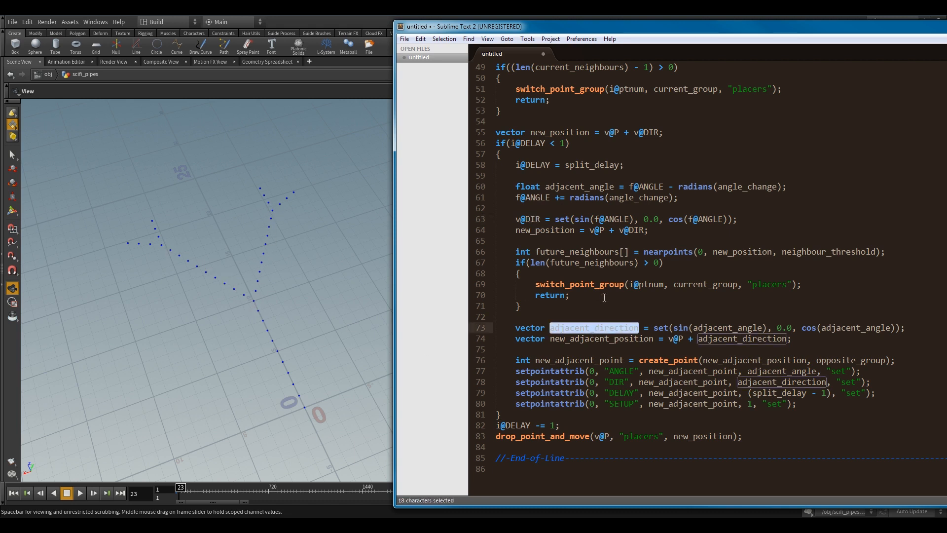
left_click(519, 306)
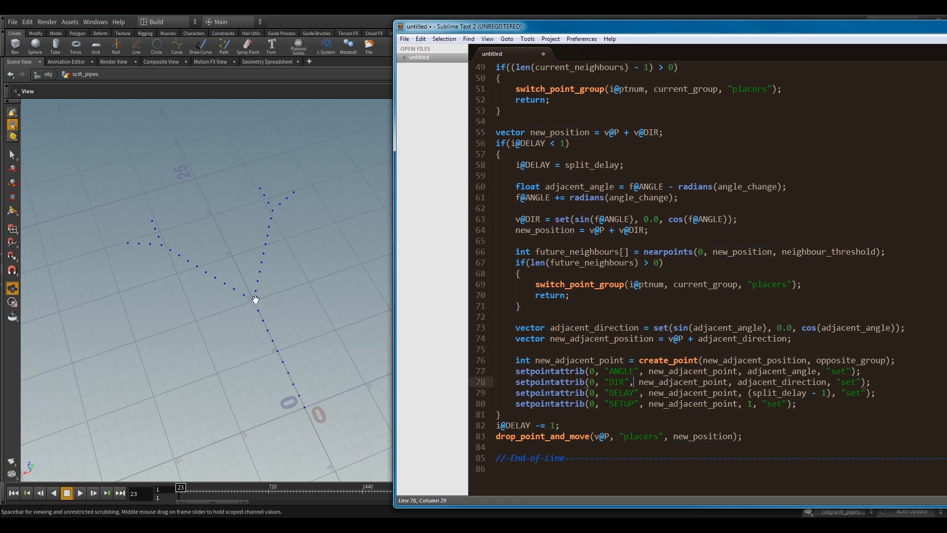
mouse_move(938, 363)
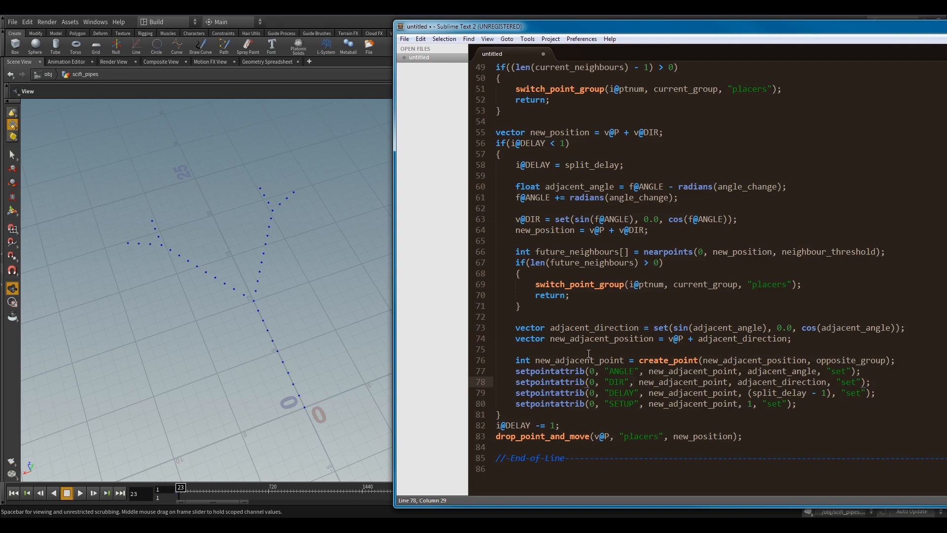
double_click(577, 360)
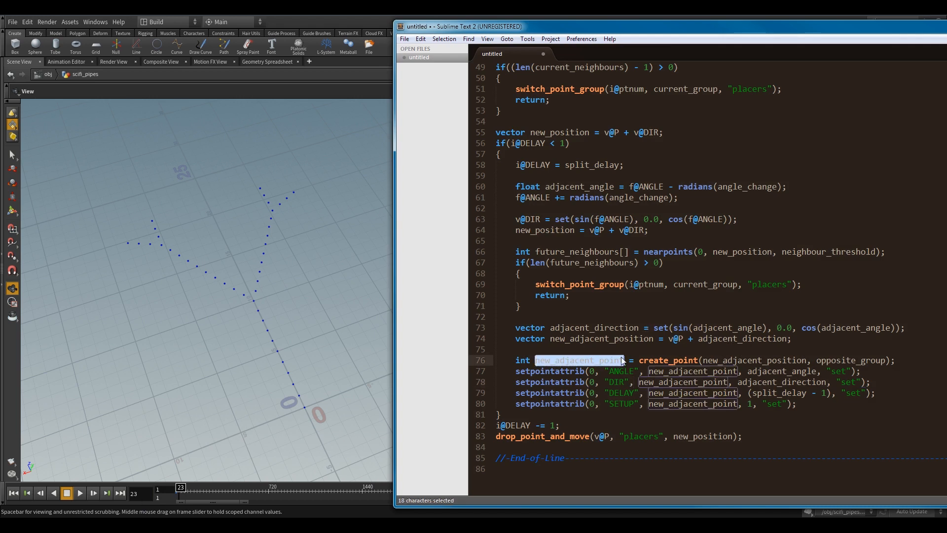
left_click(865, 360)
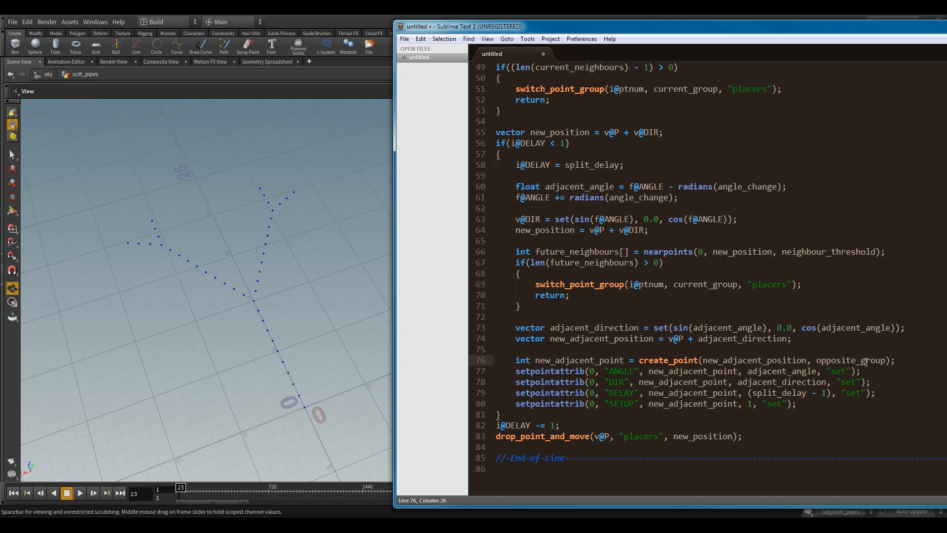
left_click(565, 371)
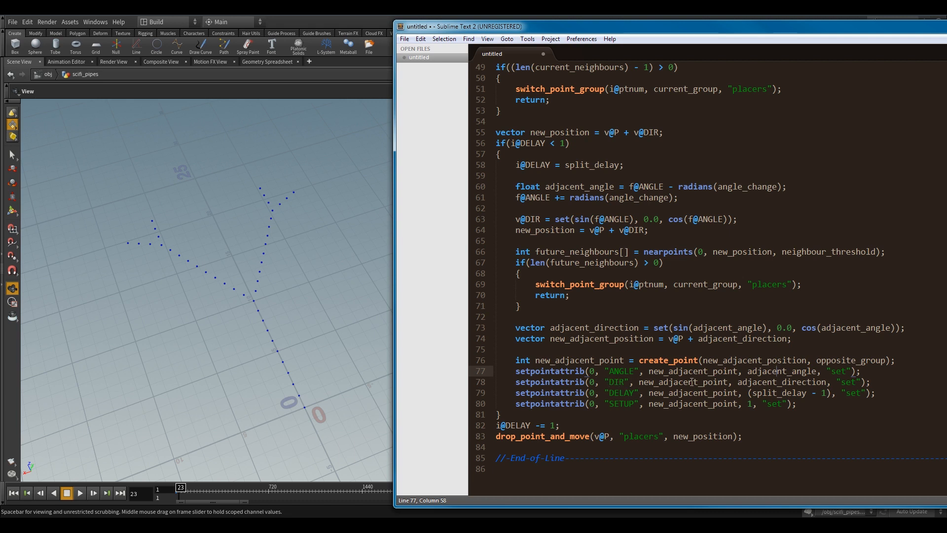
left_click(764, 381)
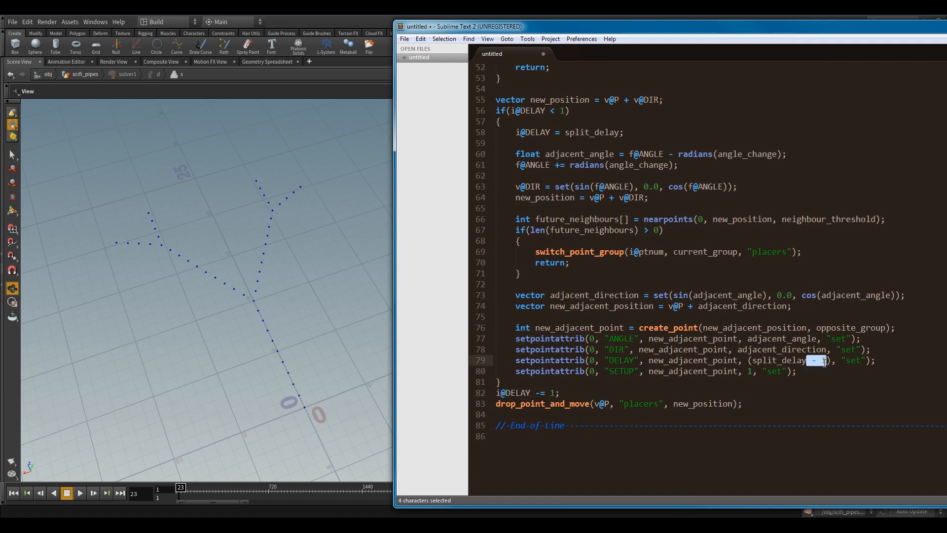
left_click(495, 436)
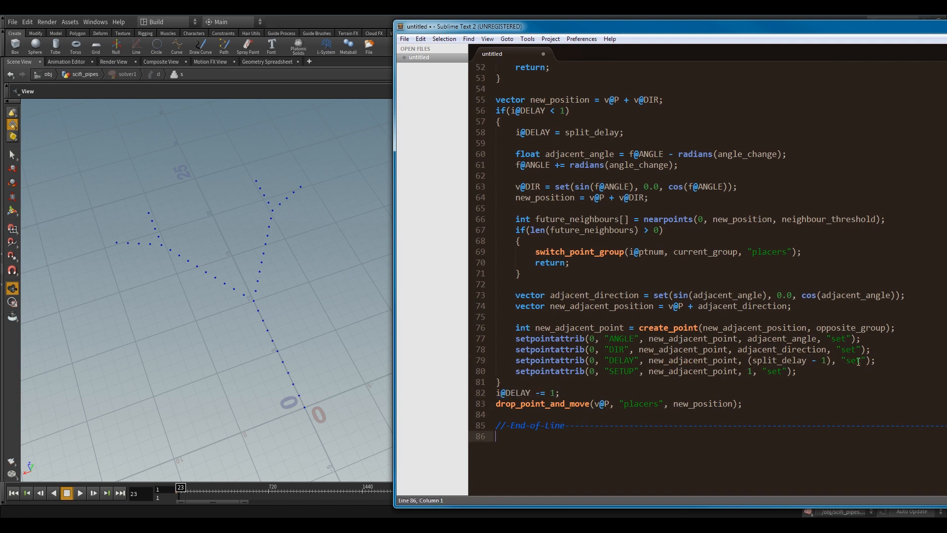
scroll("up", 3)
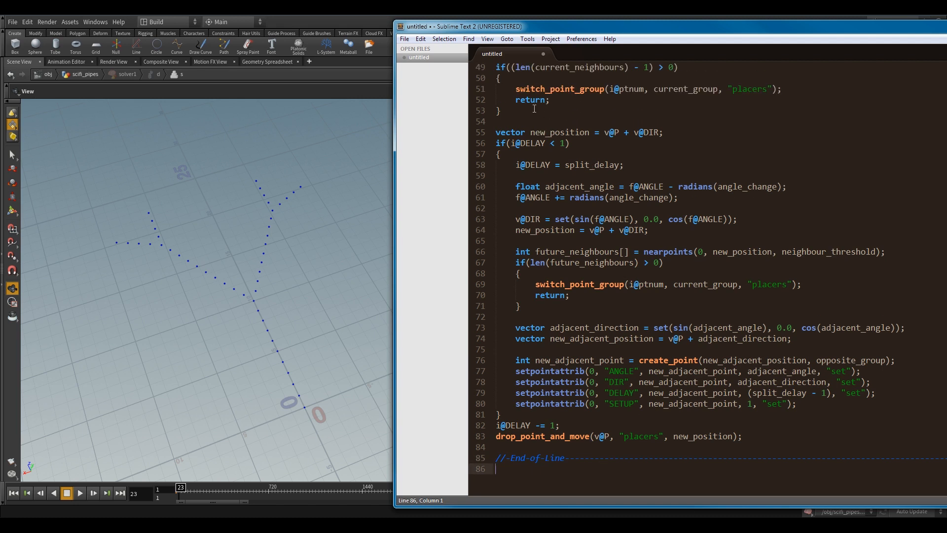
scroll("down", 3)
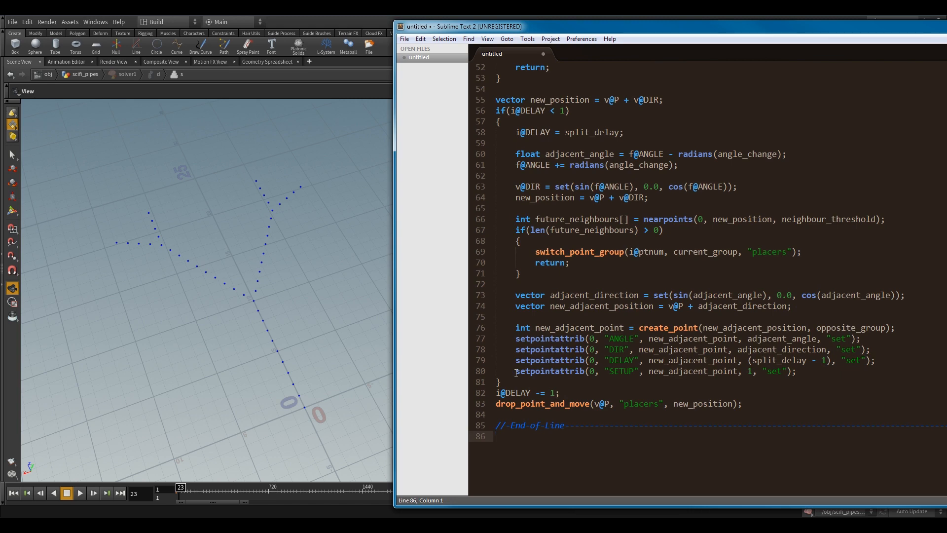
left_click(664, 404)
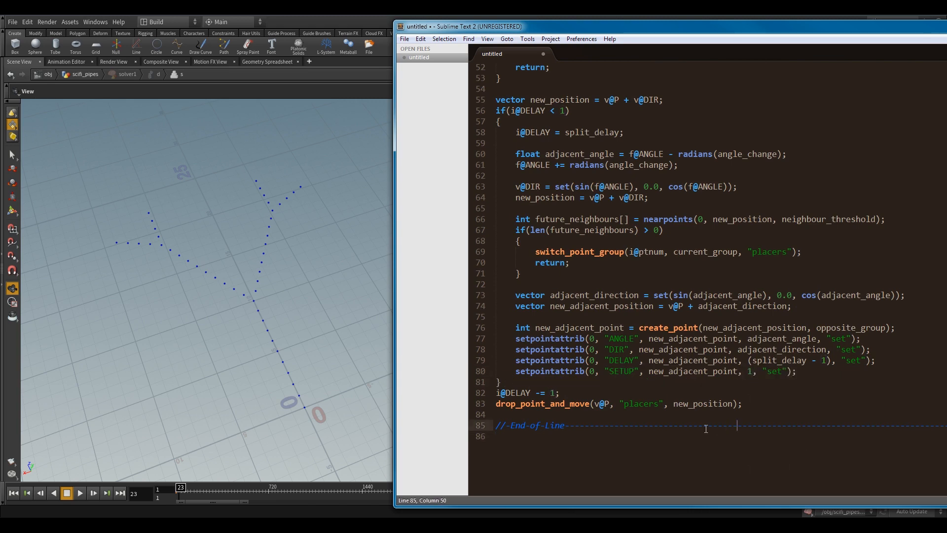
scroll("up", 3)
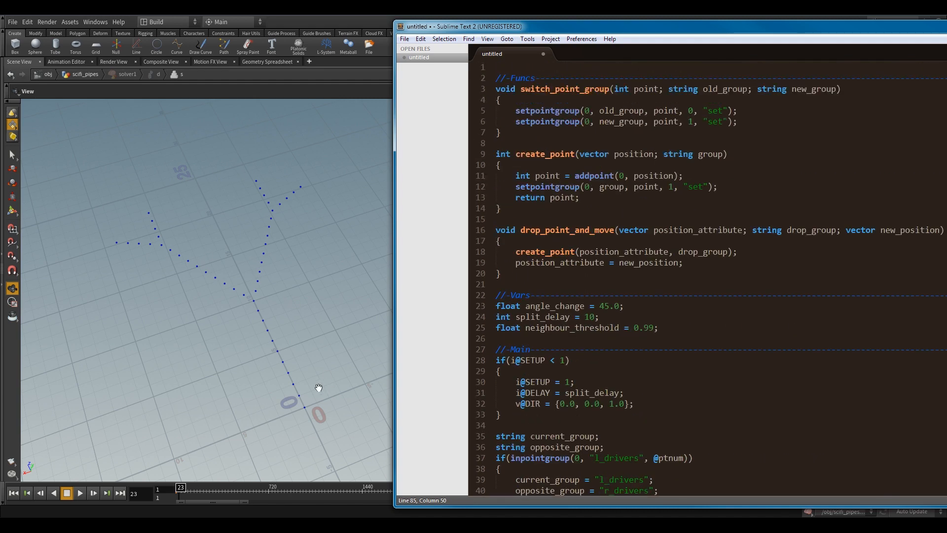
scroll("down", 3)
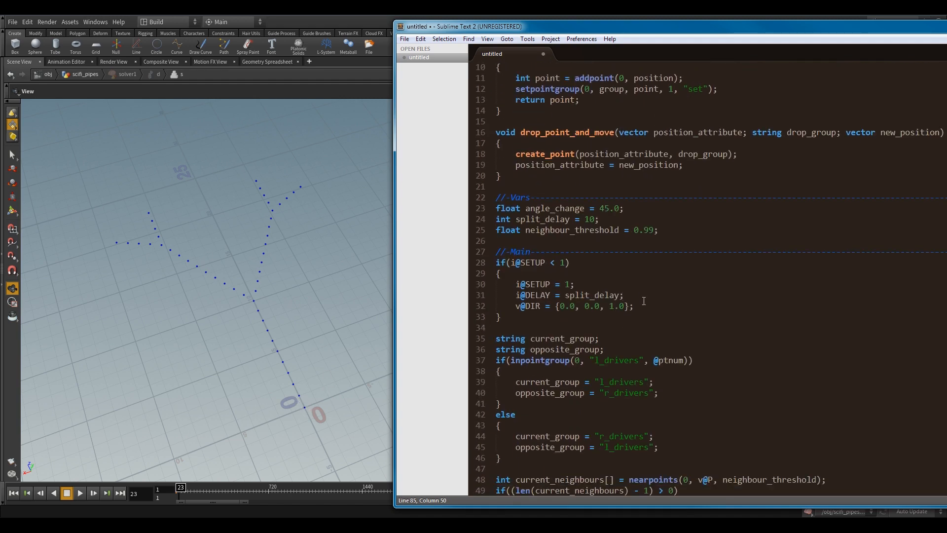
triple_click(568, 295)
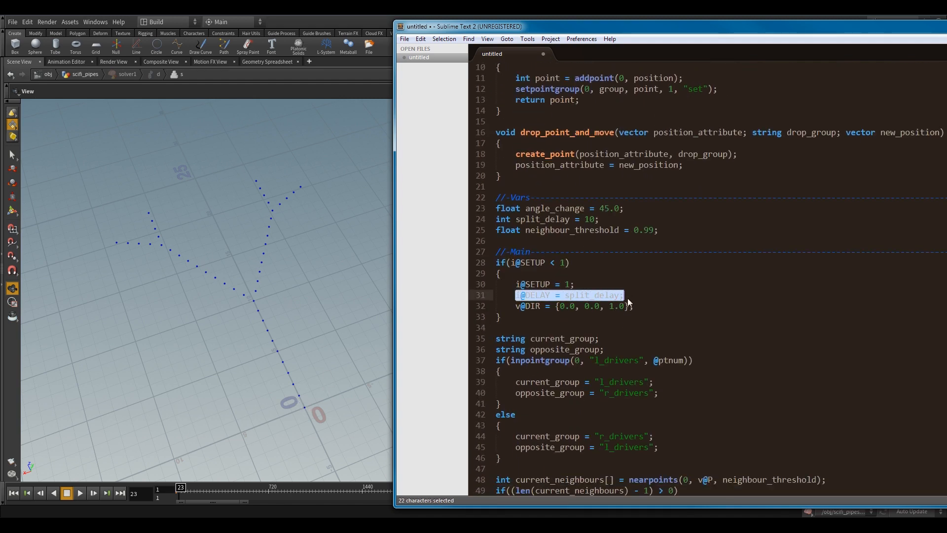
scroll("down", 3)
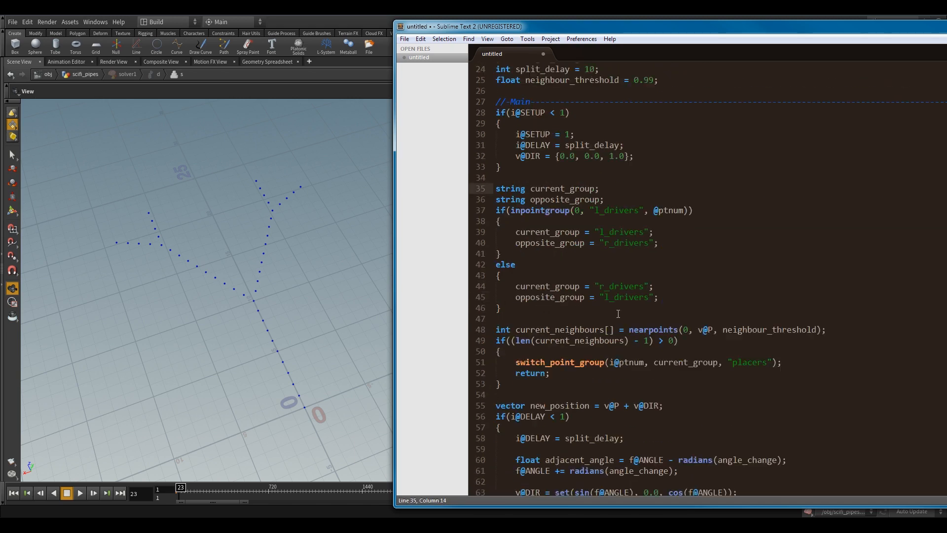
scroll("down", 3)
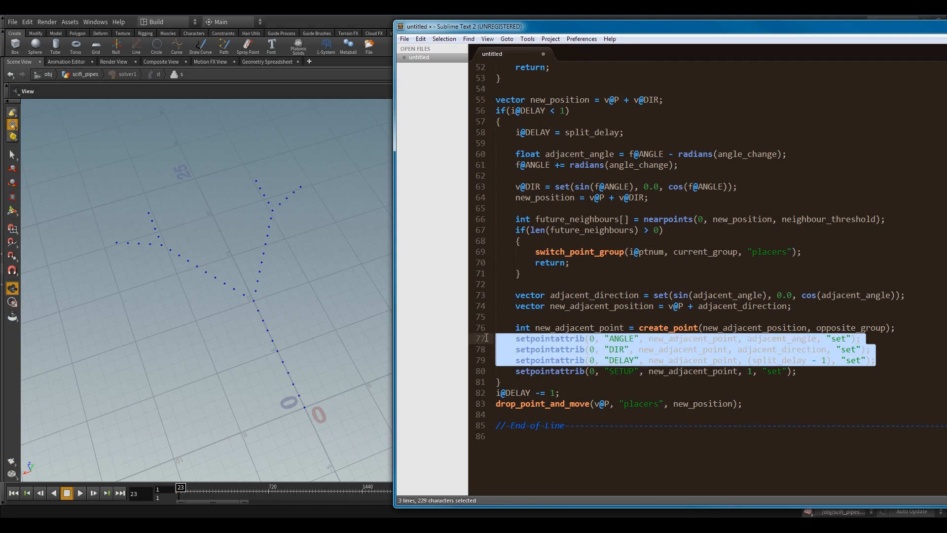
left_click(520, 272)
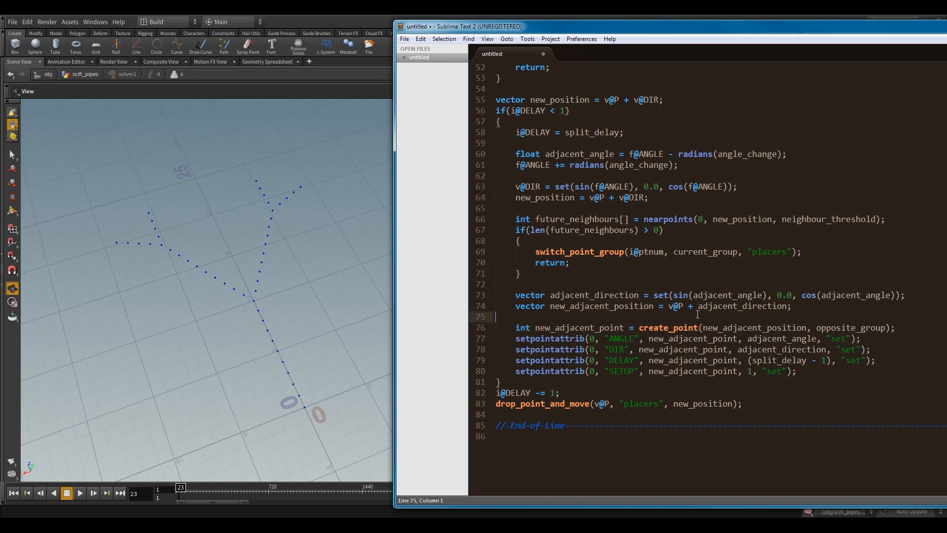
mouse_move(791, 410)
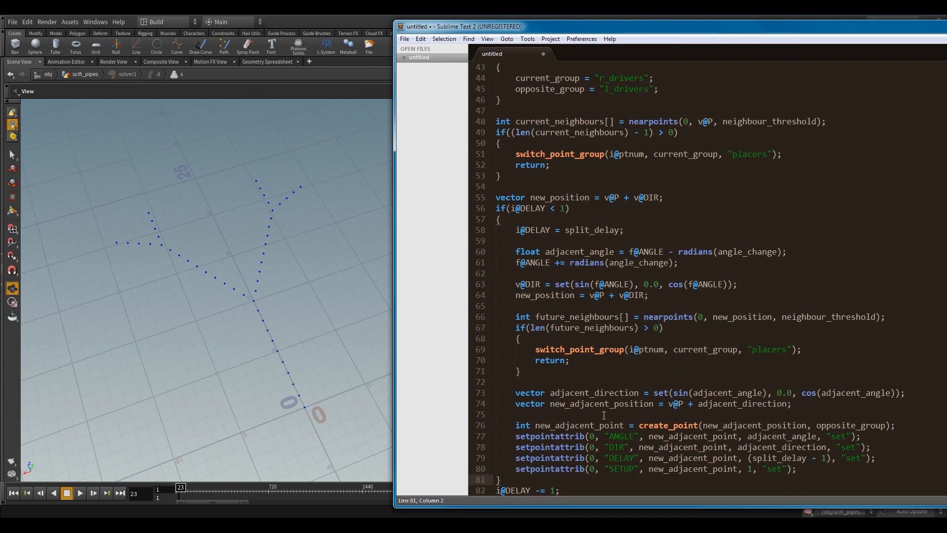
double_click(530, 164)
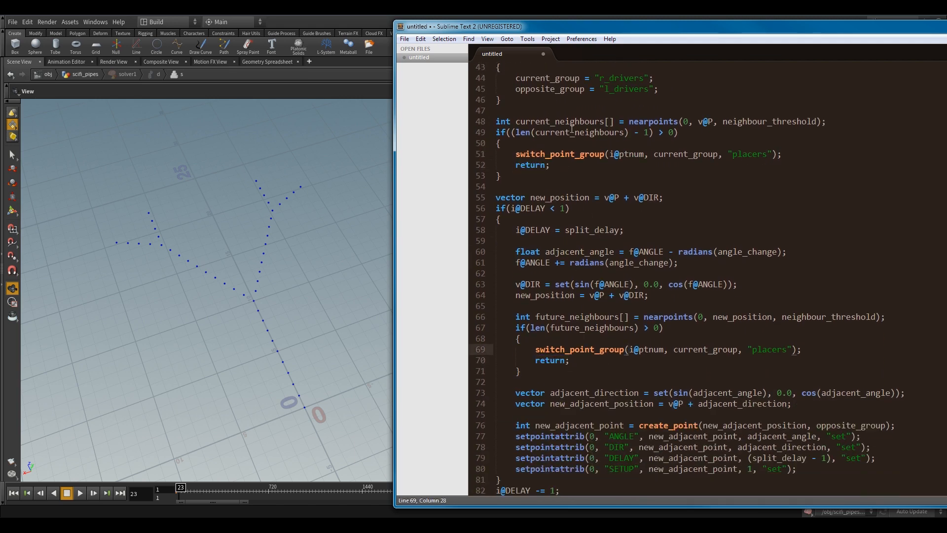
double_click(542, 371)
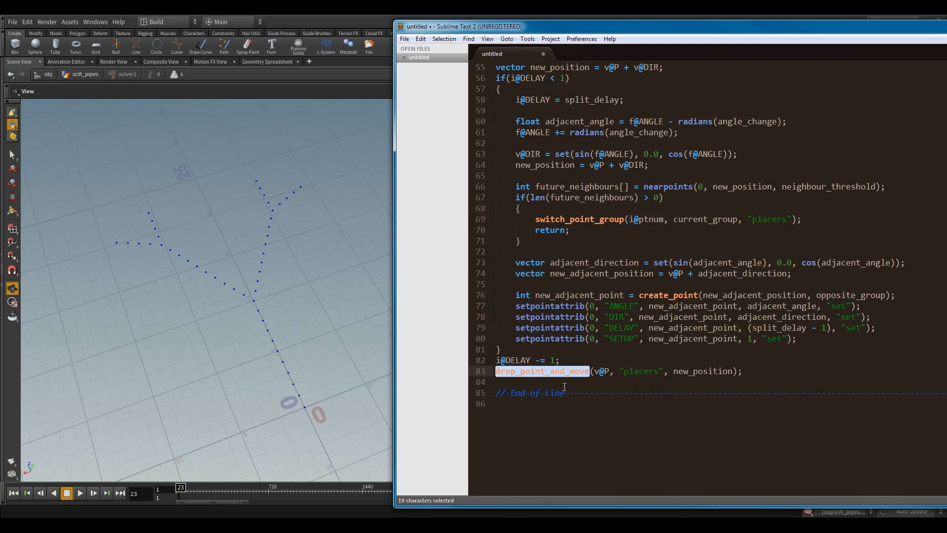
mouse_move(716, 377)
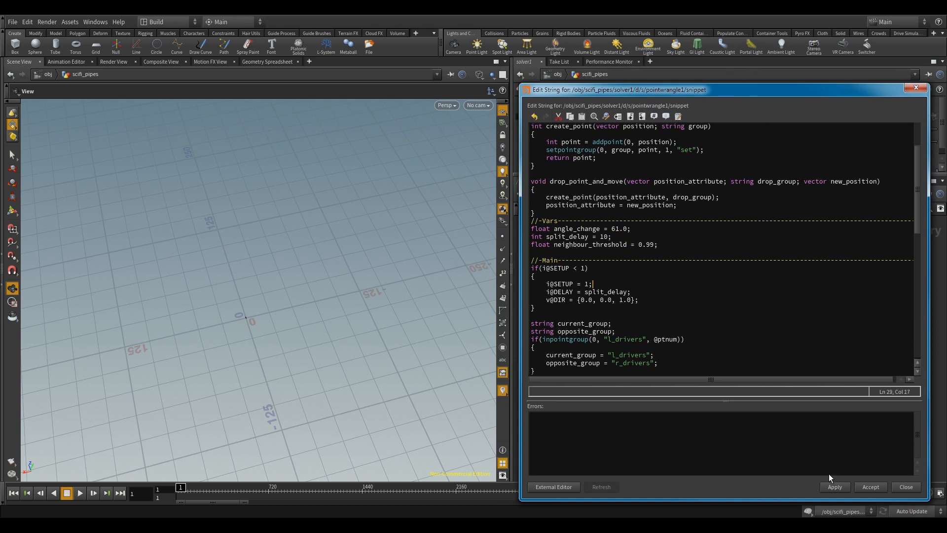
mouse_move(81, 495)
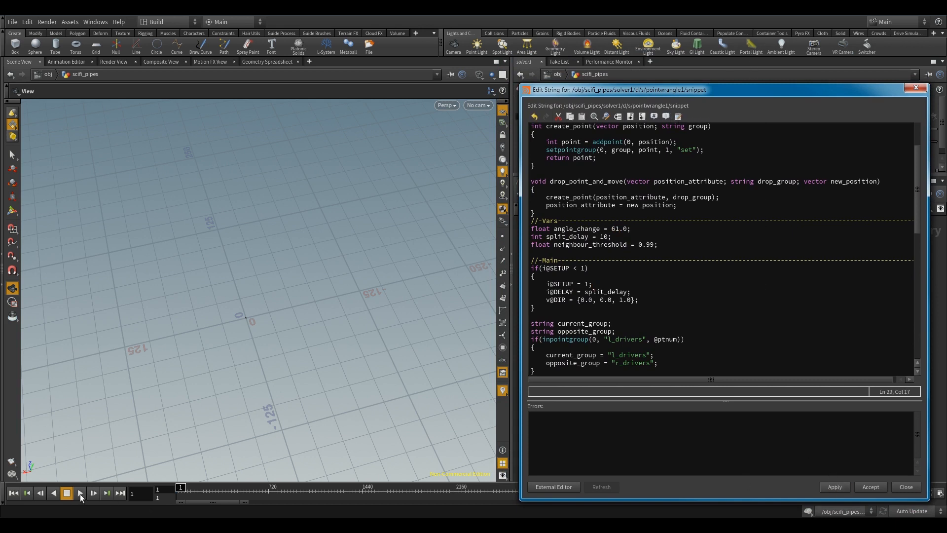
- Play the simulation so the 61° wrangle grows a hexagonal lattice of points
left_click(79, 492)
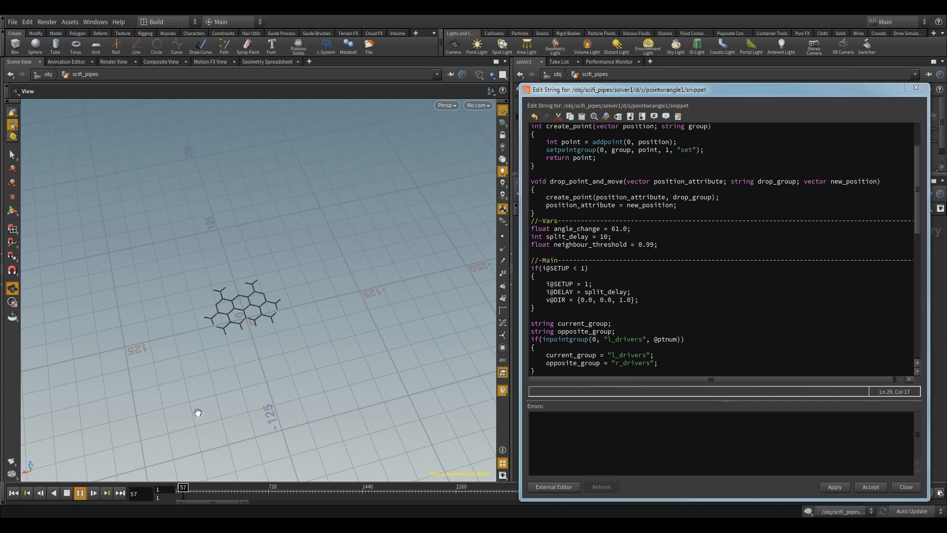